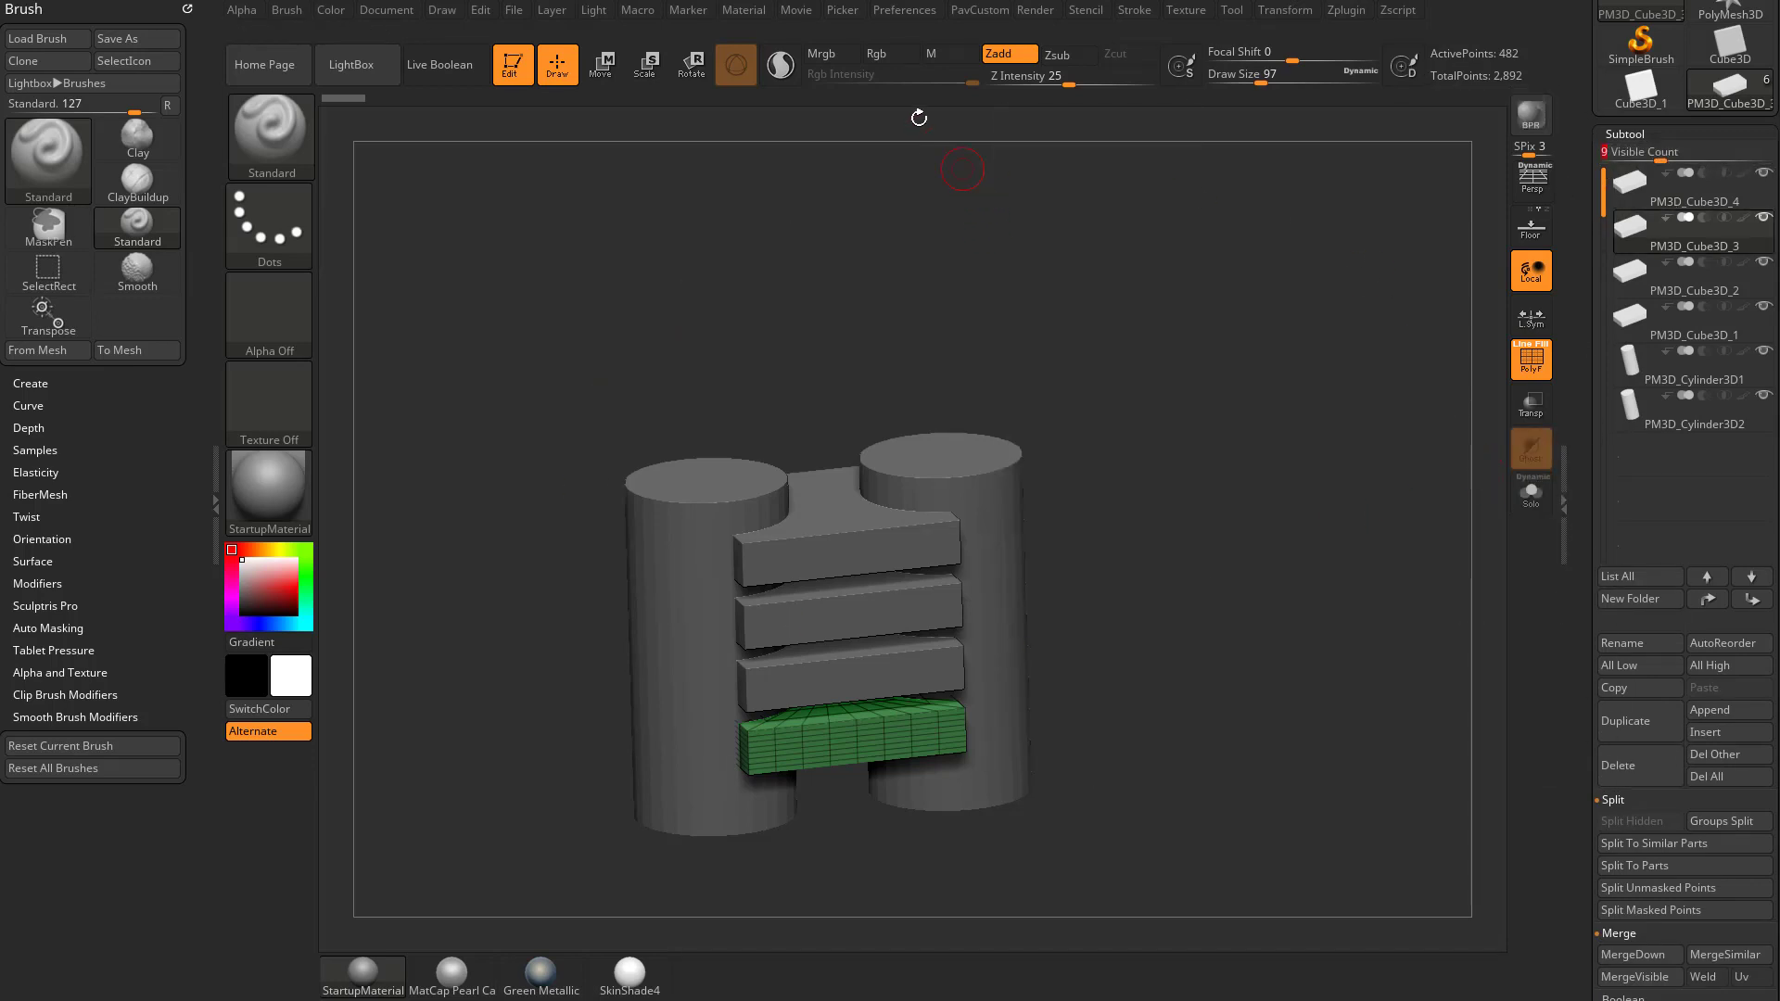
Browse the interface preferences, then bring up the new subtool folder title prompt
left_click(905, 10)
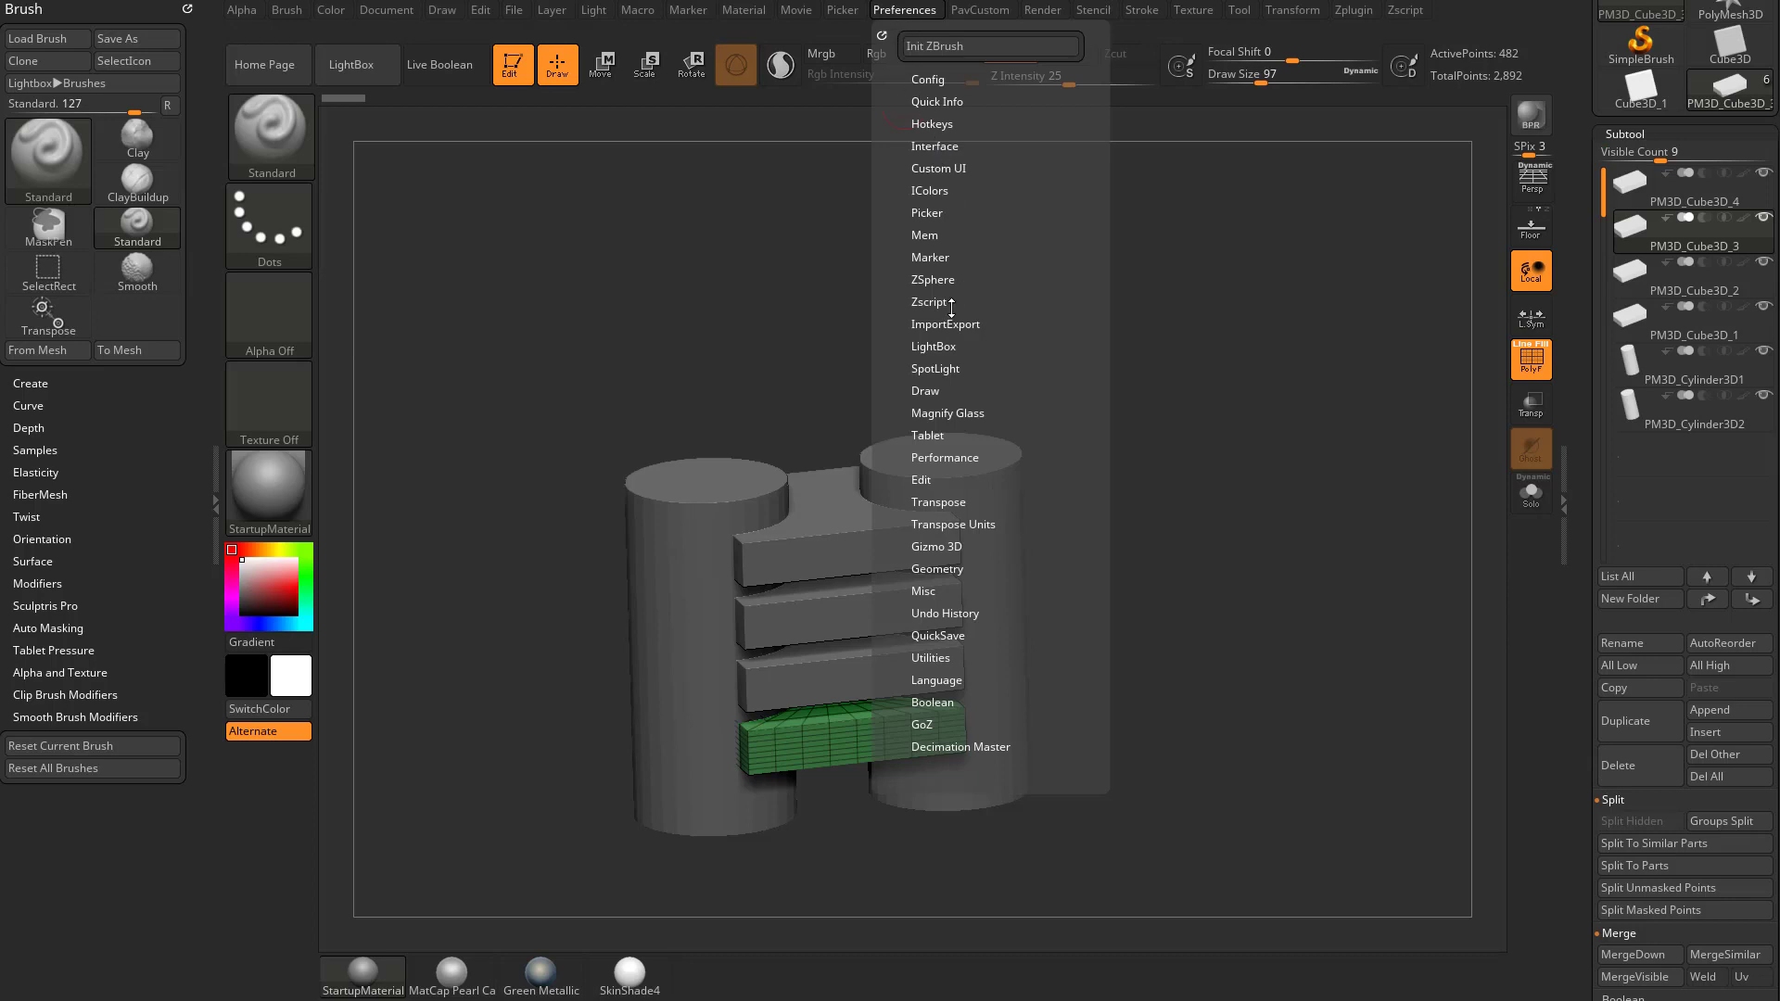
left_click(935, 145)
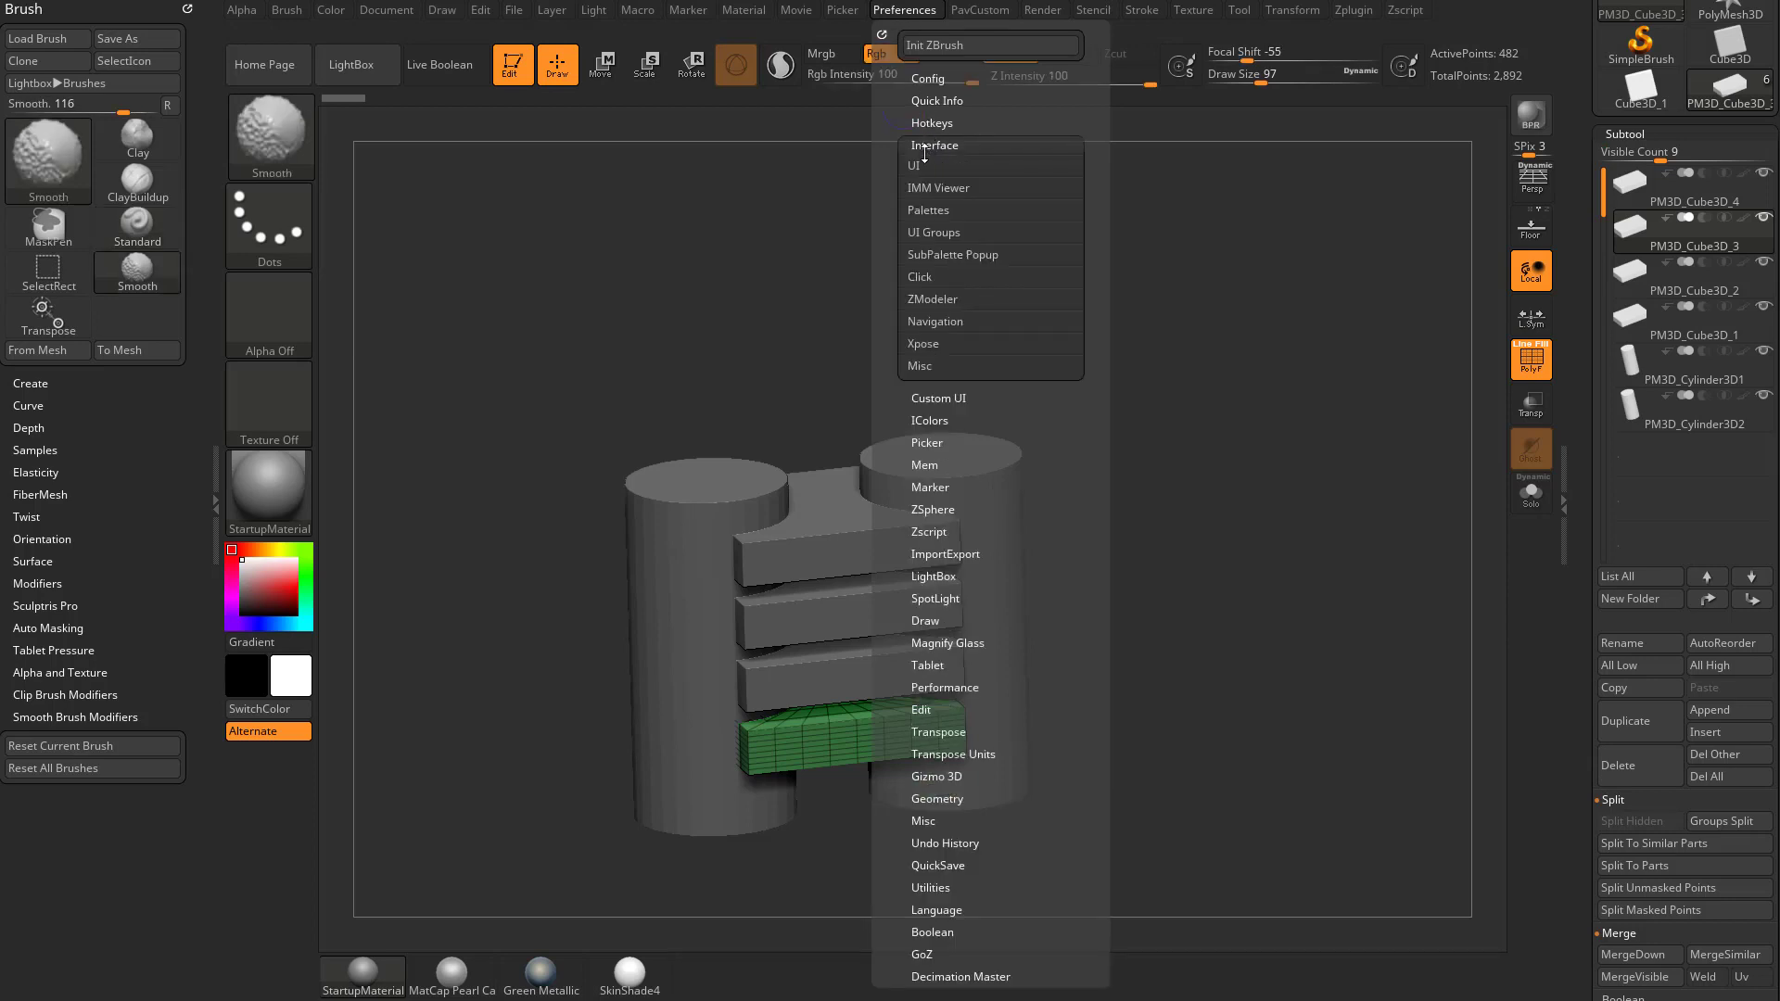
left_click(916, 166)
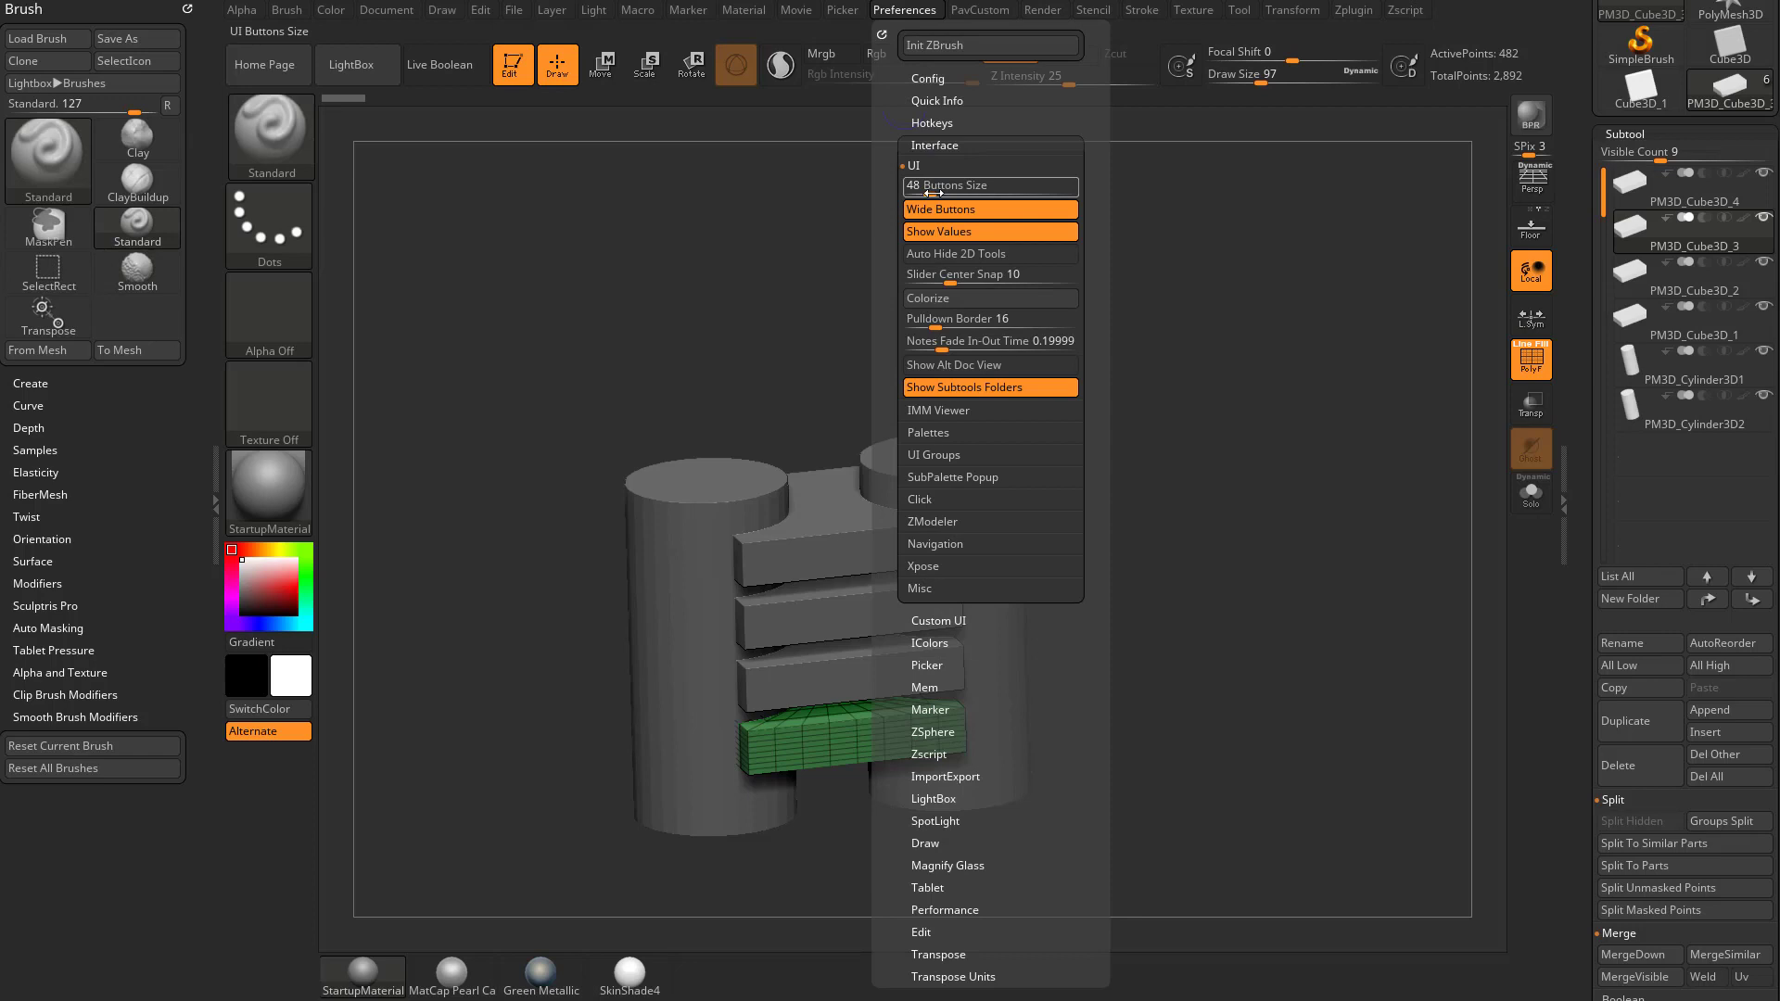
mouse_move(942, 185)
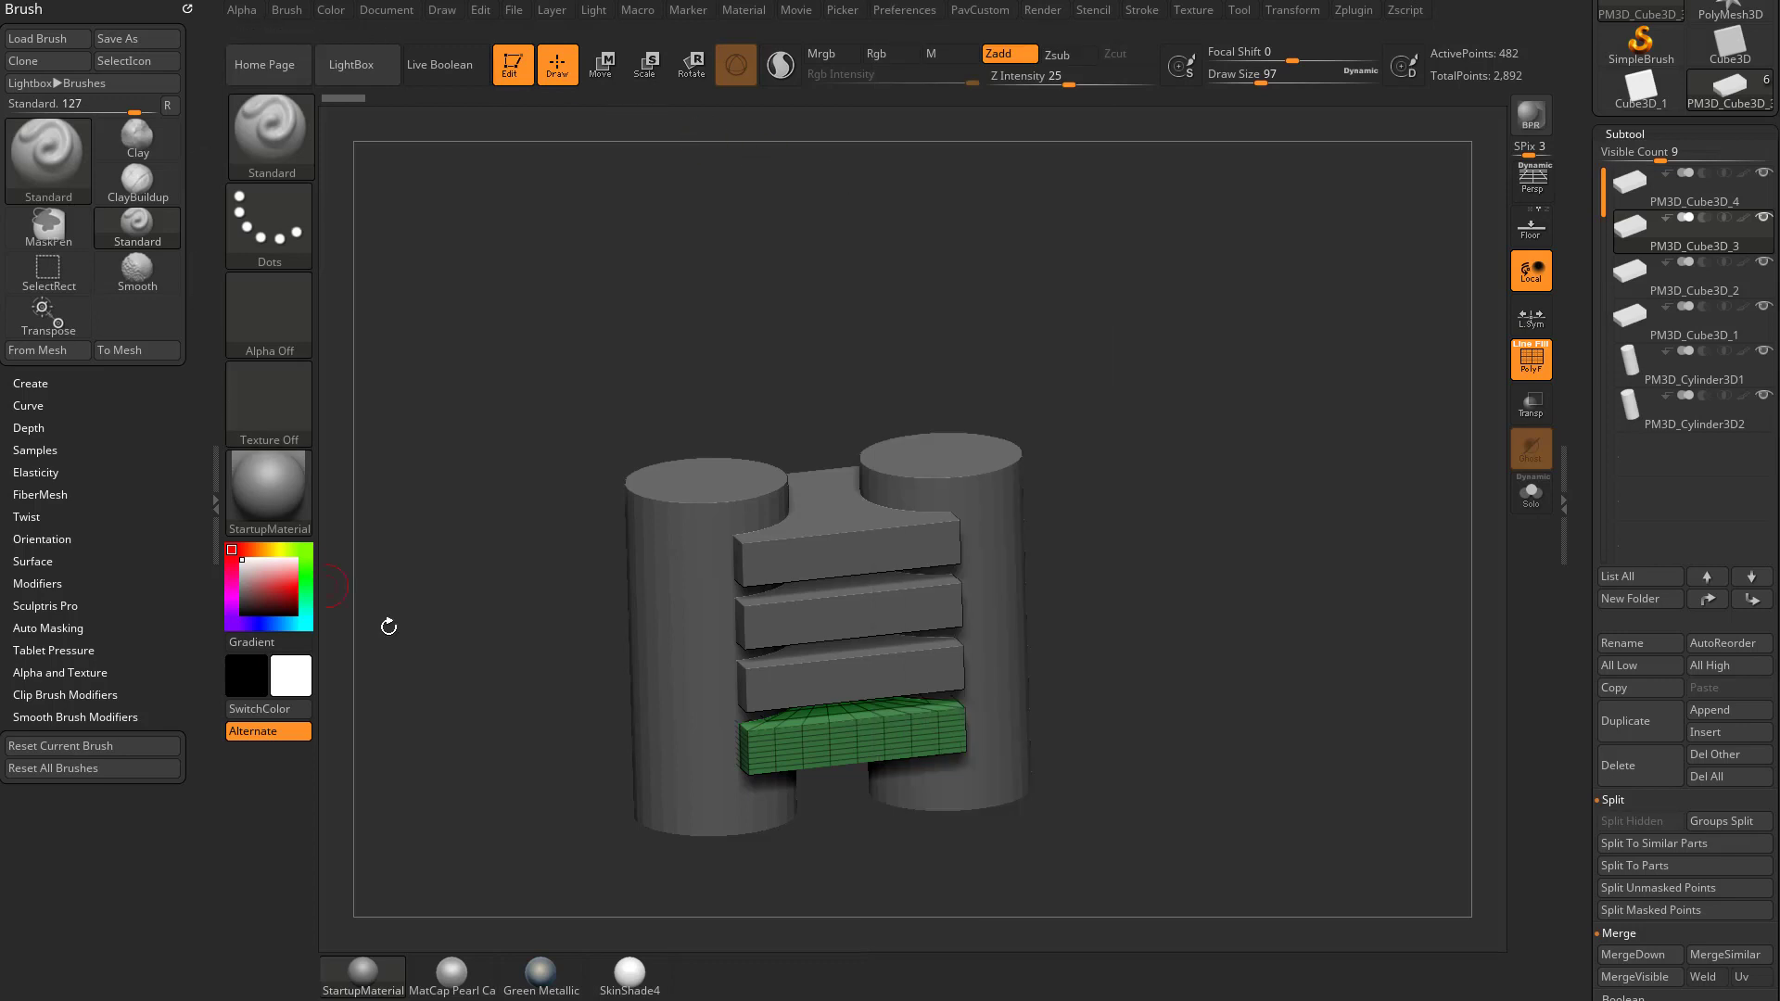
mouse_move(1394, 312)
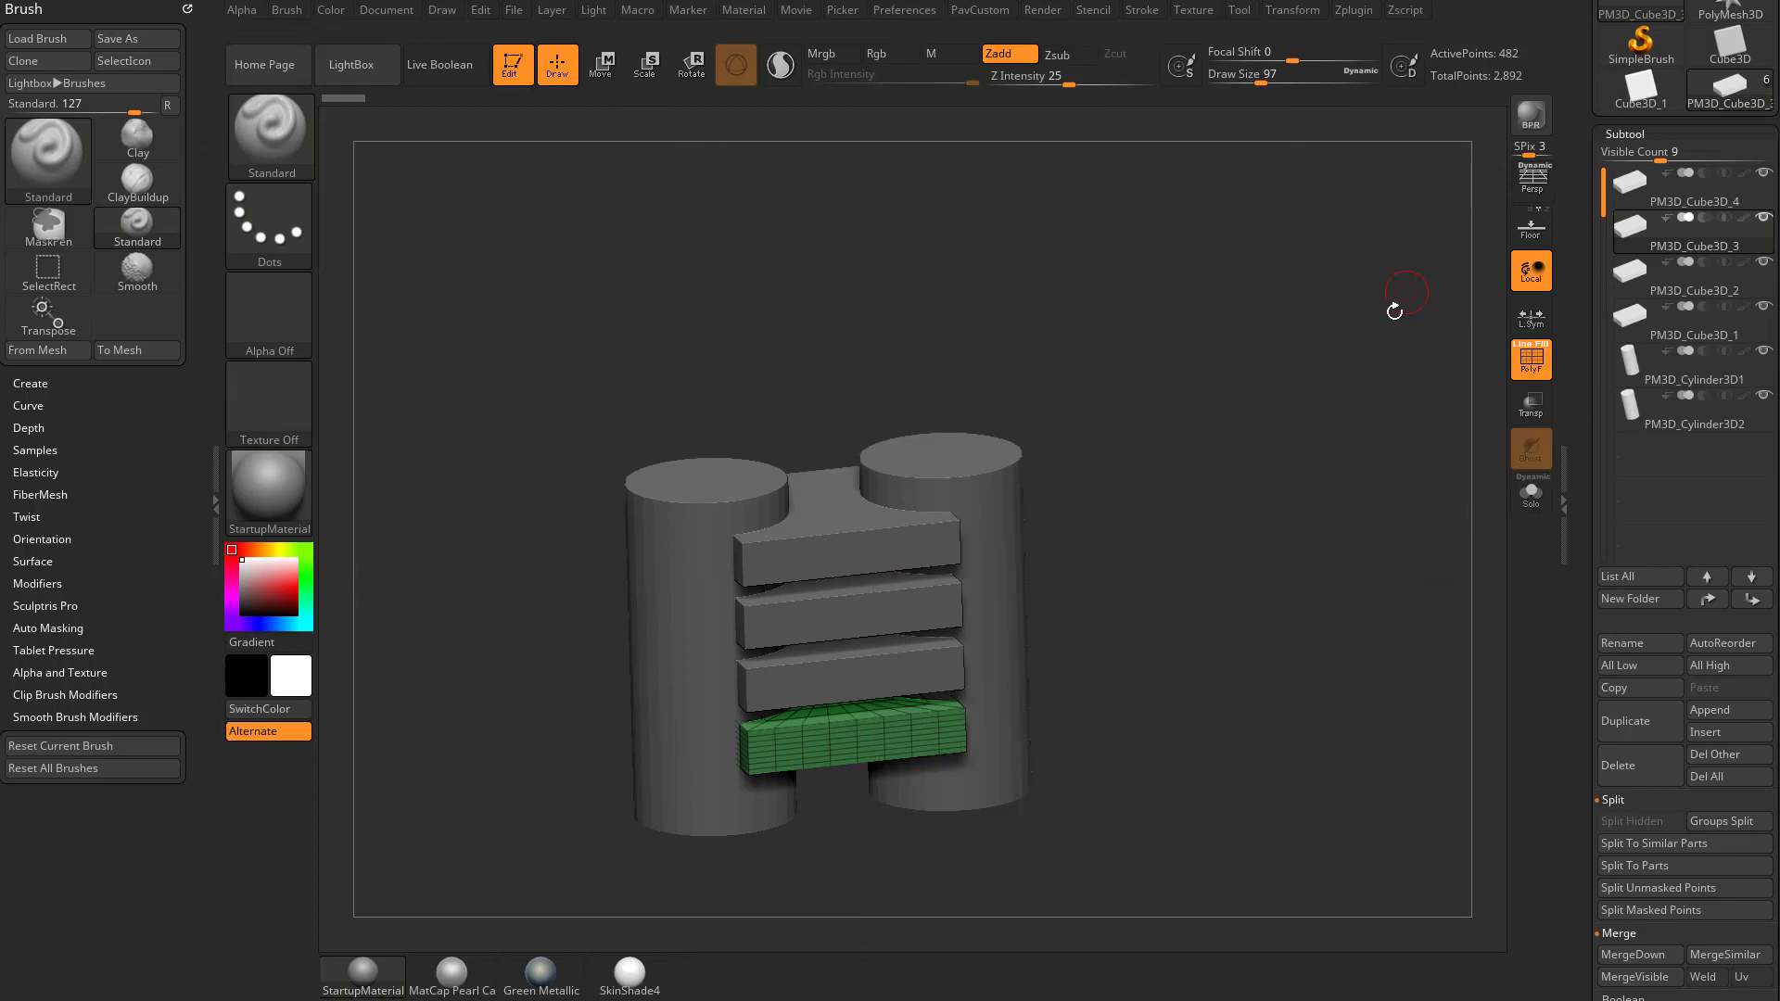
mouse_move(1446, 519)
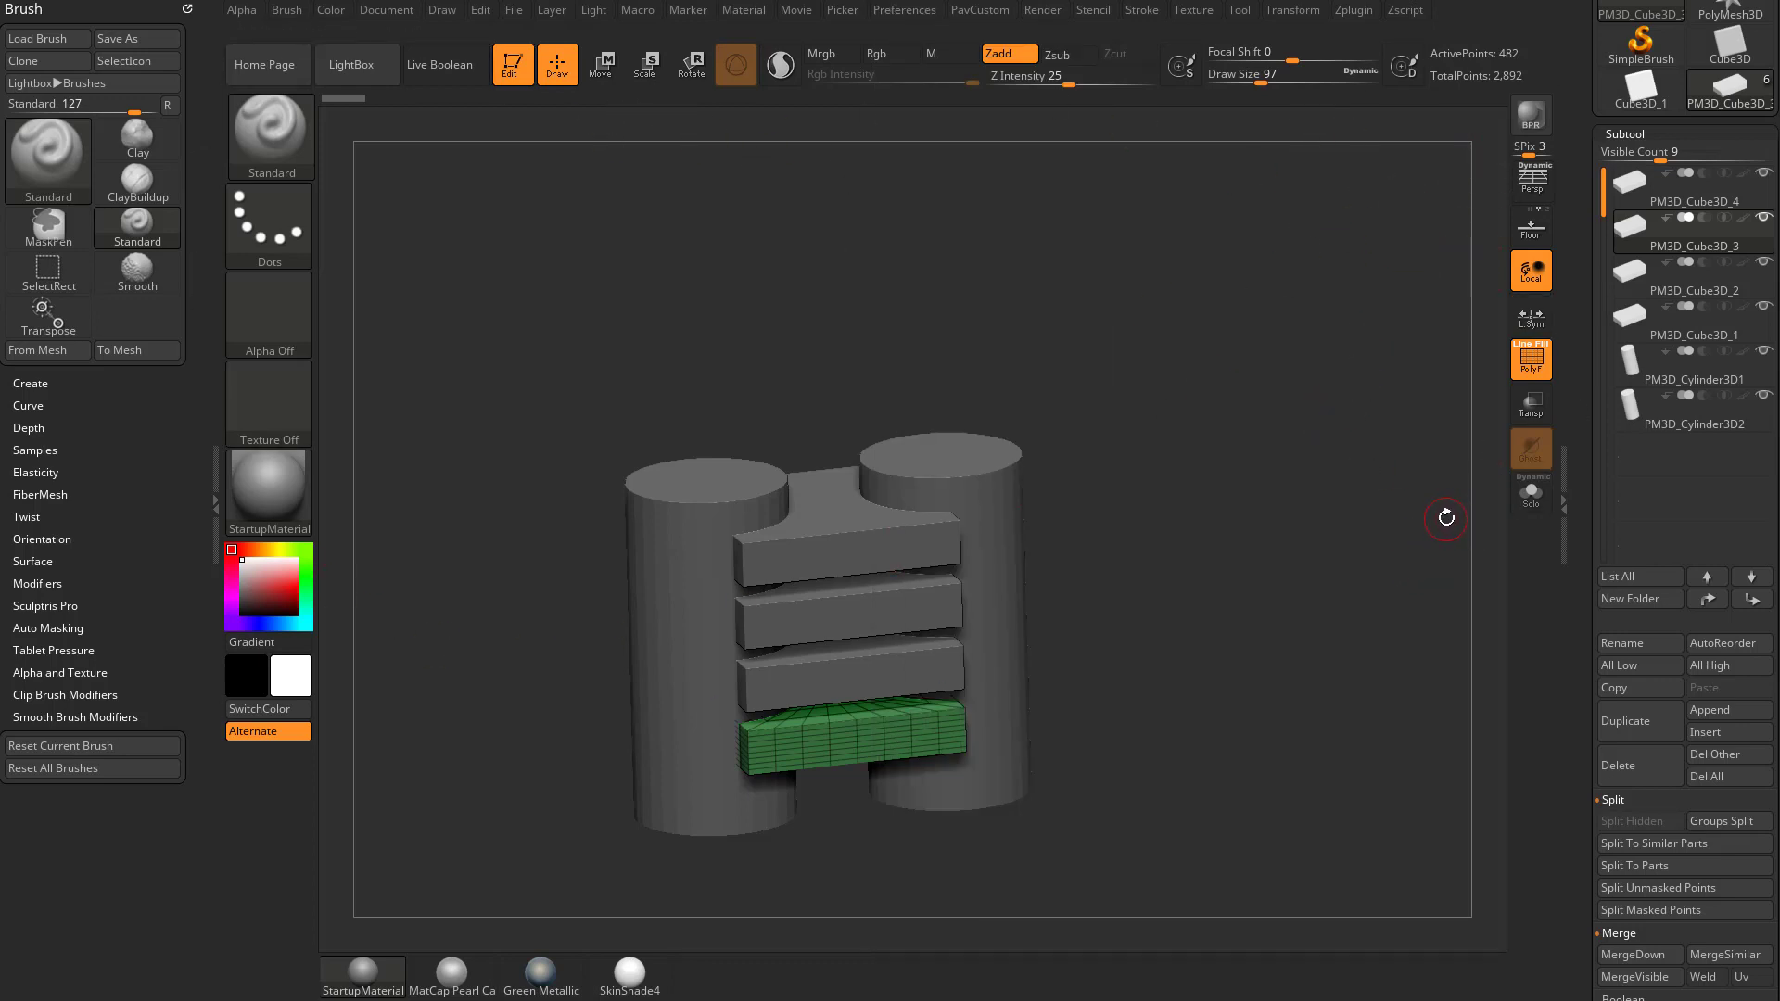
mouse_move(1343, 552)
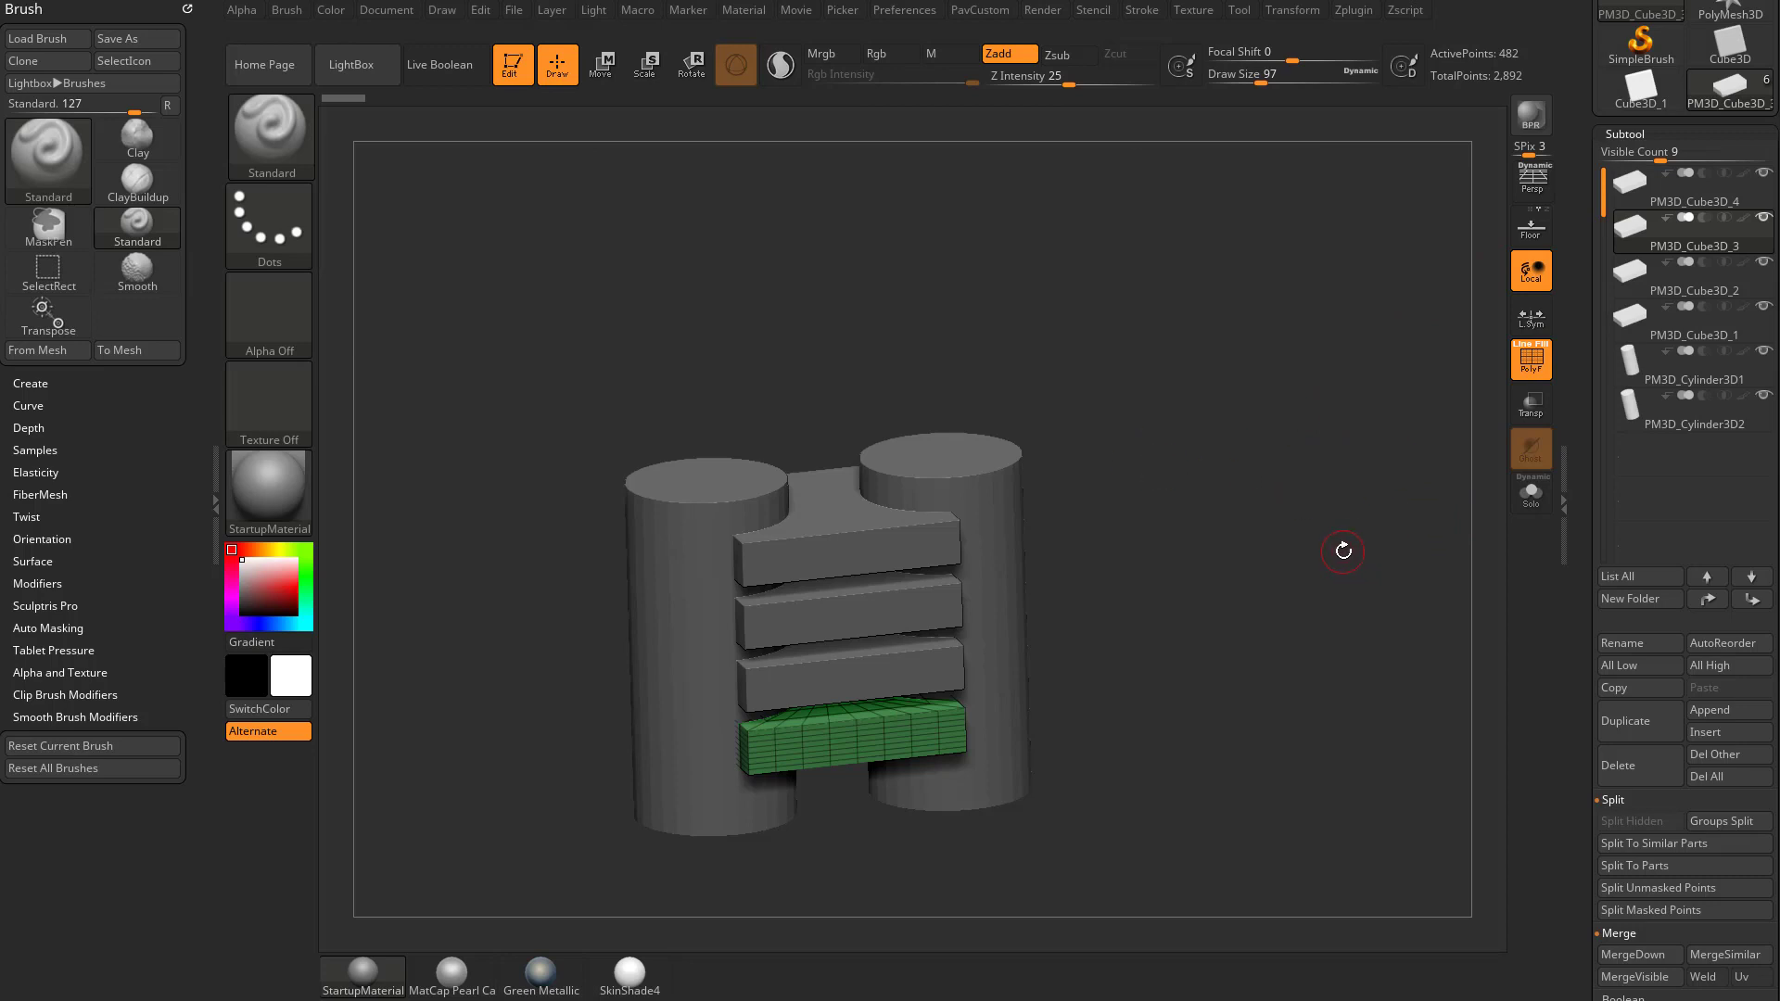
left_click(1639, 598)
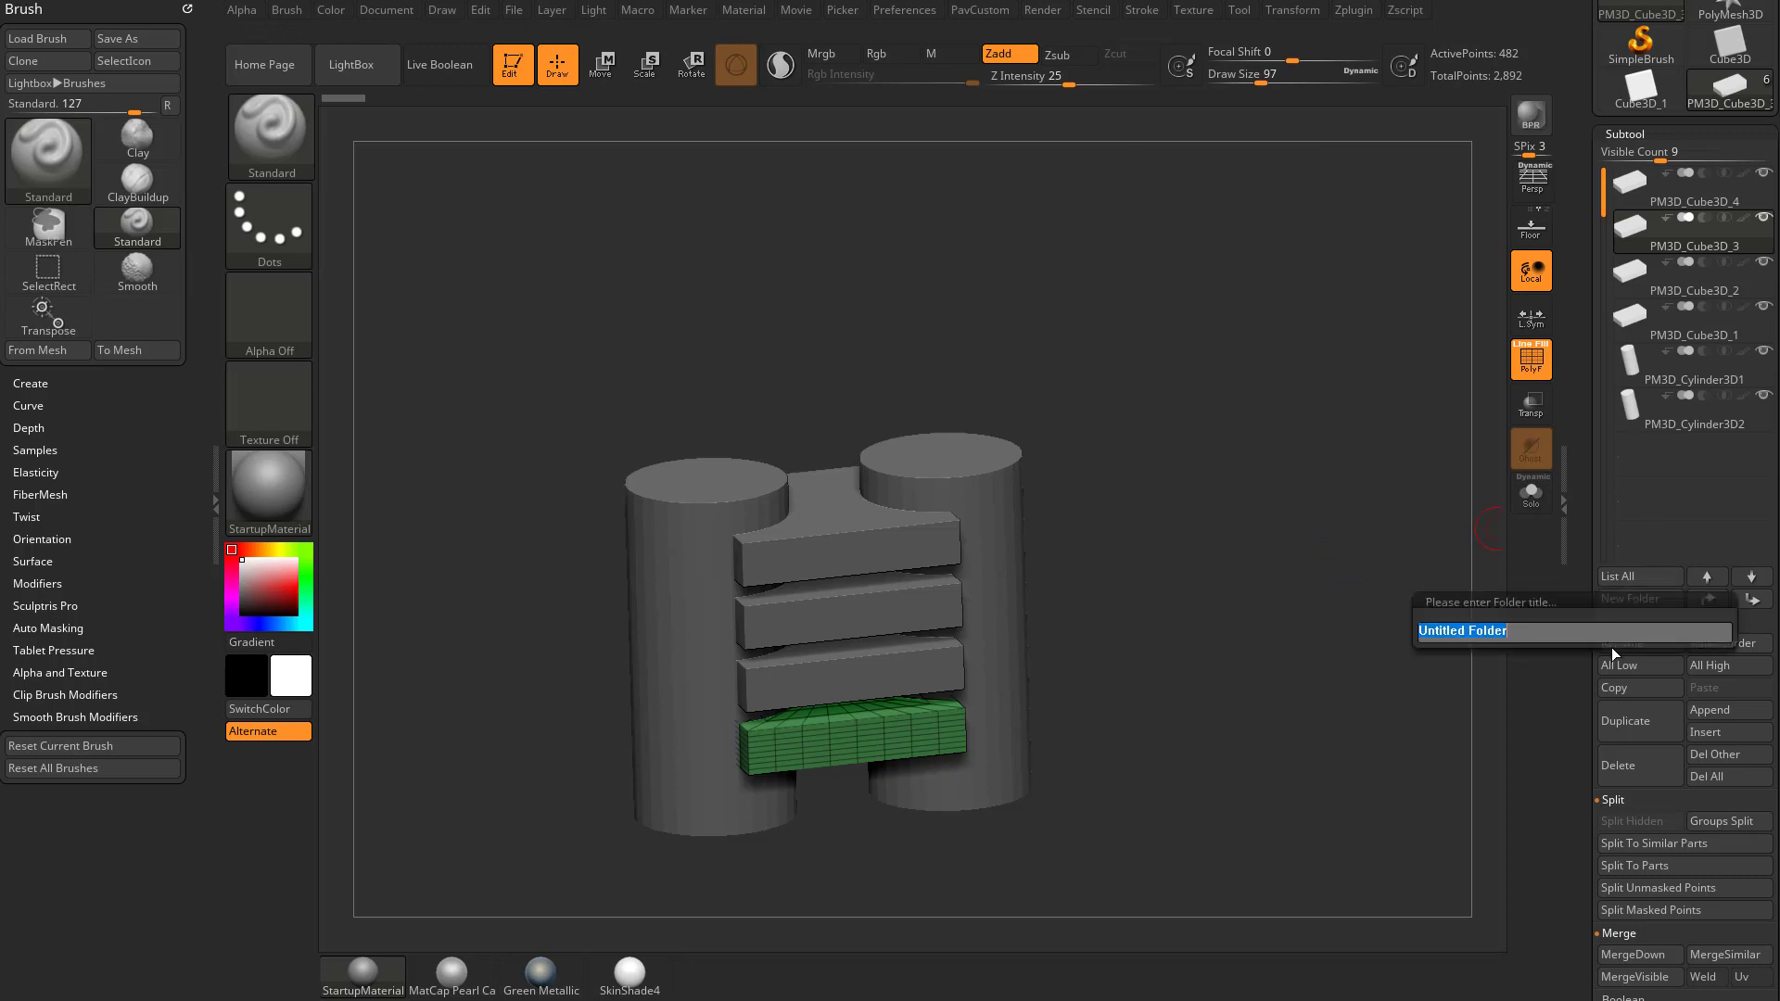
mouse_move(1228, 627)
type("Cylinders")
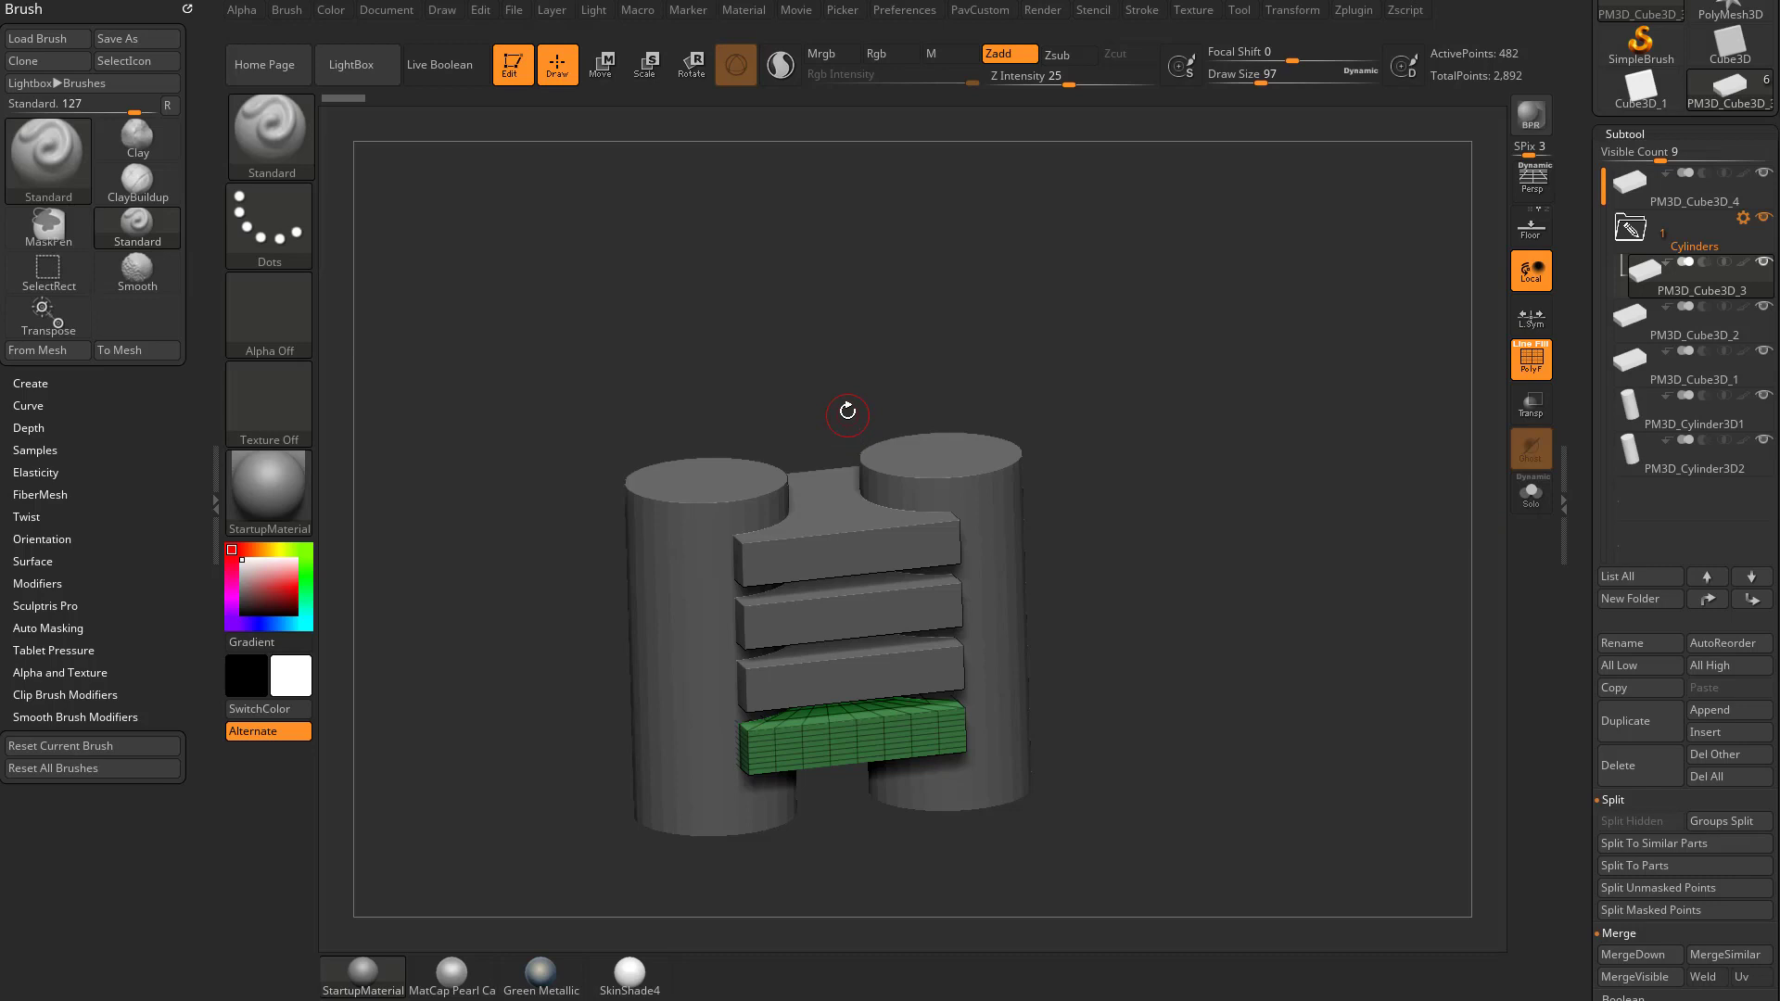
mouse_move(1298, 507)
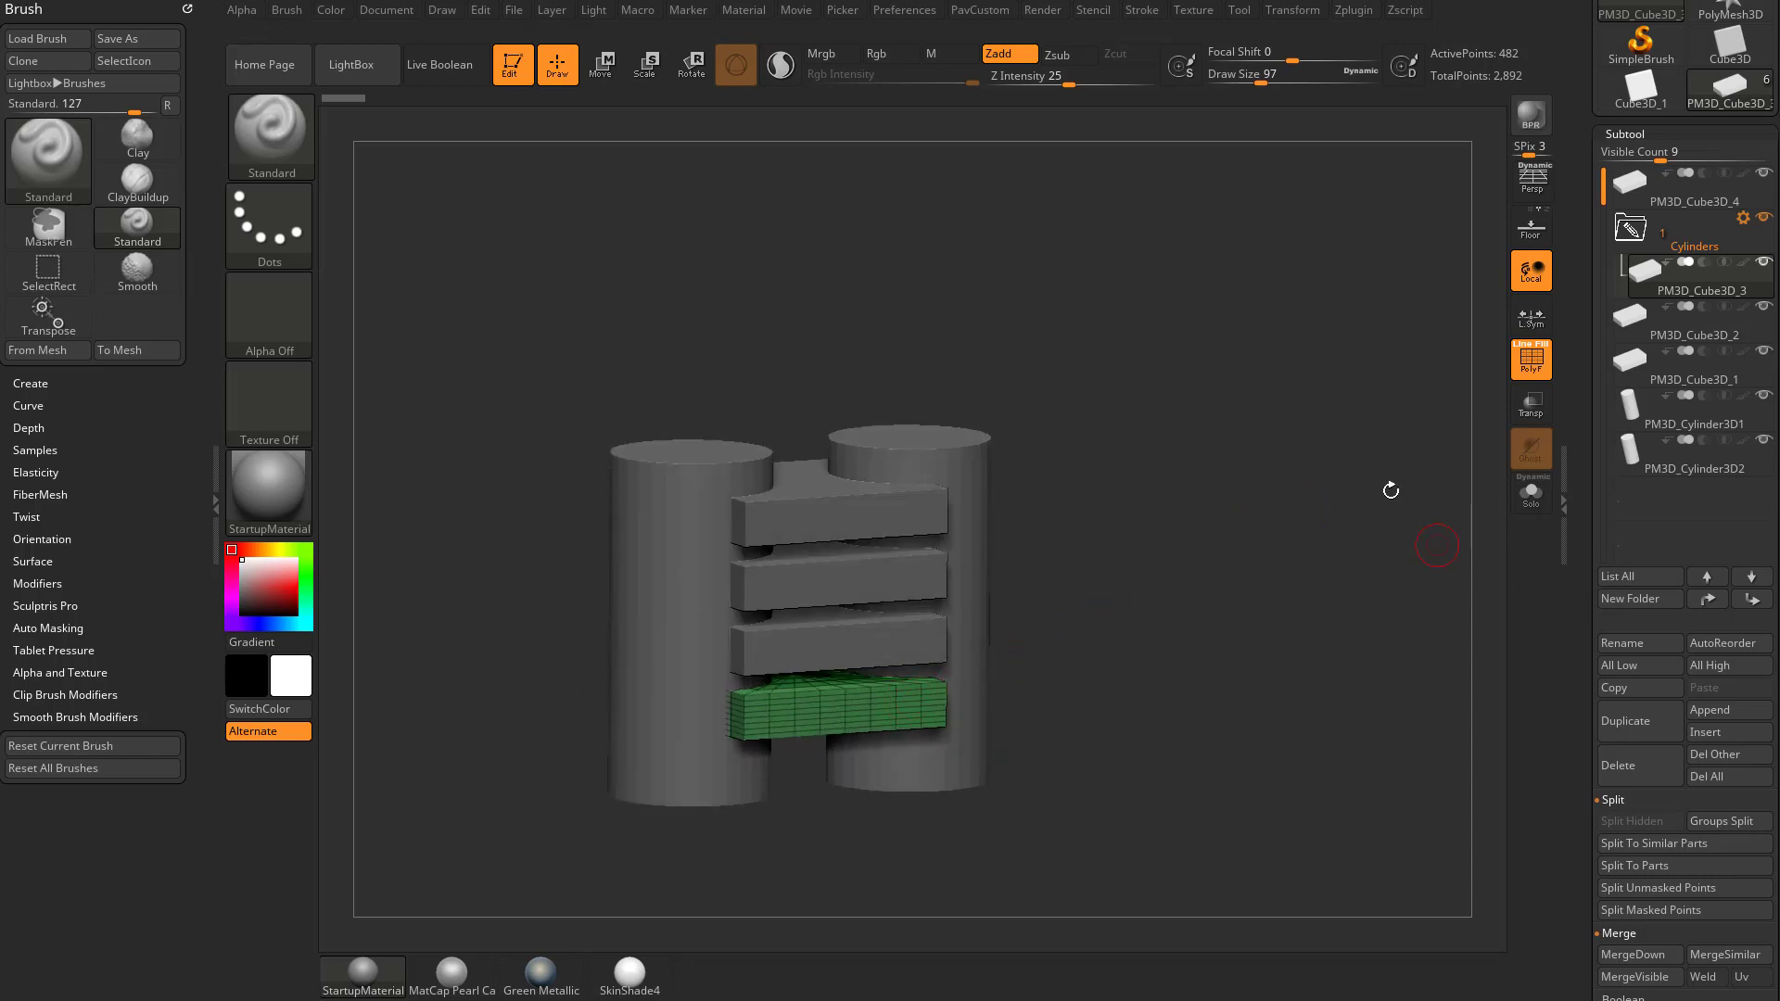
mouse_move(1240, 616)
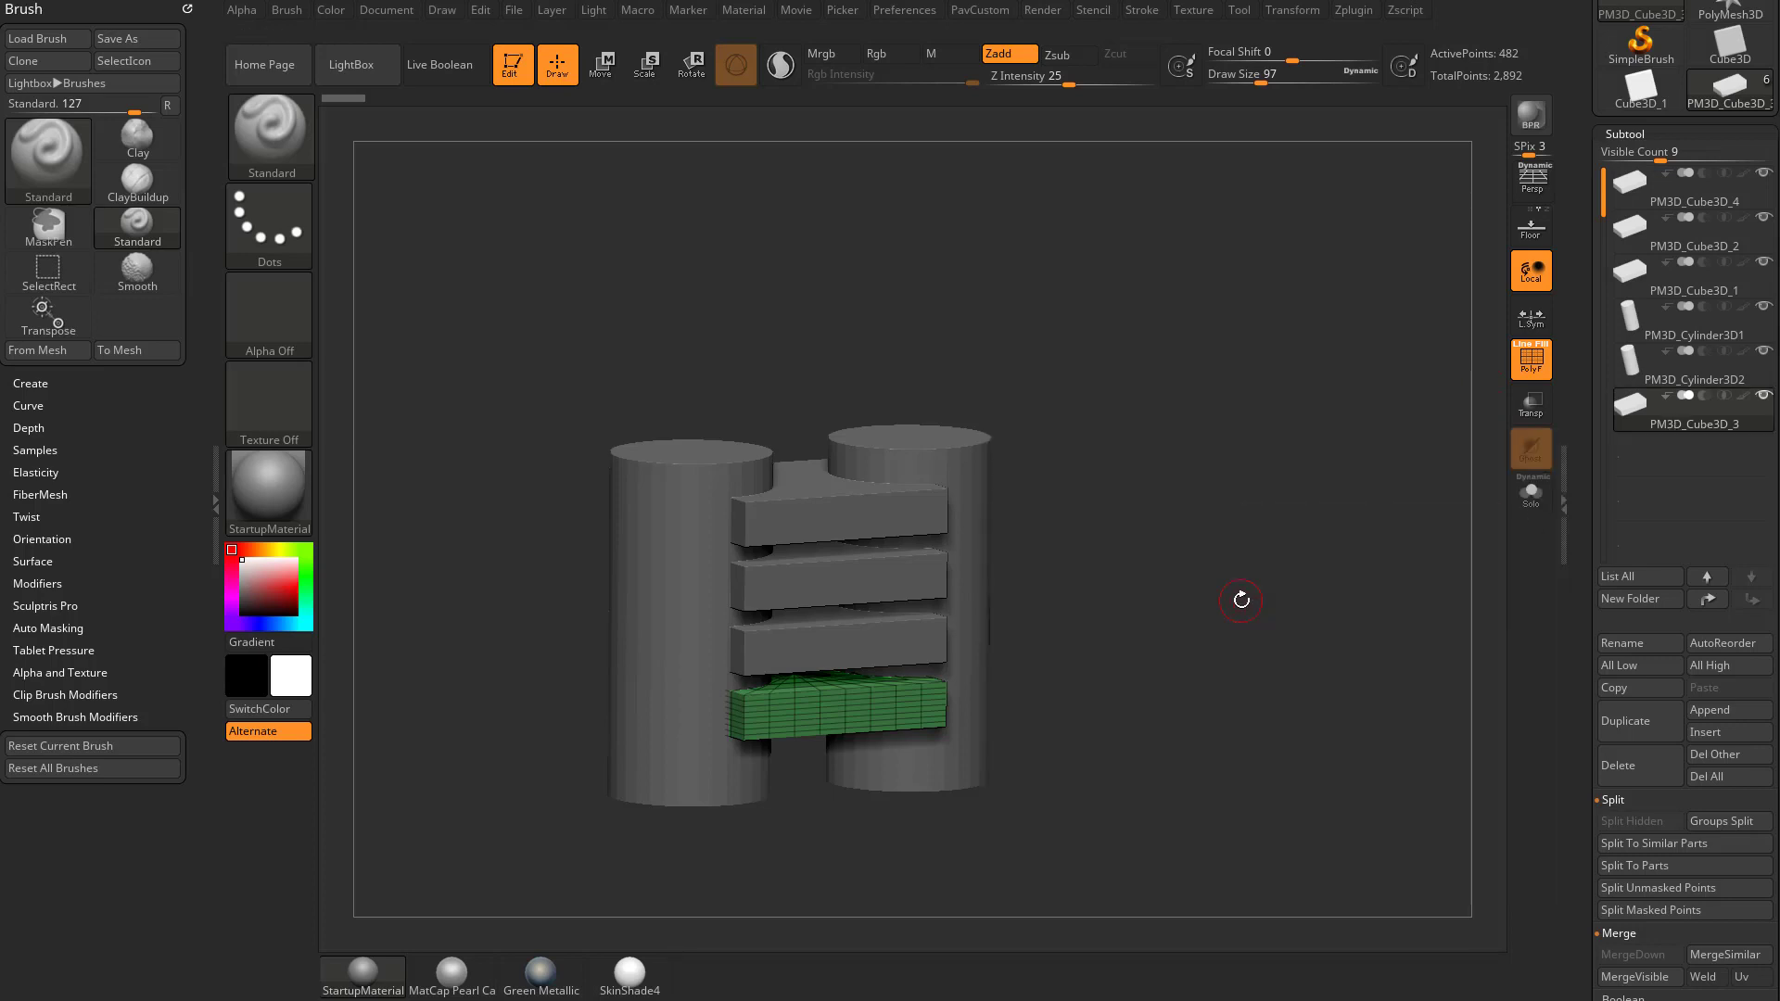
mouse_move(1368, 340)
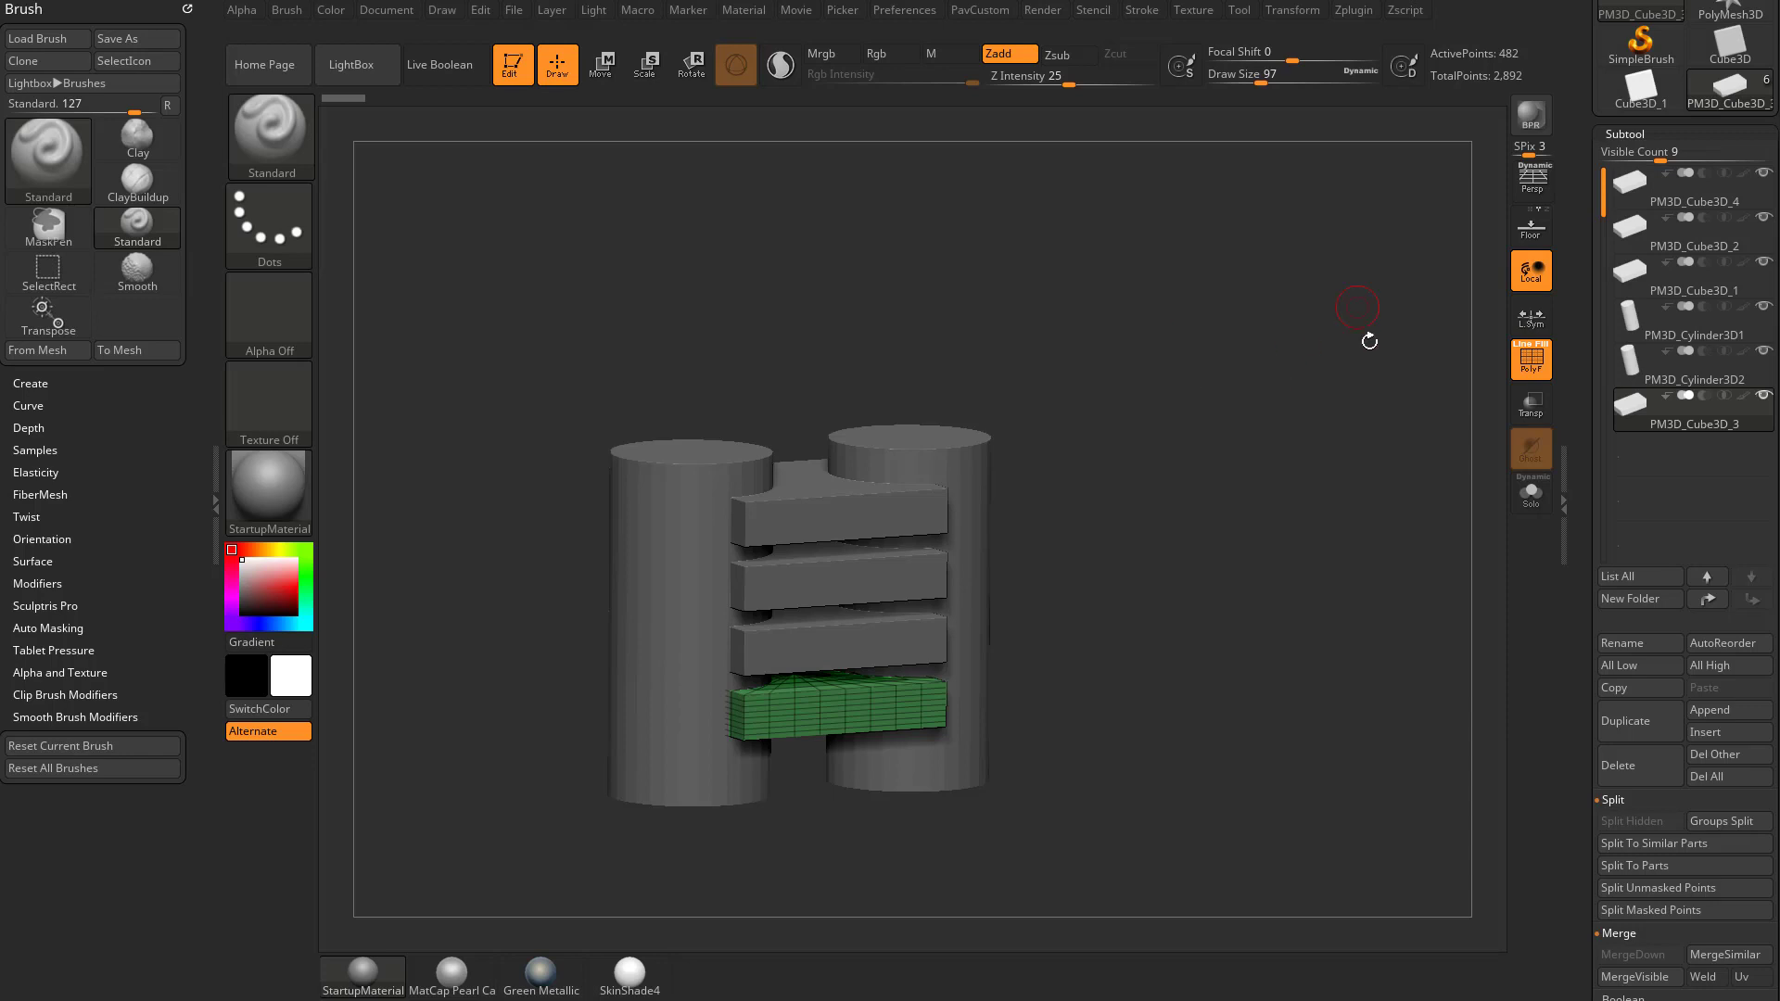
Create a folder named Cylinders containing PM3D_Cylinder3D1 and PM3D_Cylinder3D2
left_click(1638, 598)
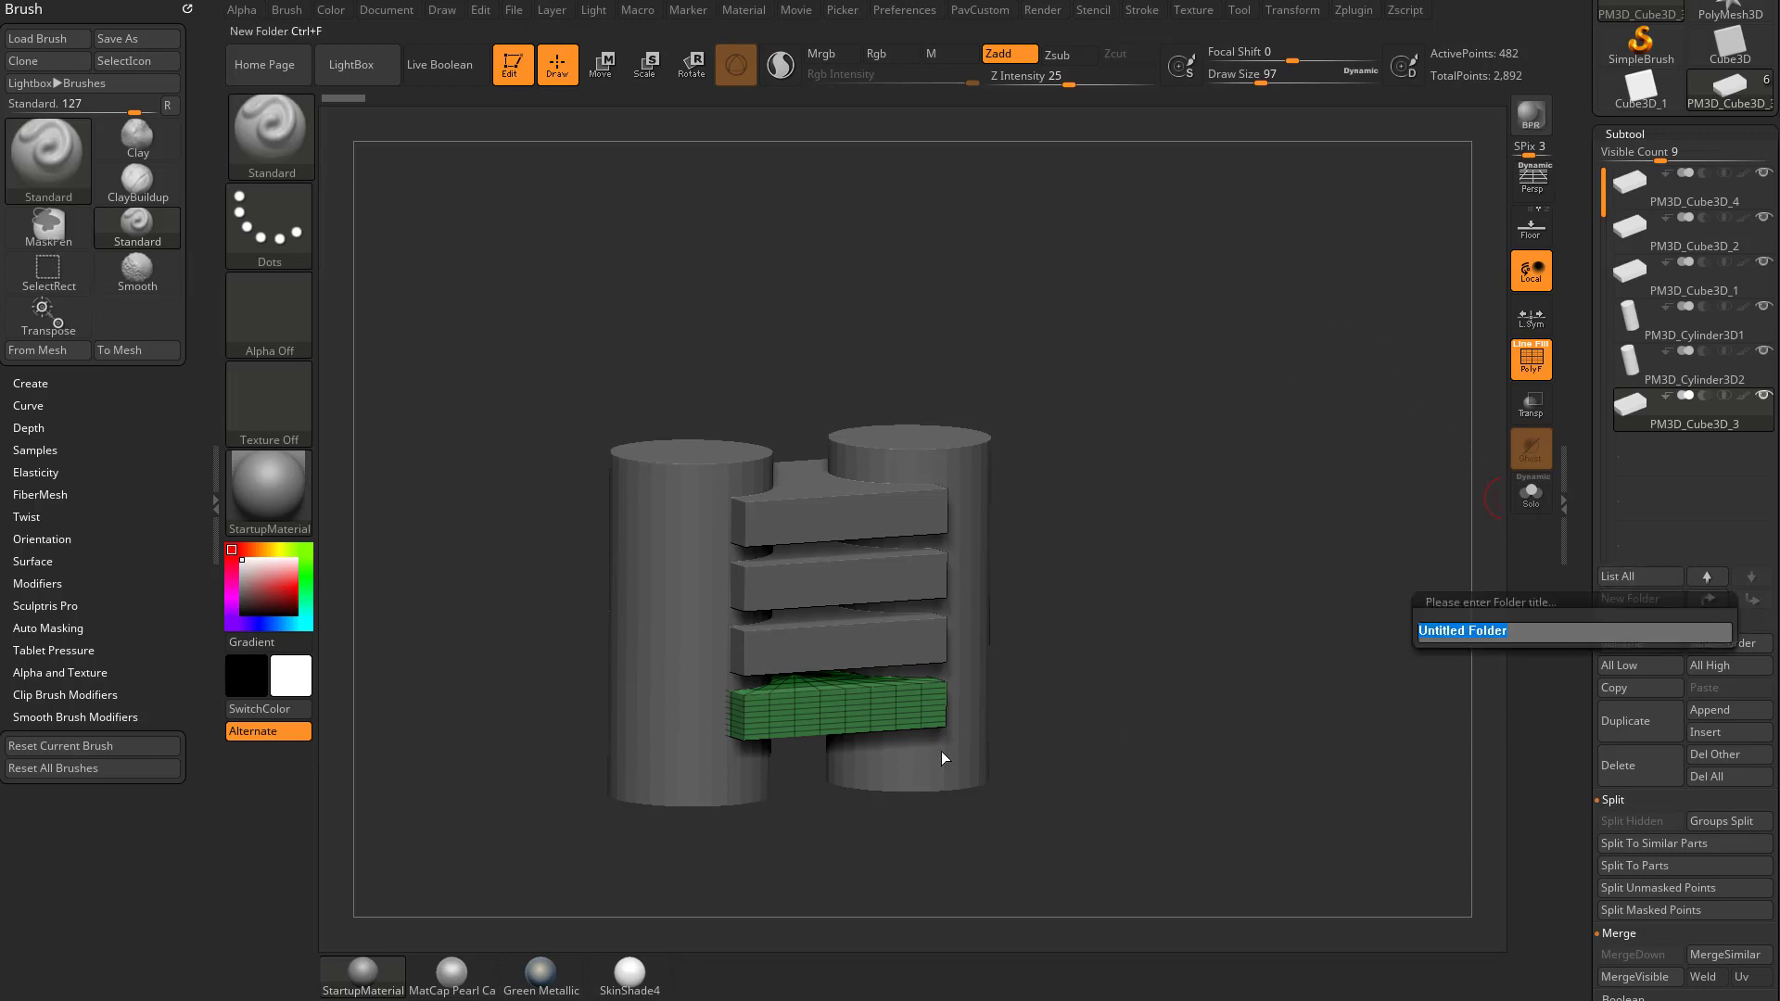
type("Cylinders")
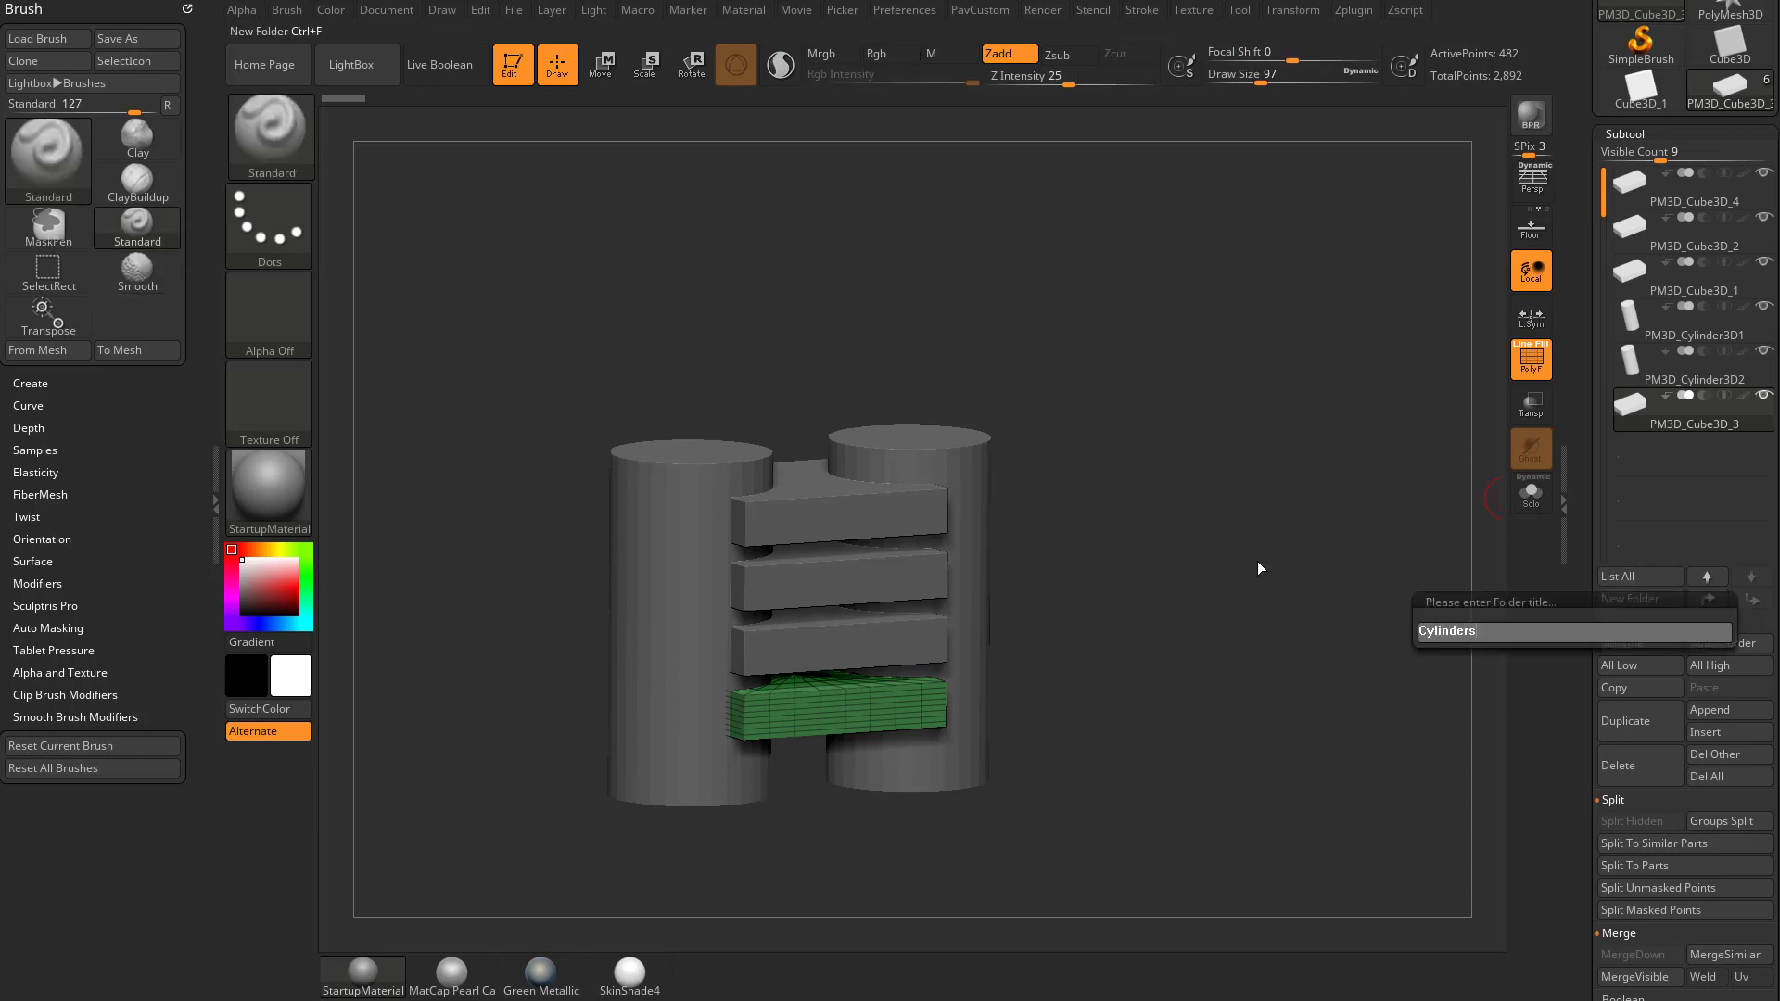
key("Return")
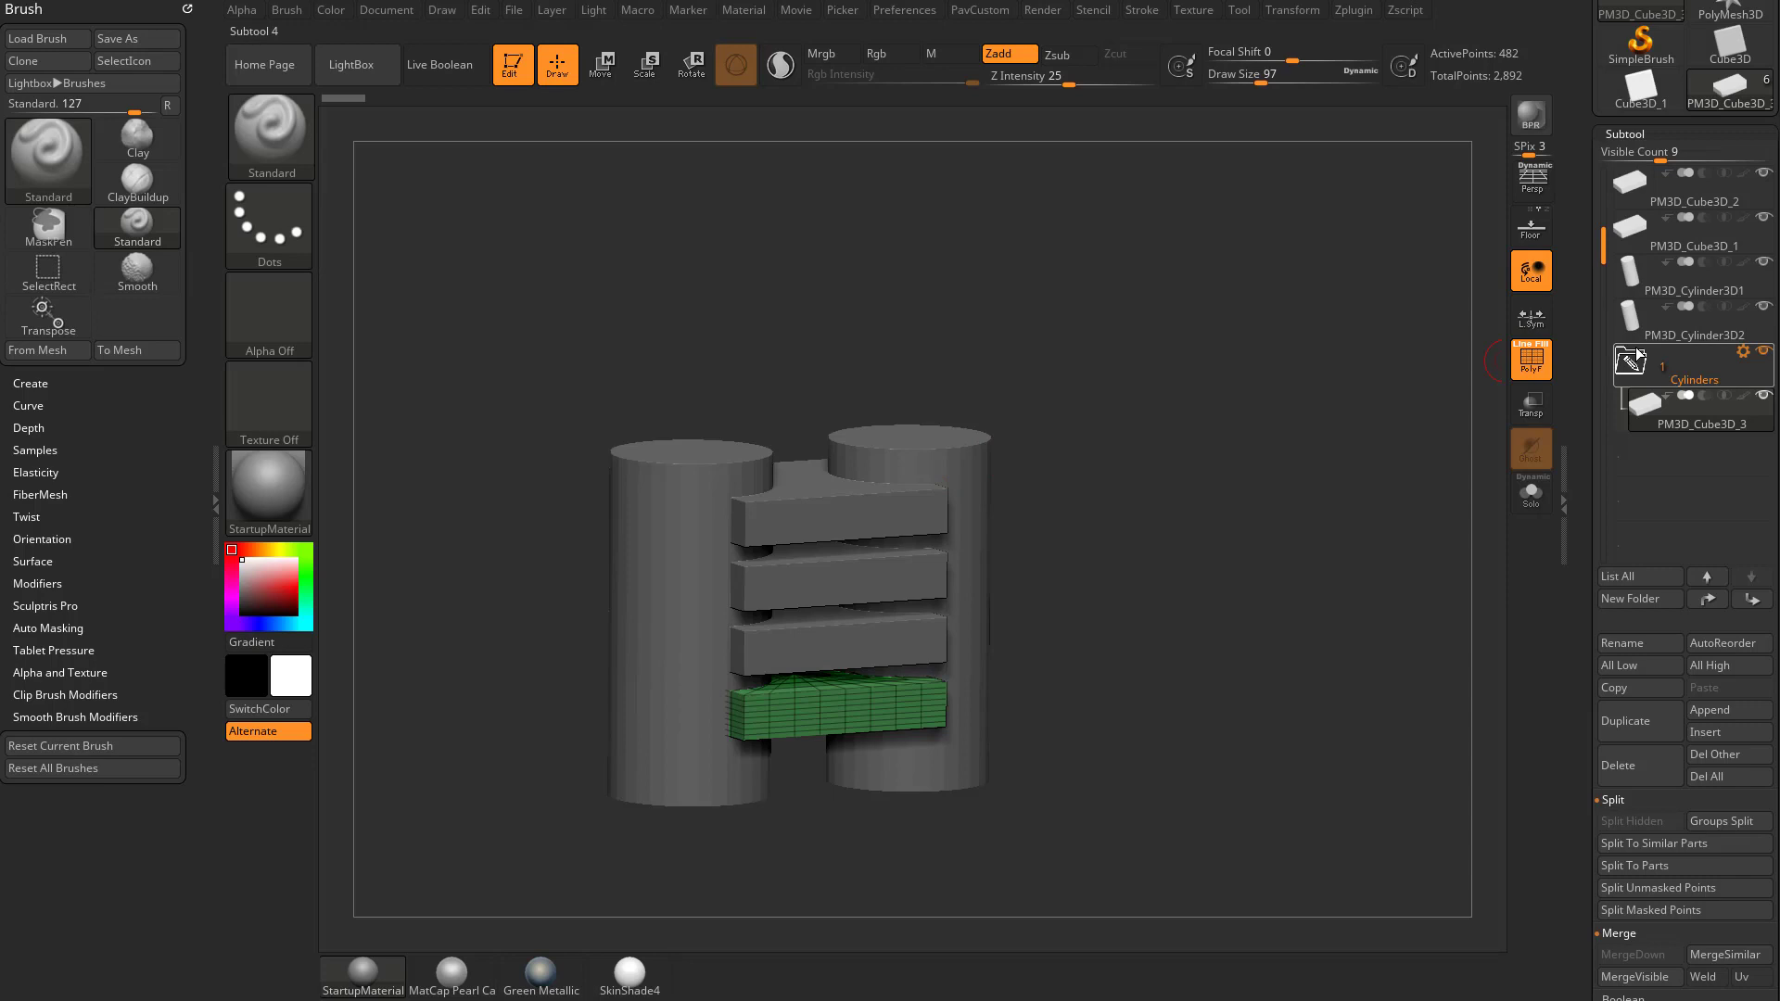
left_click(1629, 348)
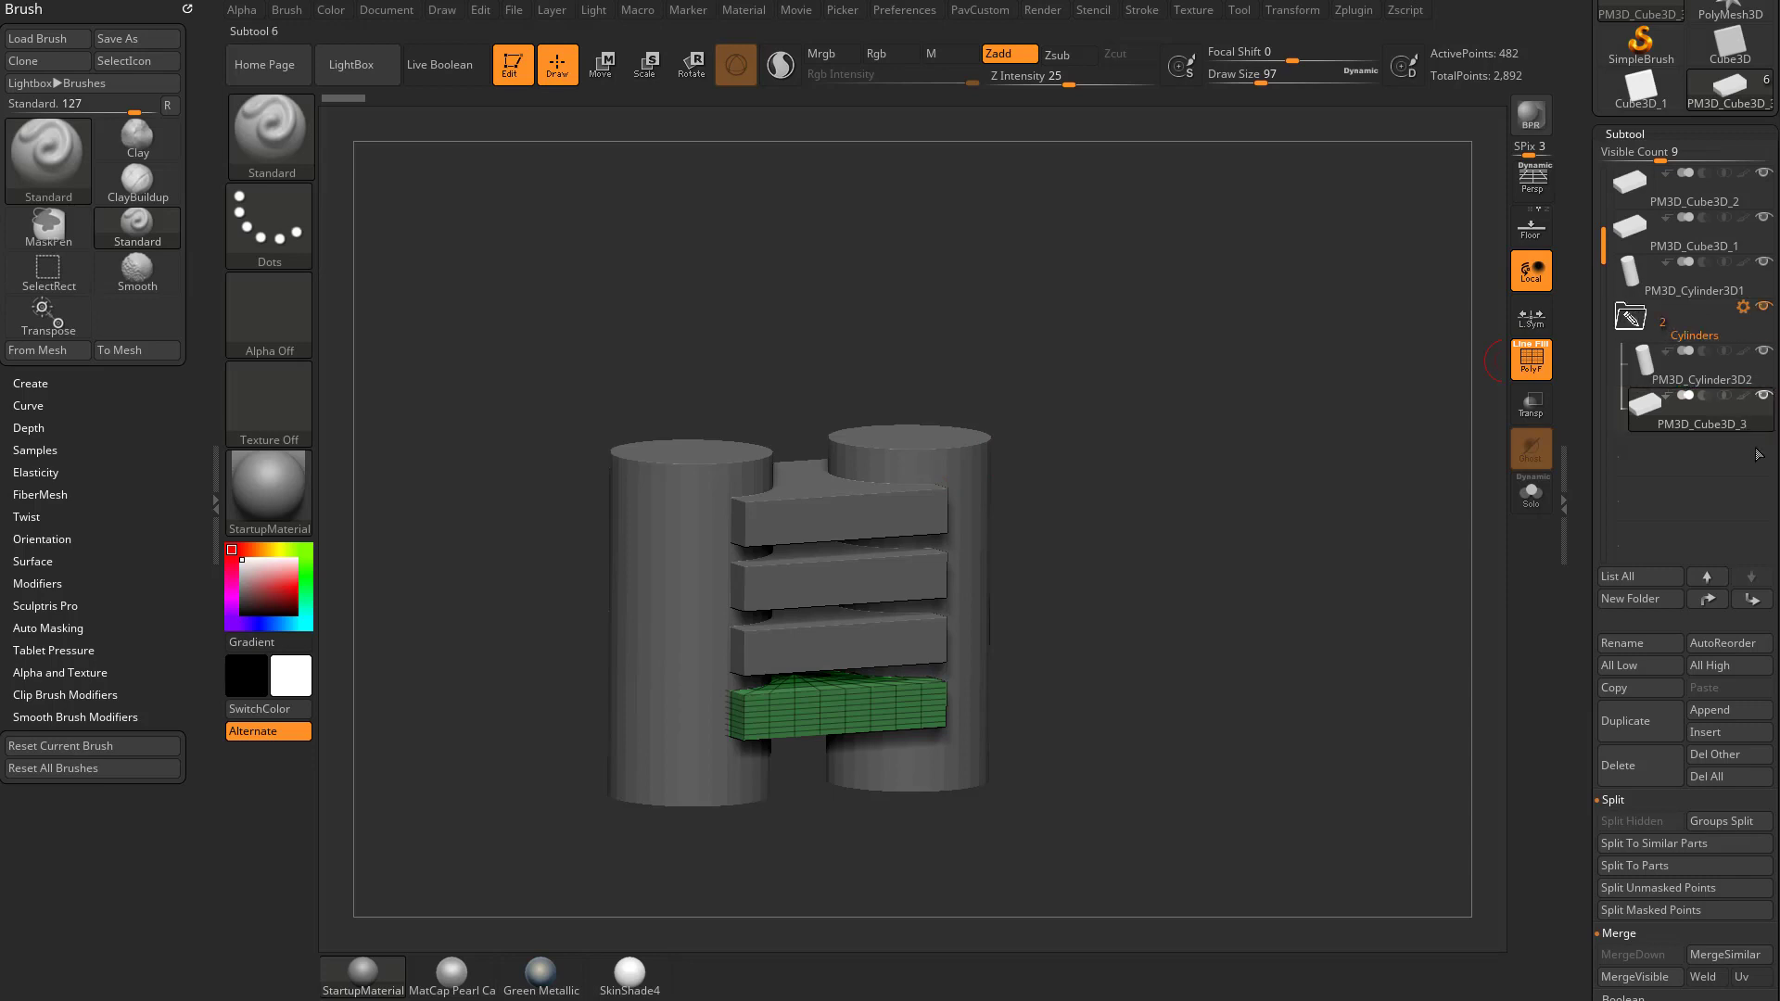
left_click(1691, 338)
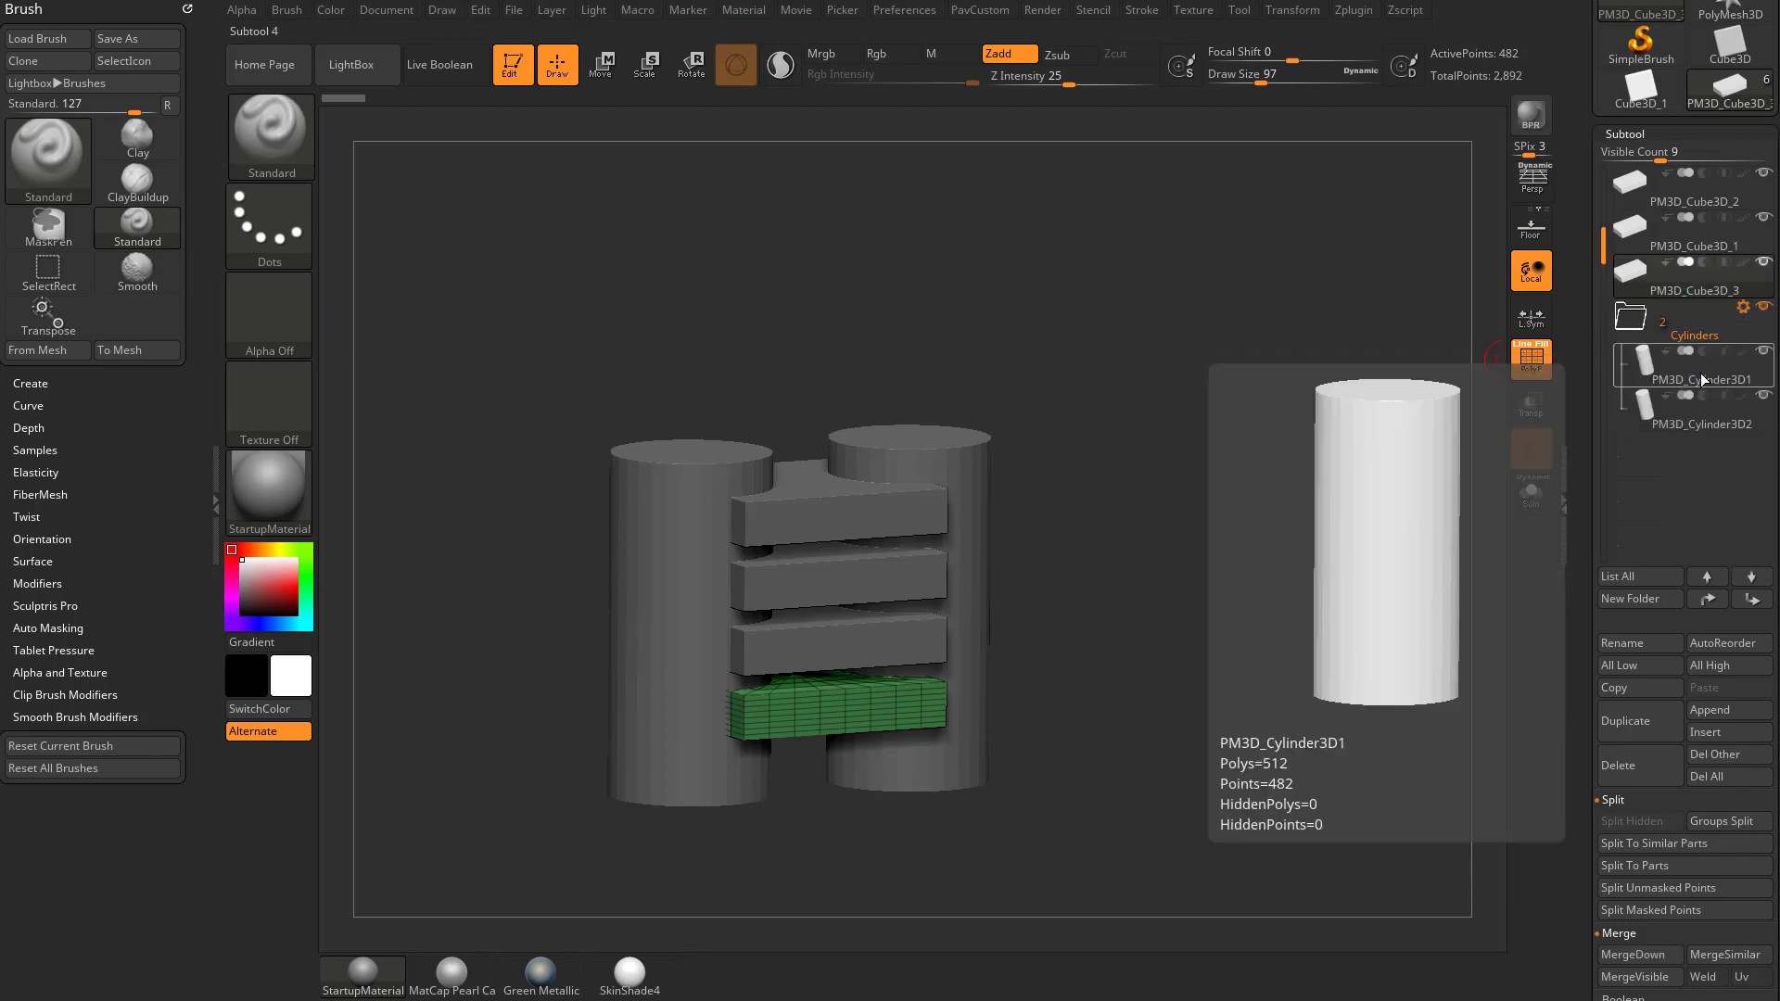
Select each cylinder subtool in turn, then collapse the Cylinders folder
left_click(1691, 424)
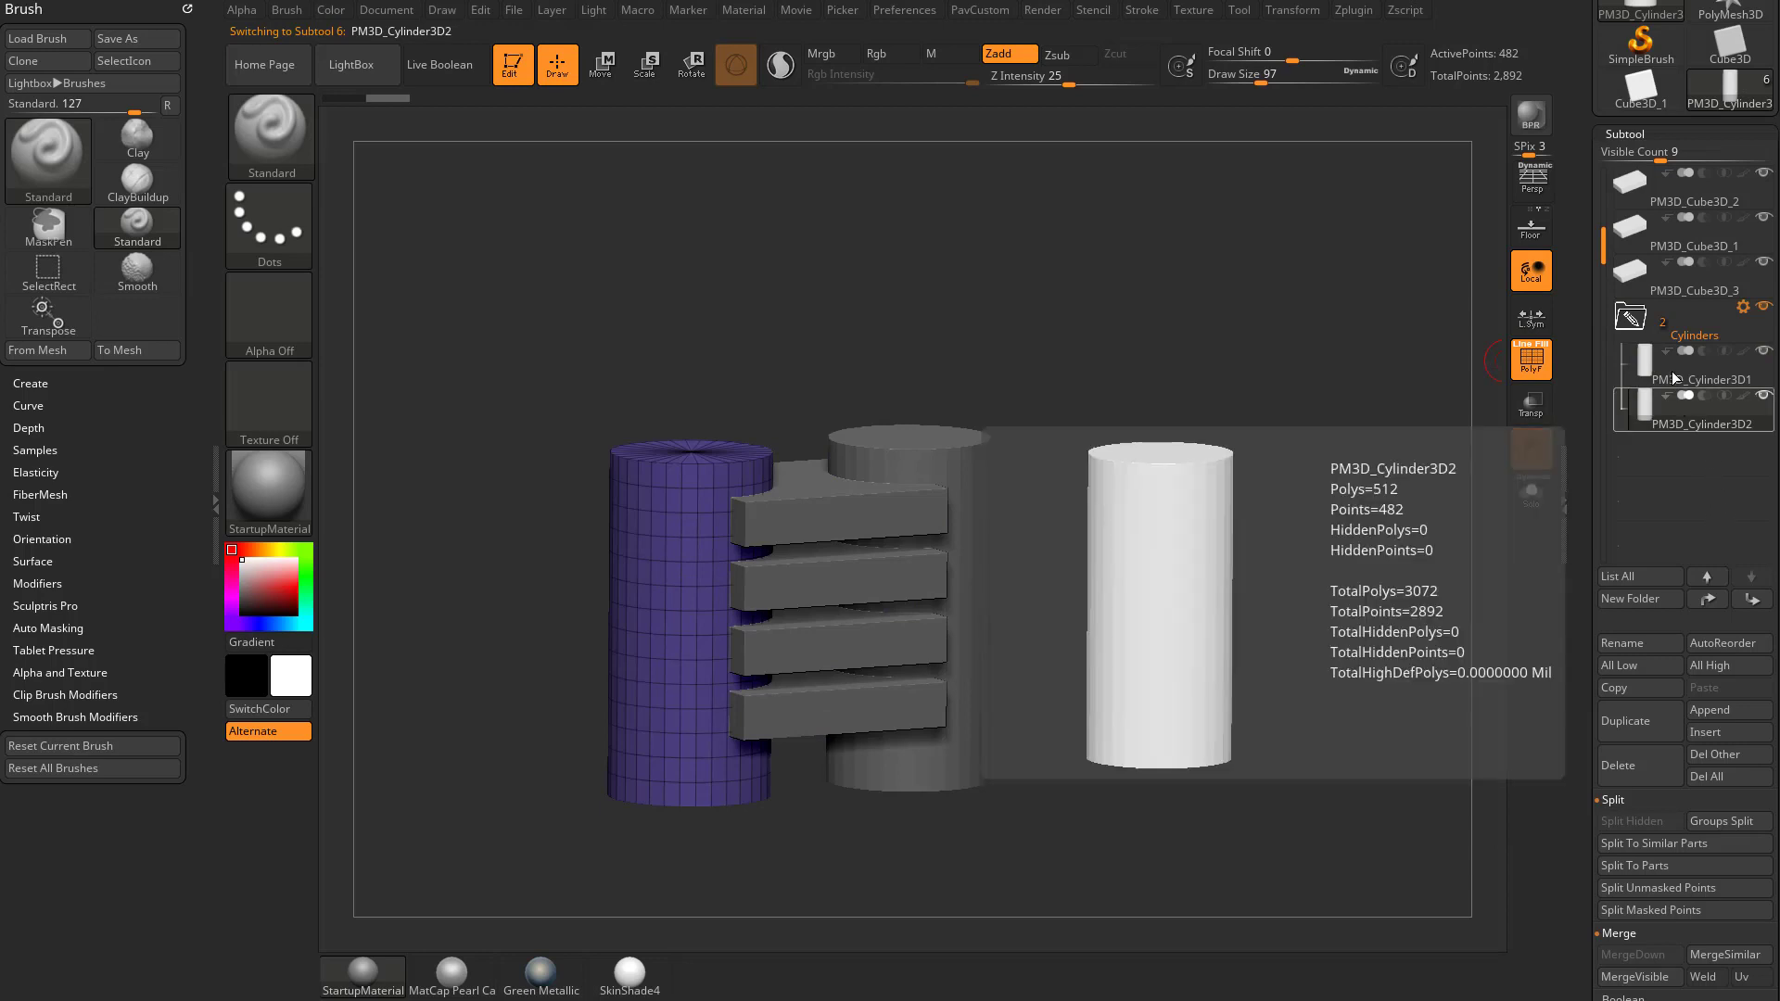
left_click(1692, 379)
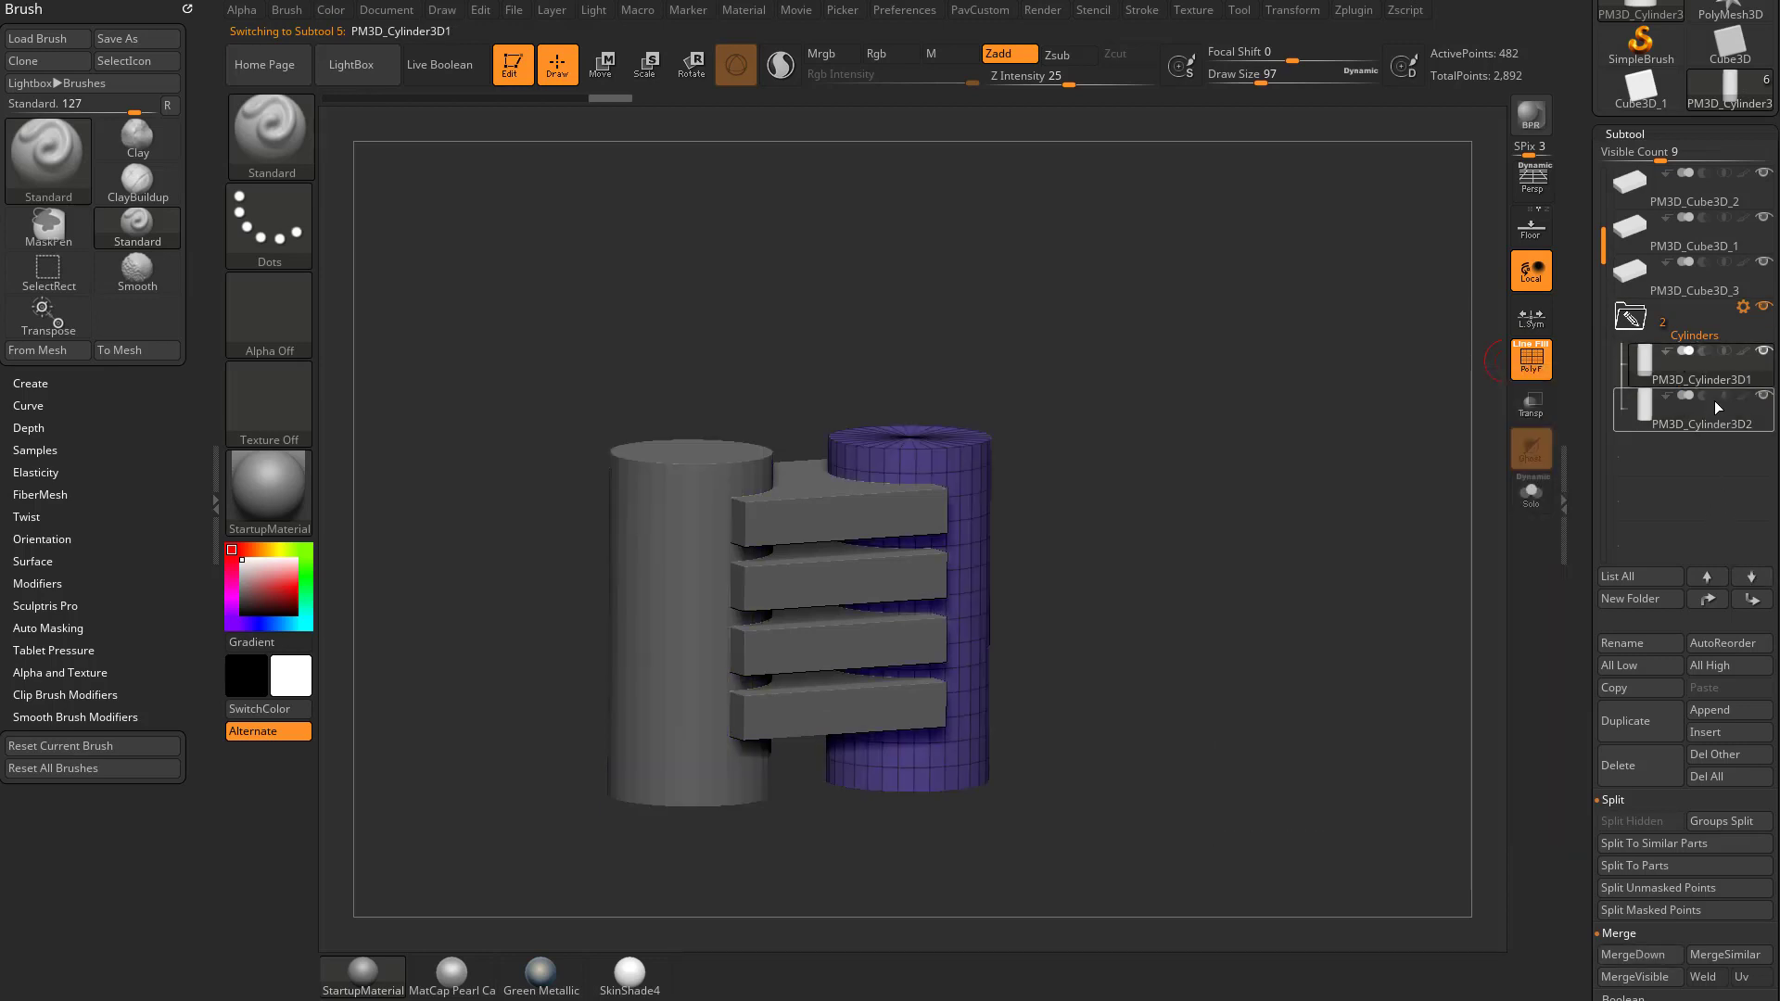
left_click(1625, 318)
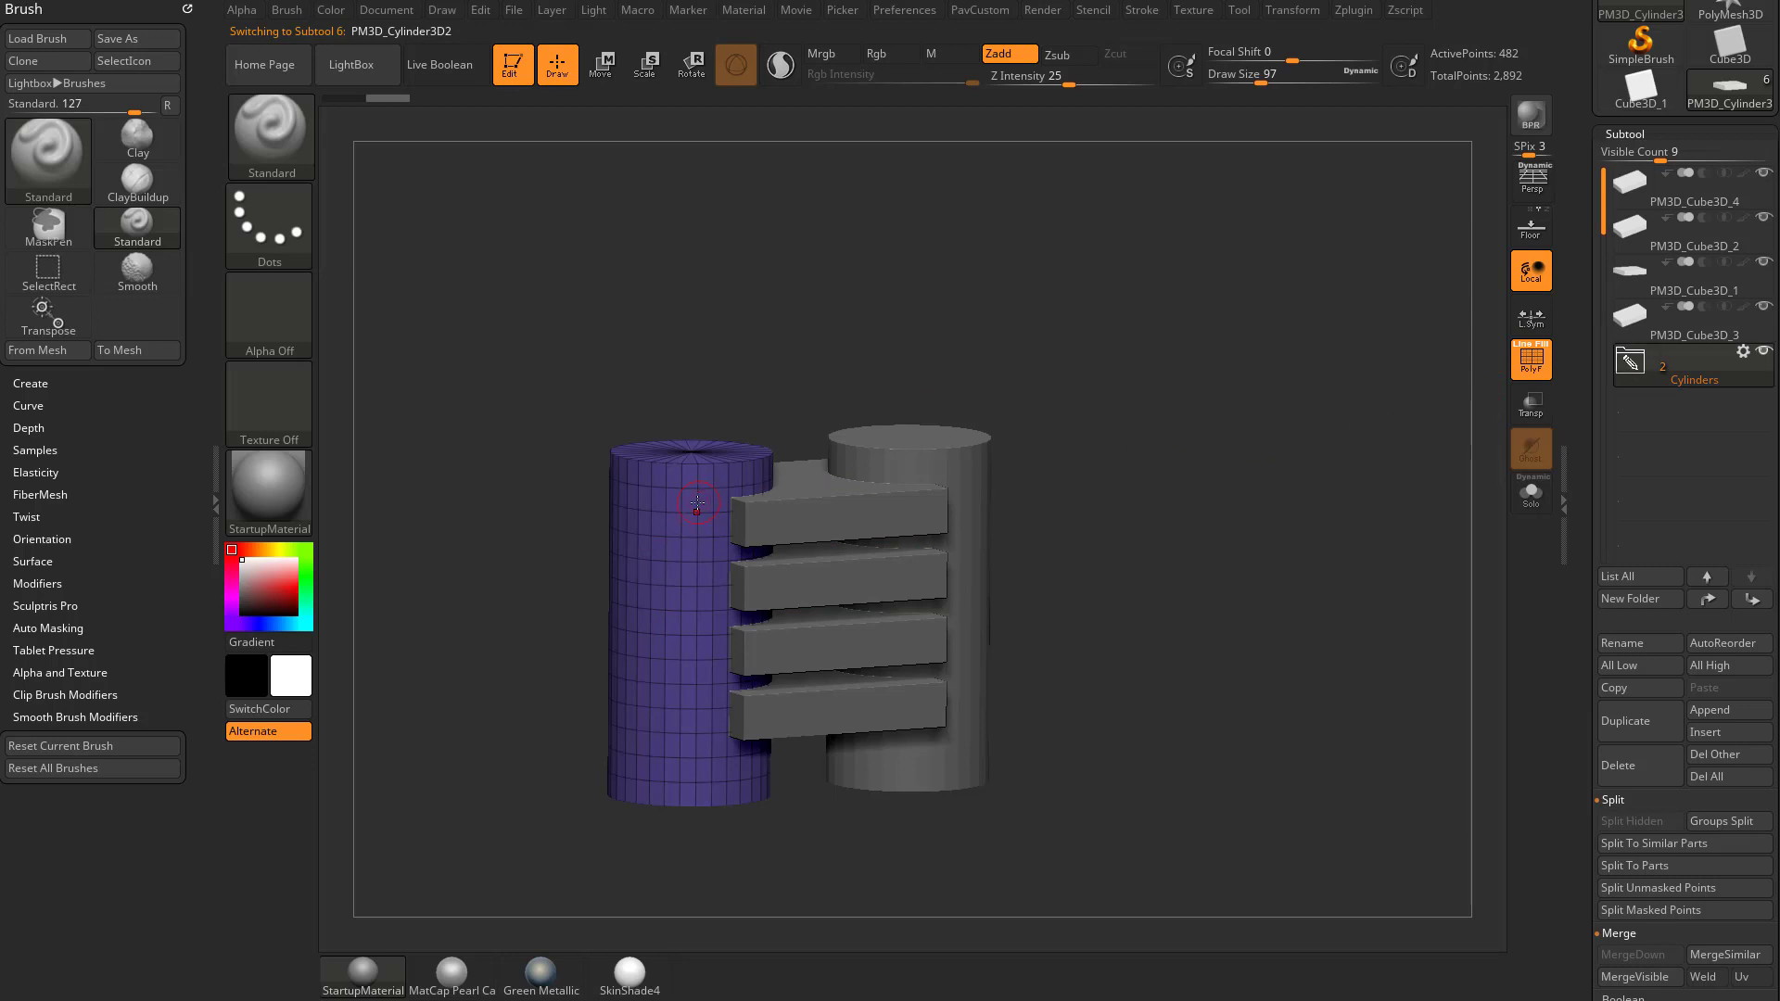
mouse_move(1512, 388)
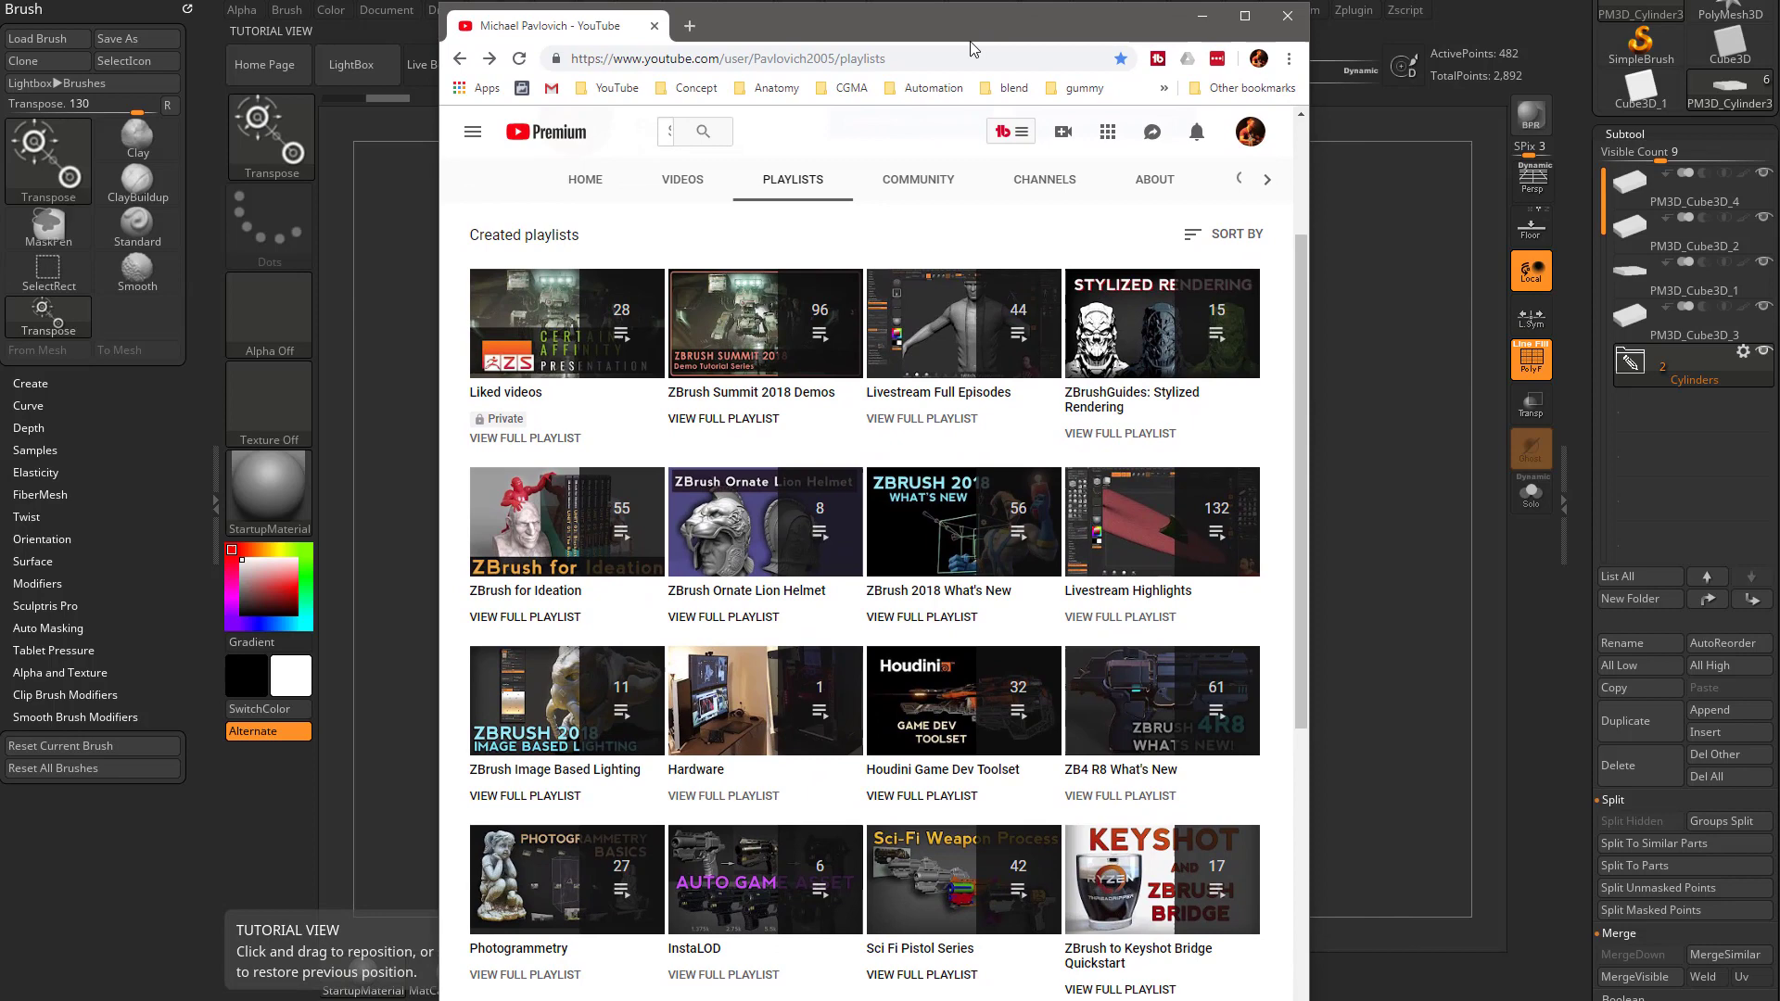
mouse_move(793, 48)
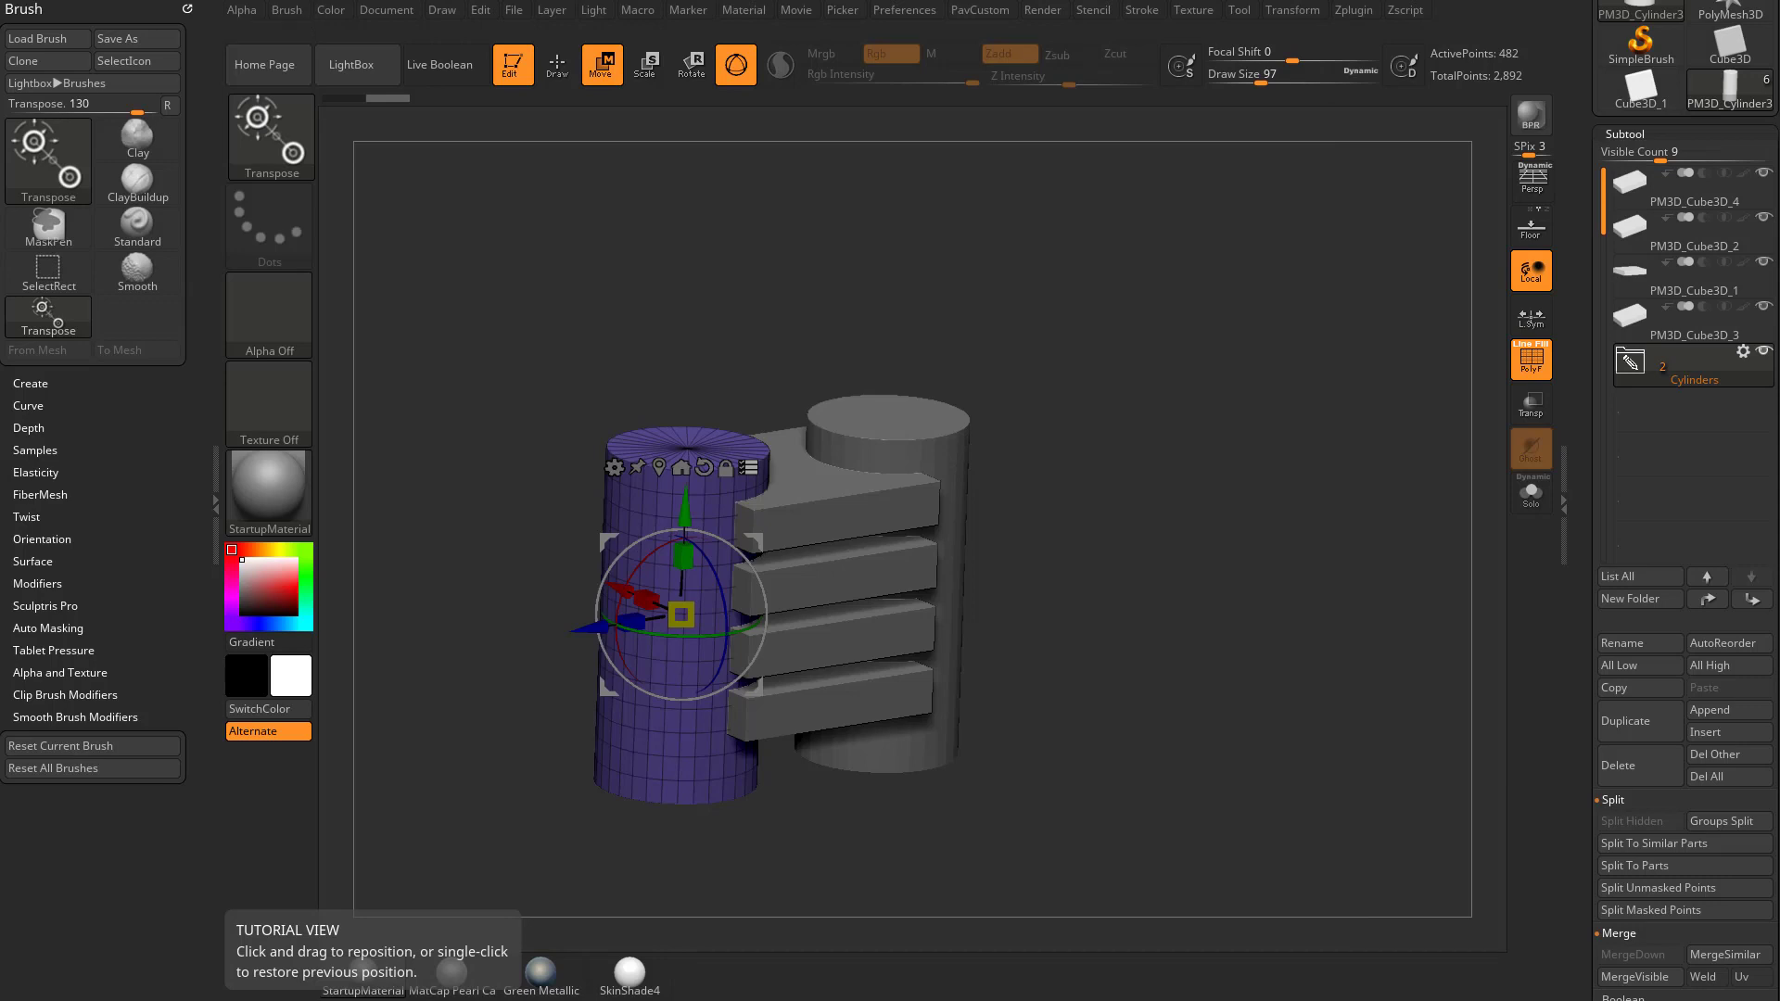
mouse_move(1148, 464)
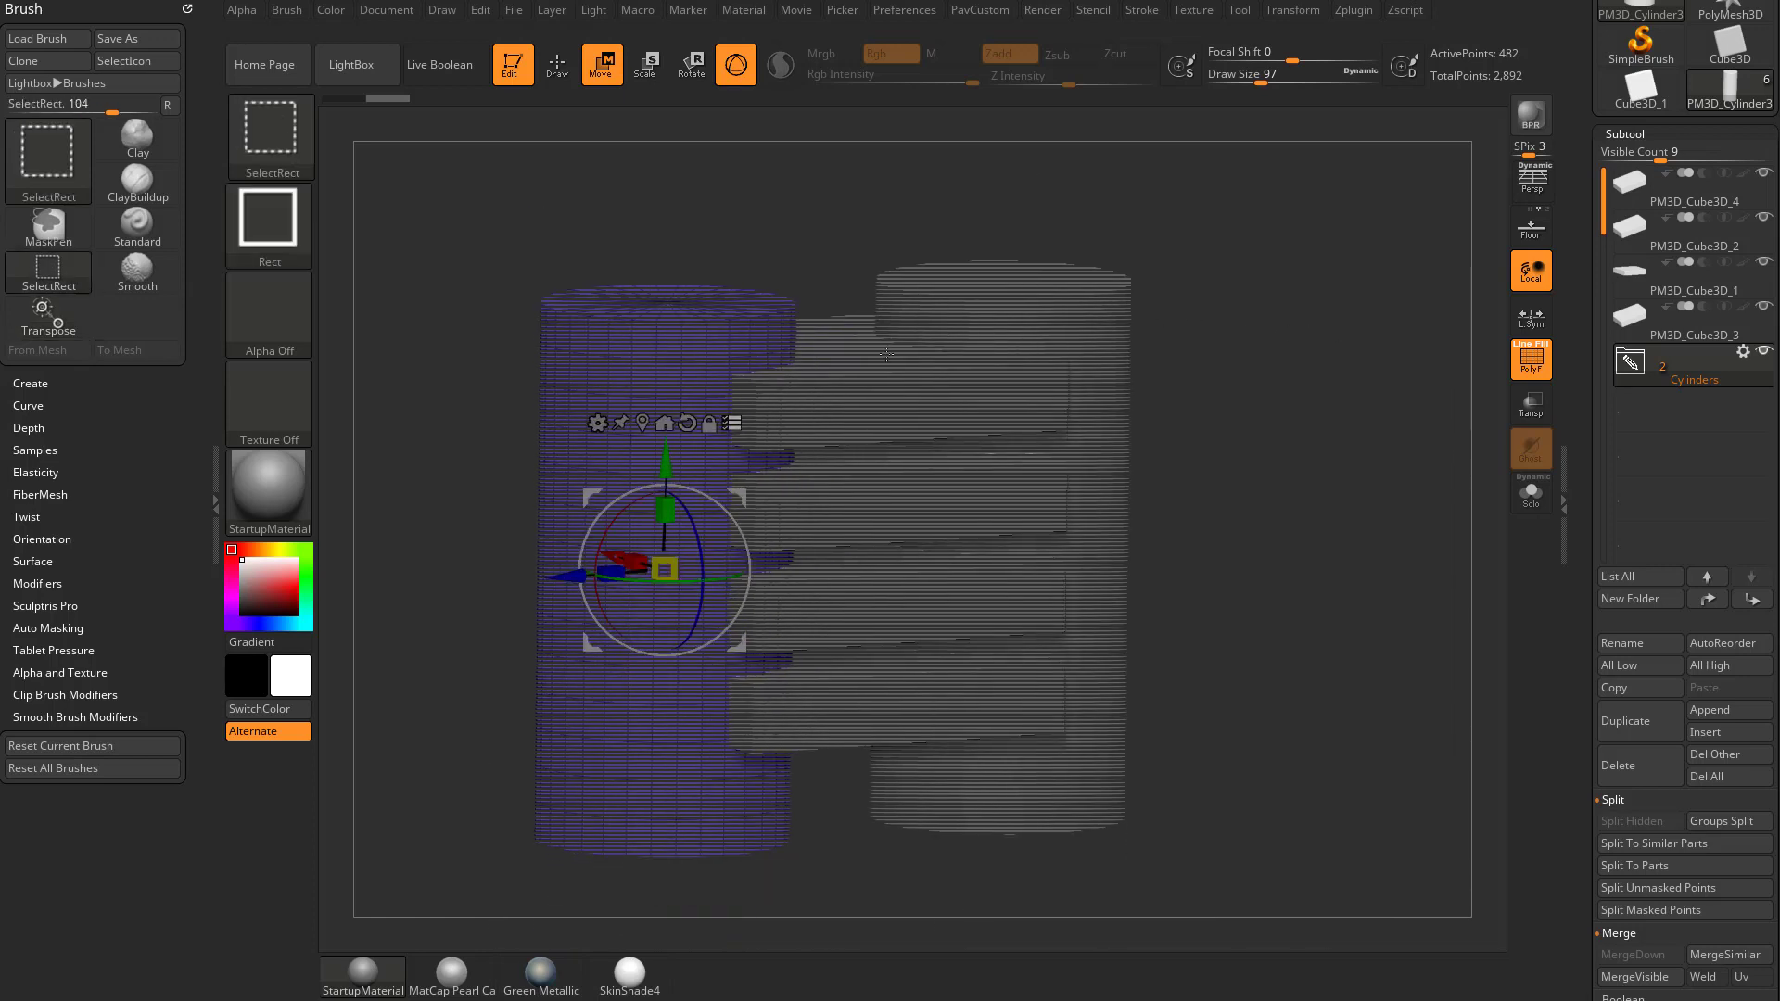
mouse_move(849, 379)
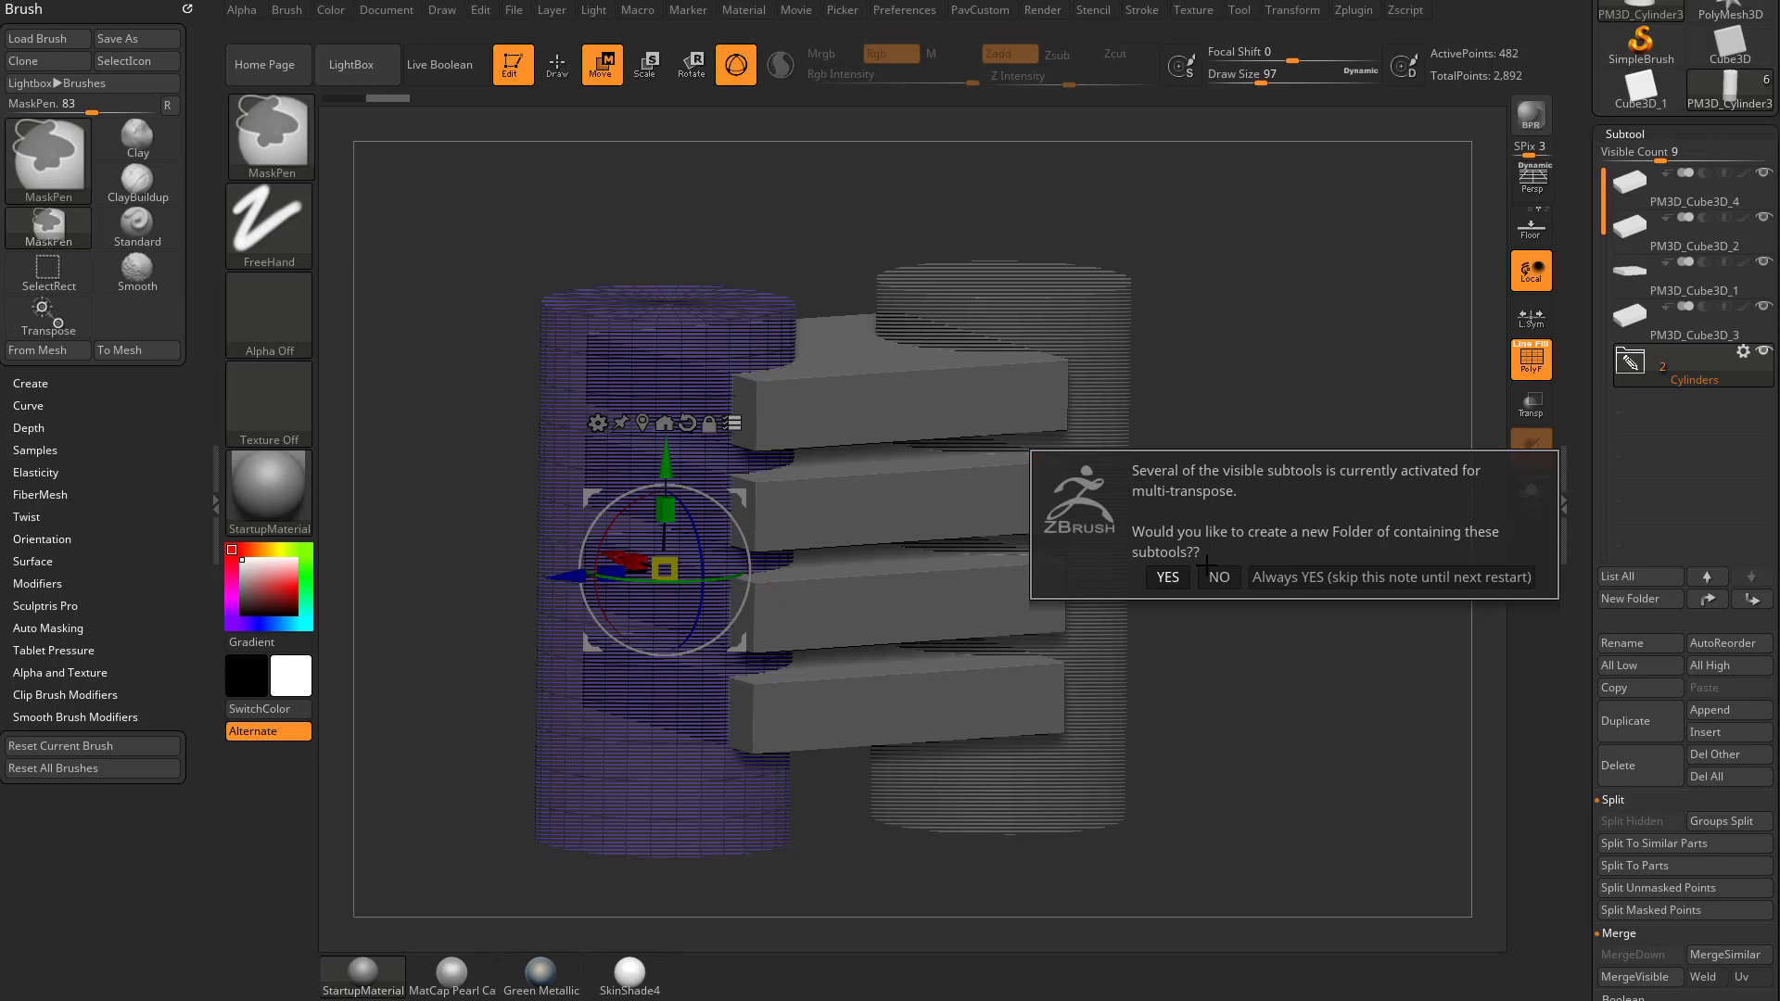
Group the activated cubes into a folder titled Cubes and expand the folders
left_click(1166, 577)
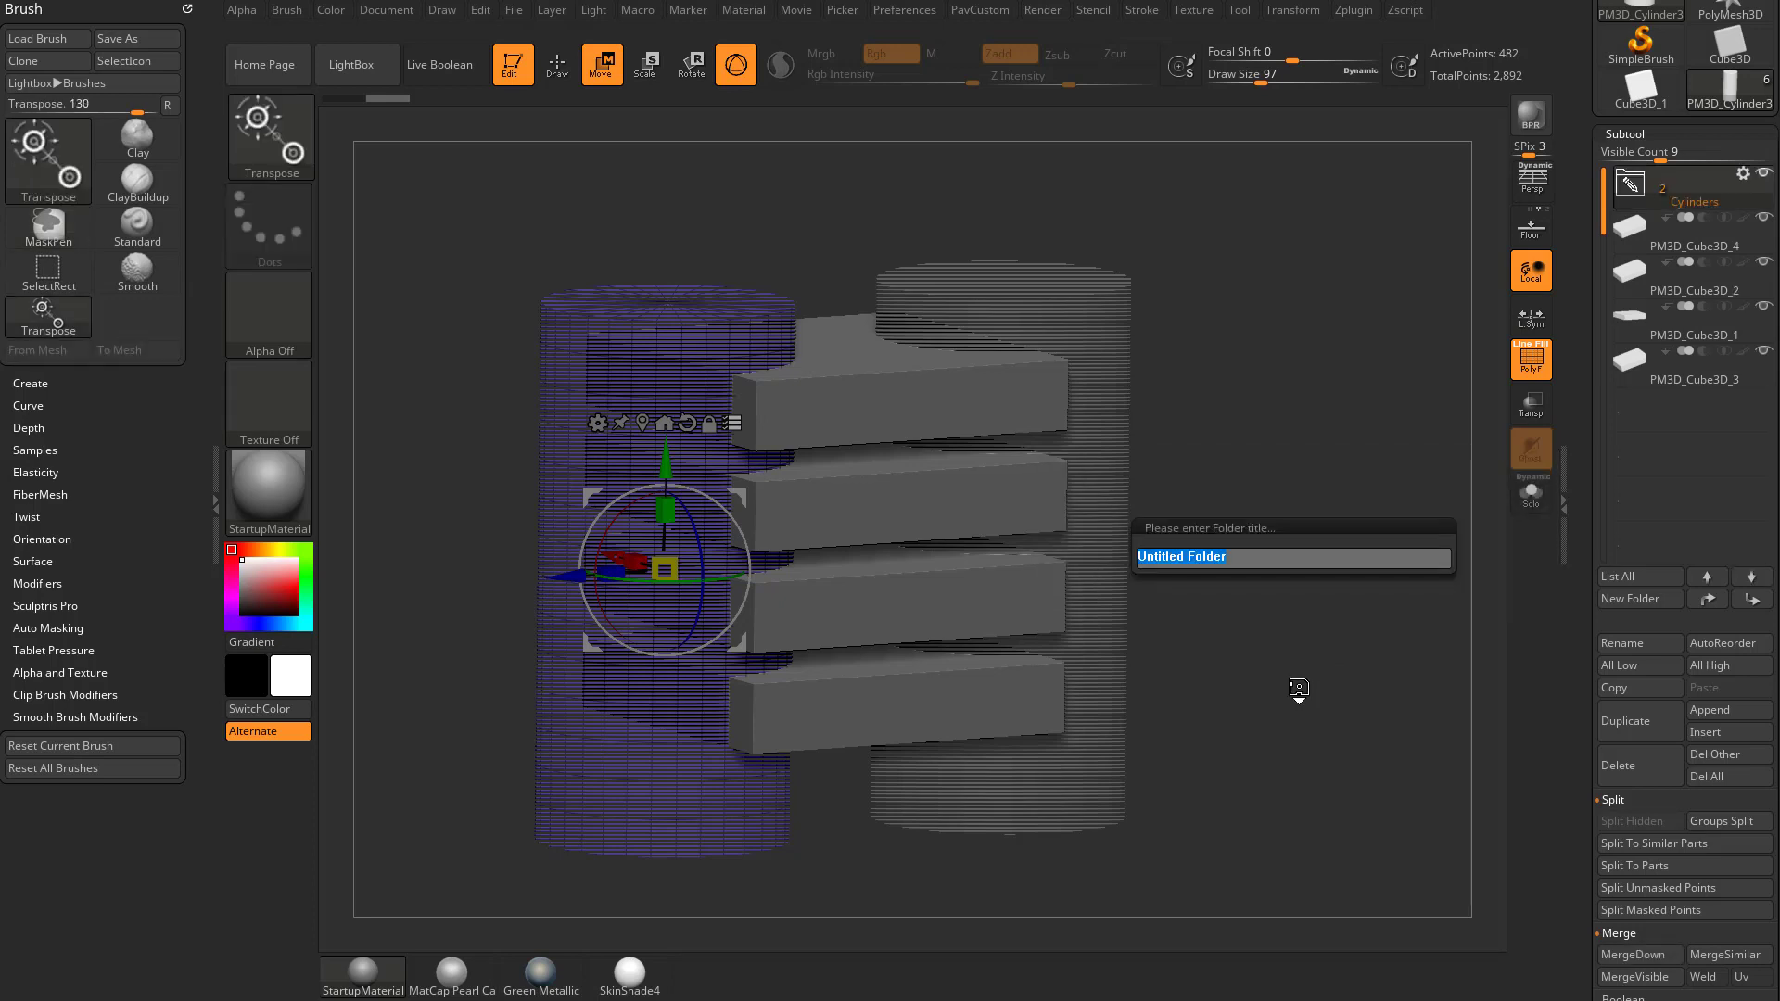
type("Cubes")
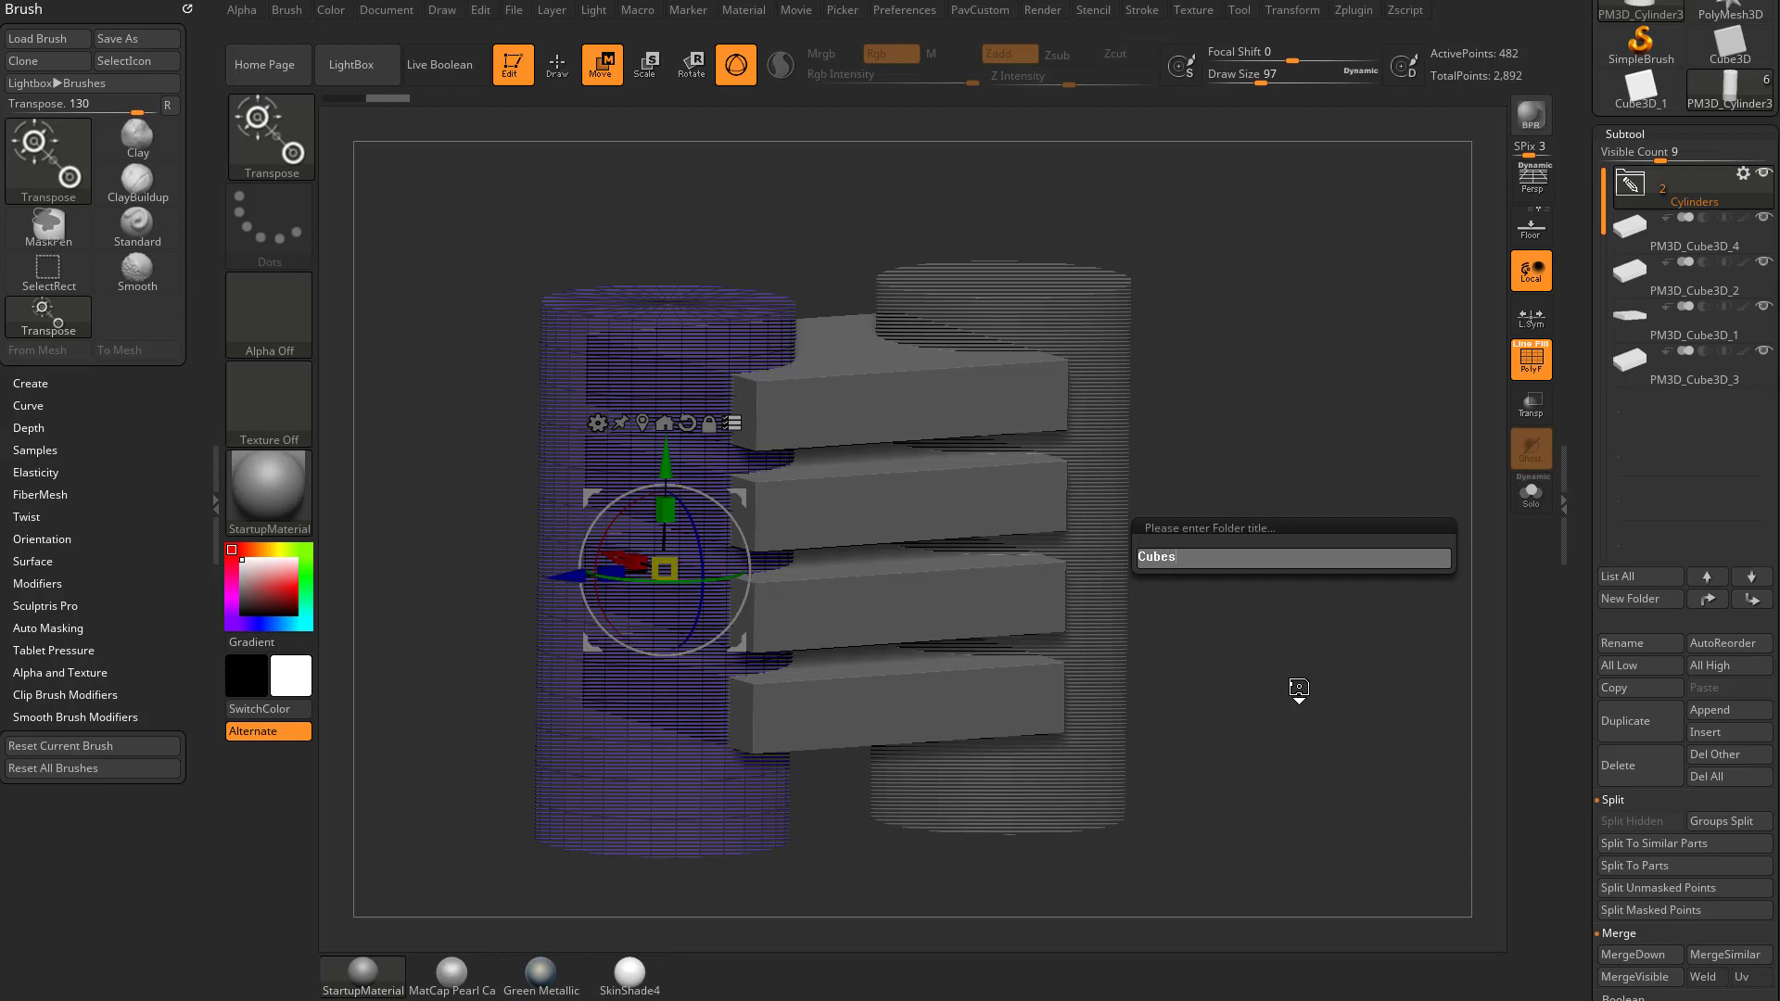
key("Return")
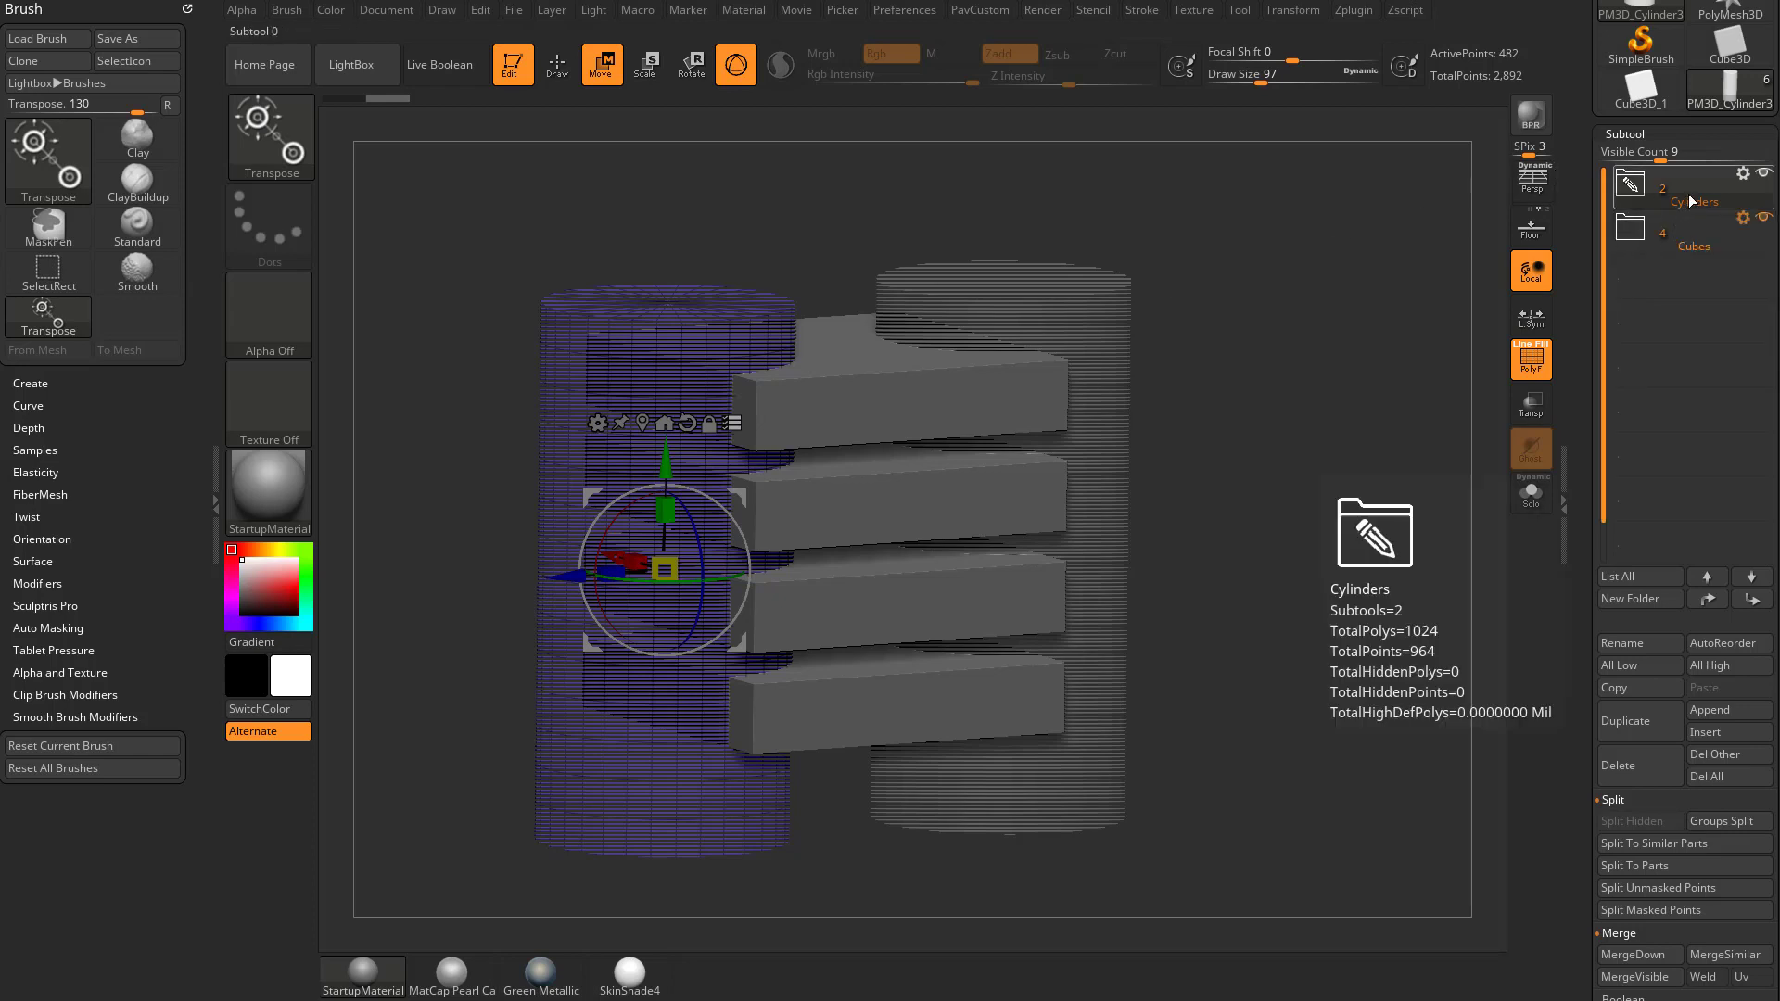
left_click(1632, 185)
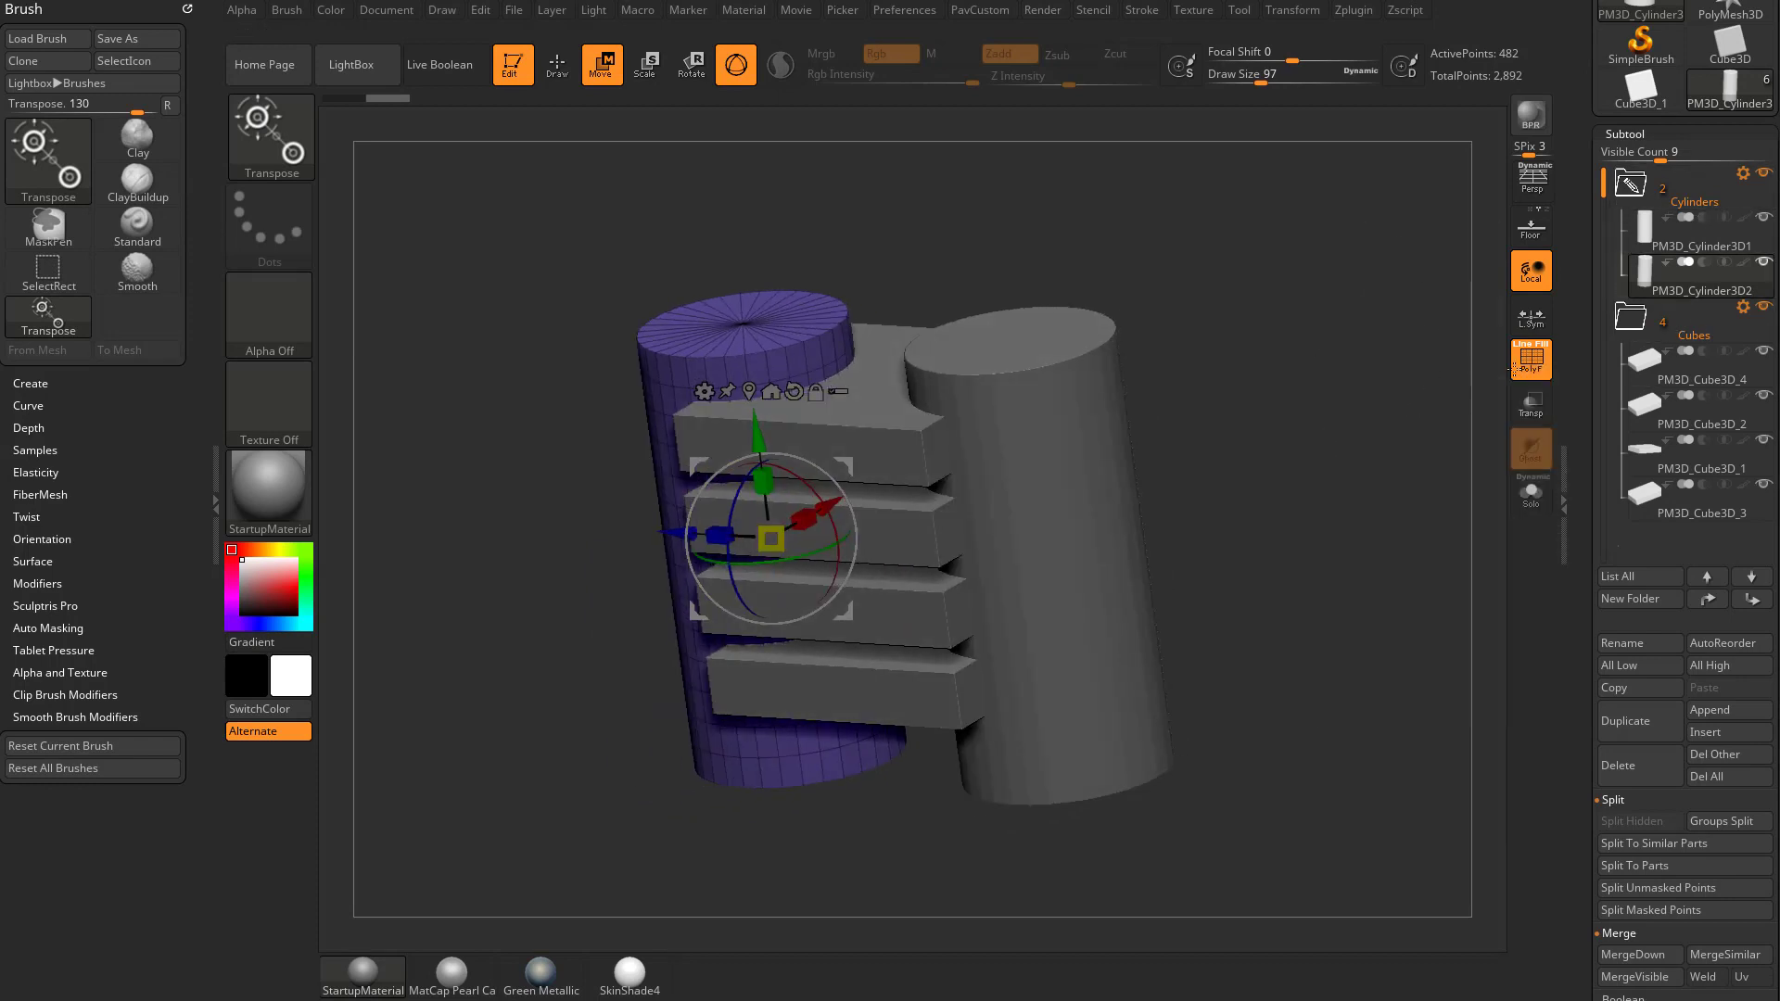
Collapse the Cubes folder and re-expand Cylinders to show its two cylinders
left_click(1703, 381)
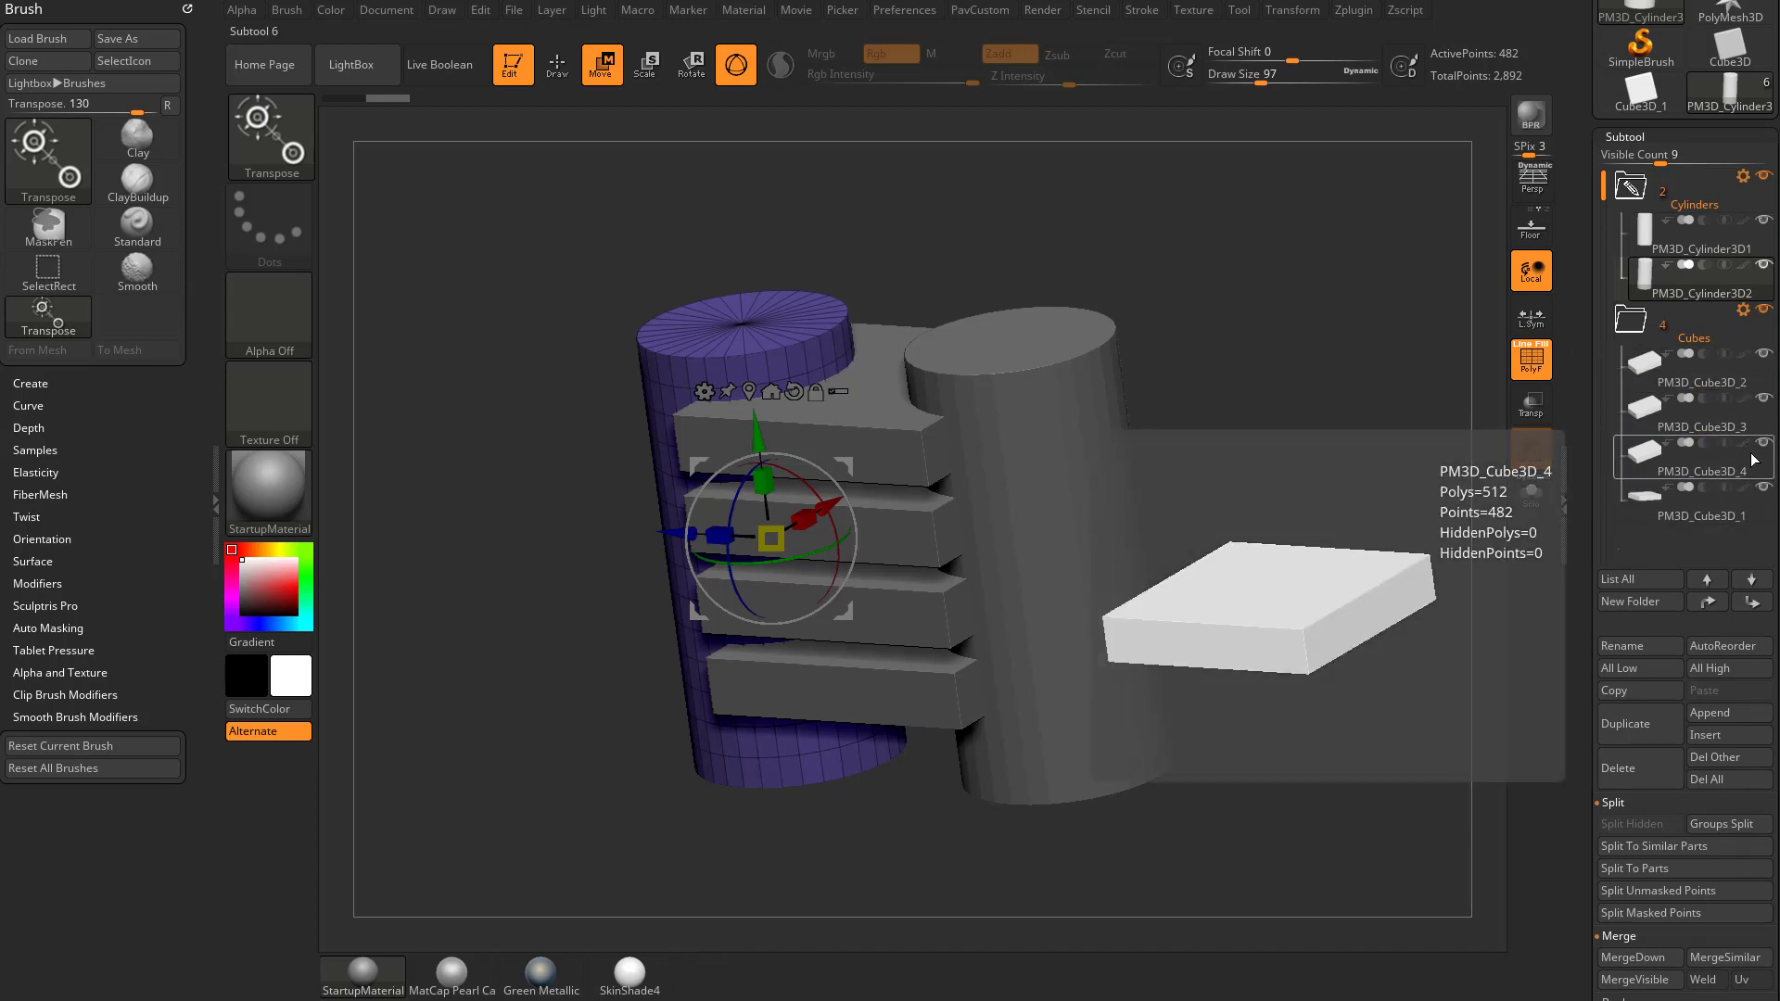
left_click(1633, 183)
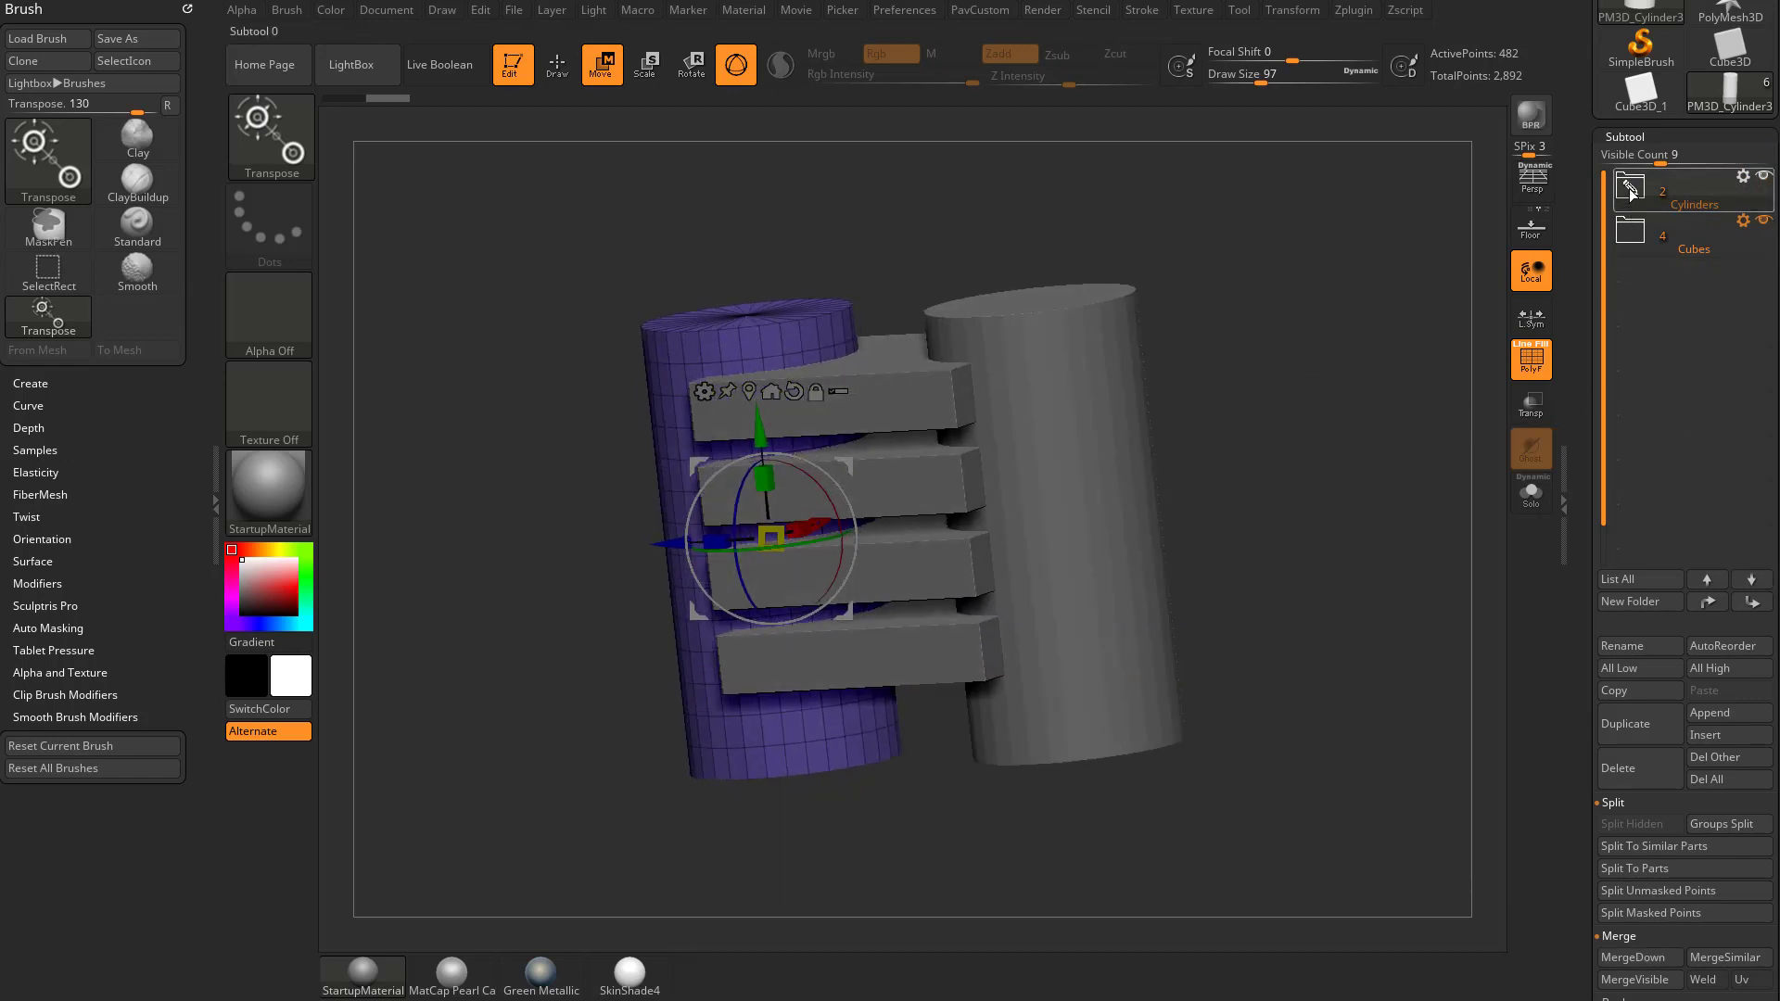
left_click(1630, 187)
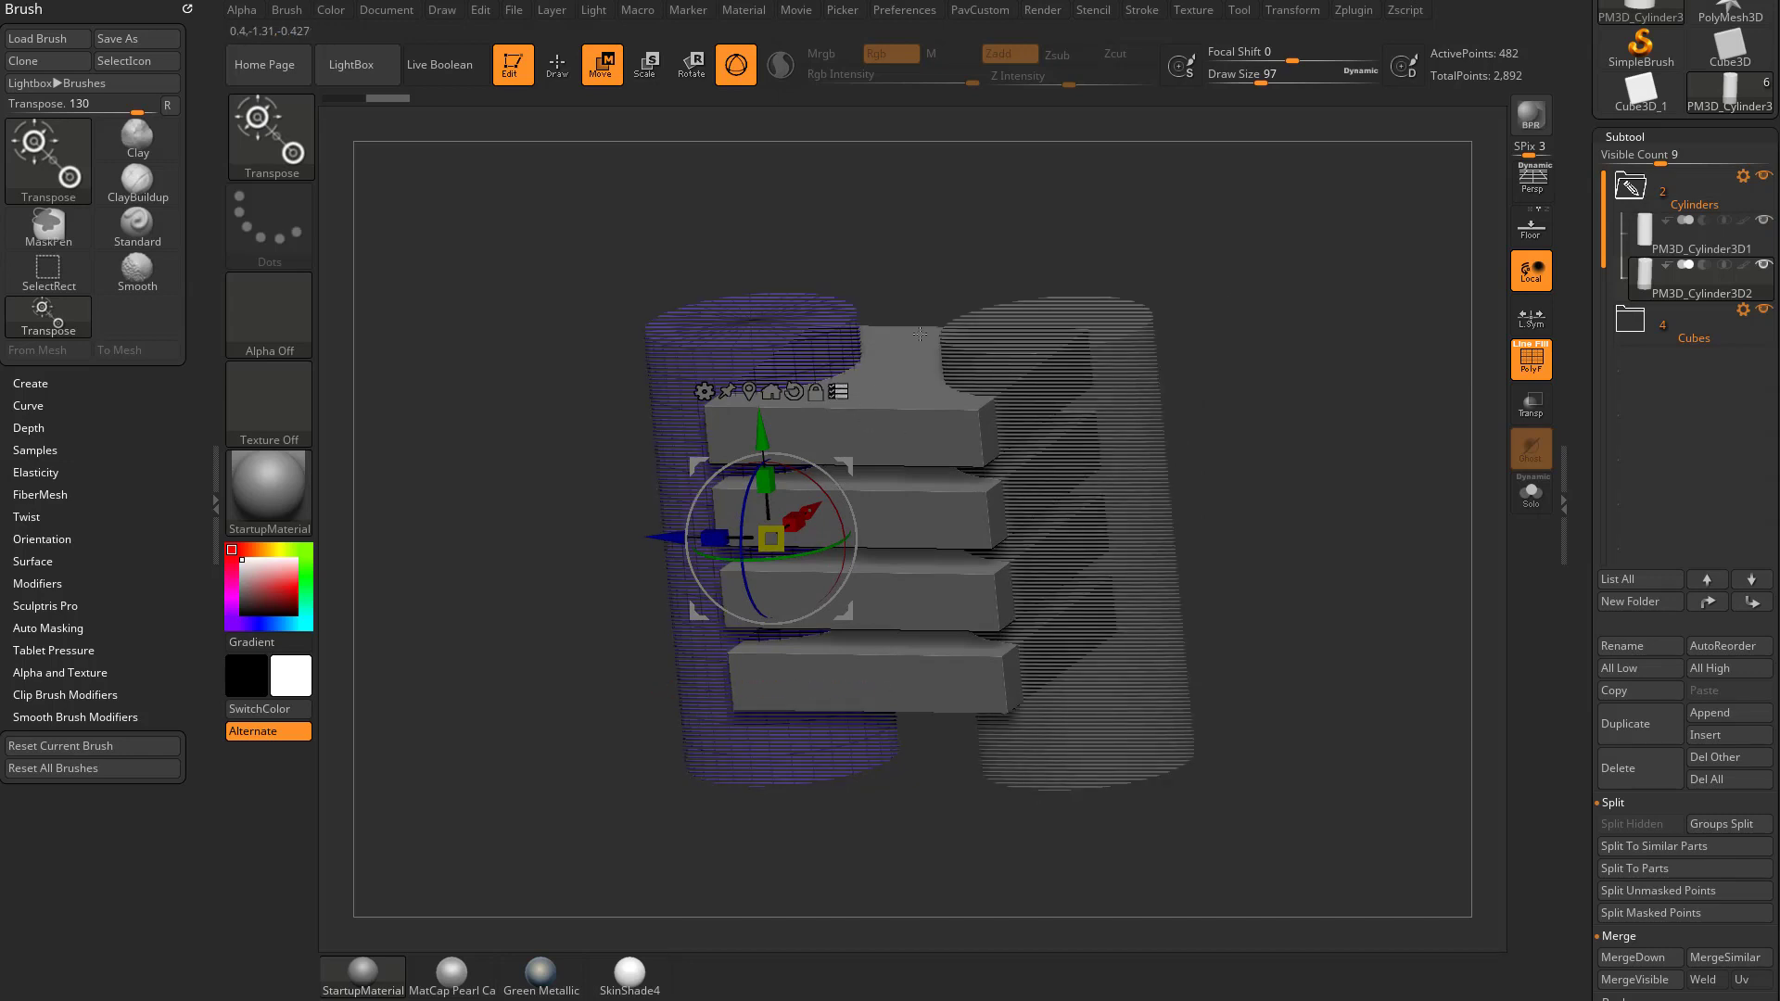
Duplicate the Cylinders folder and drag the copied cylinders below the slabs
left_click(48, 156)
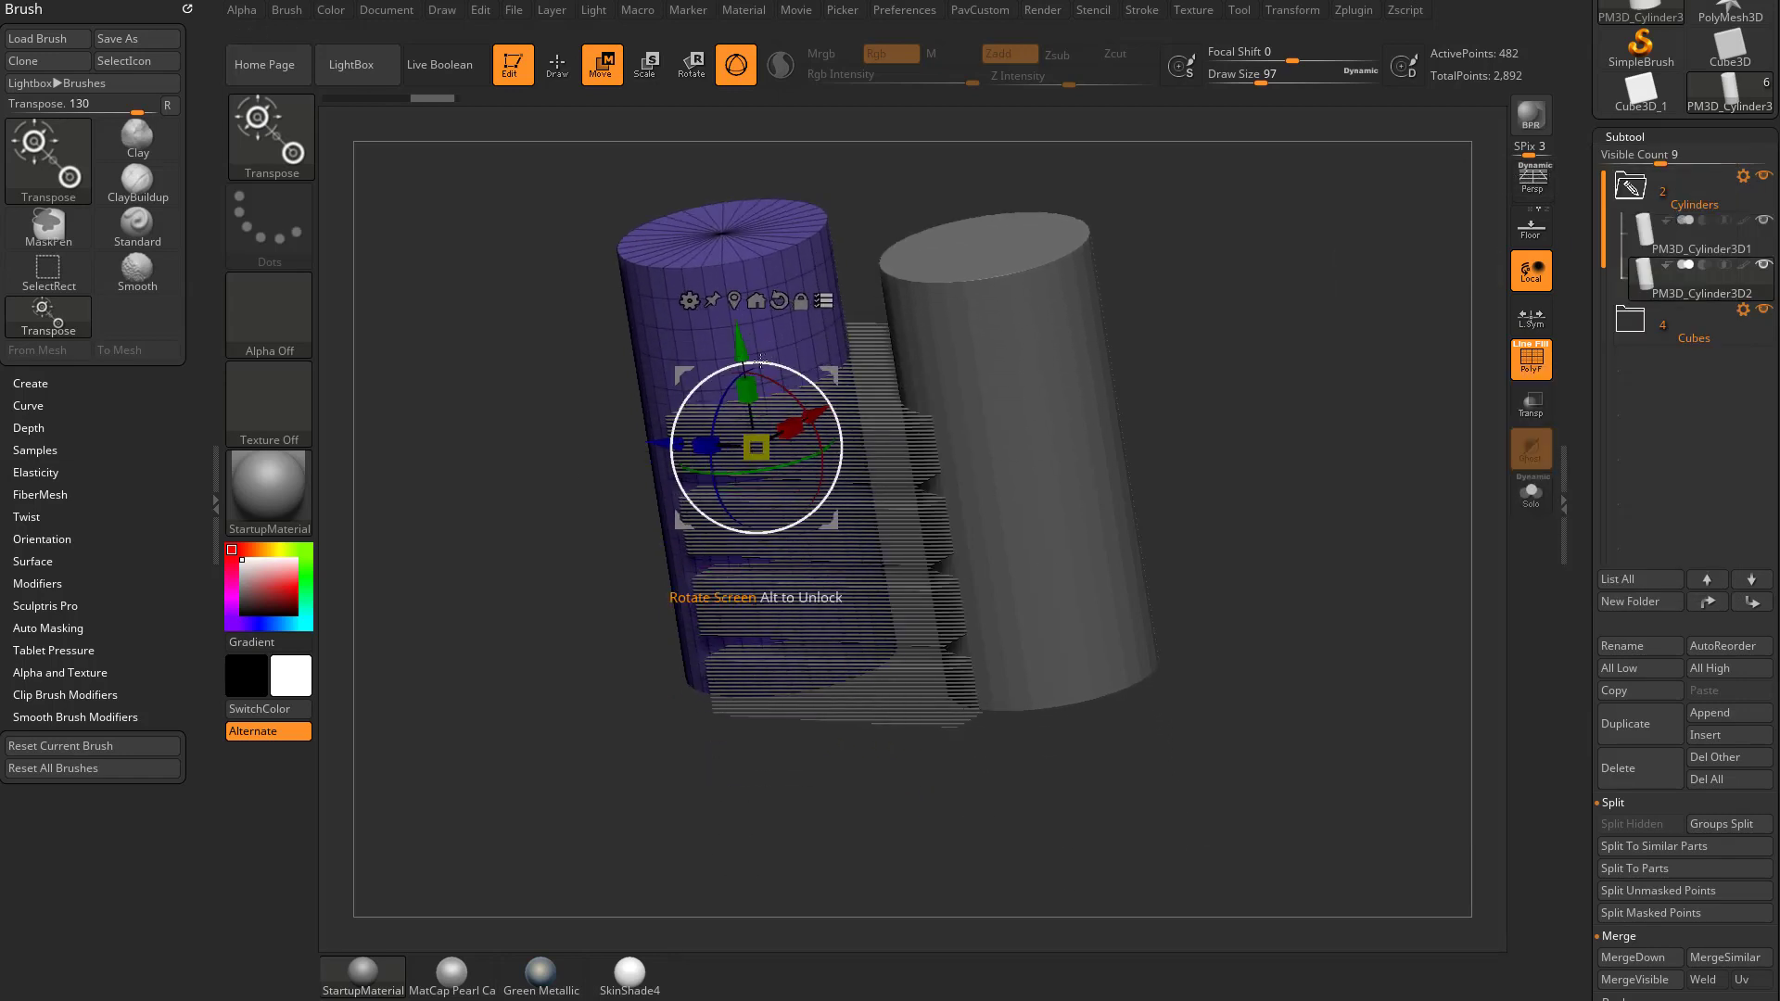
left_click_drag(754, 449, 755, 414)
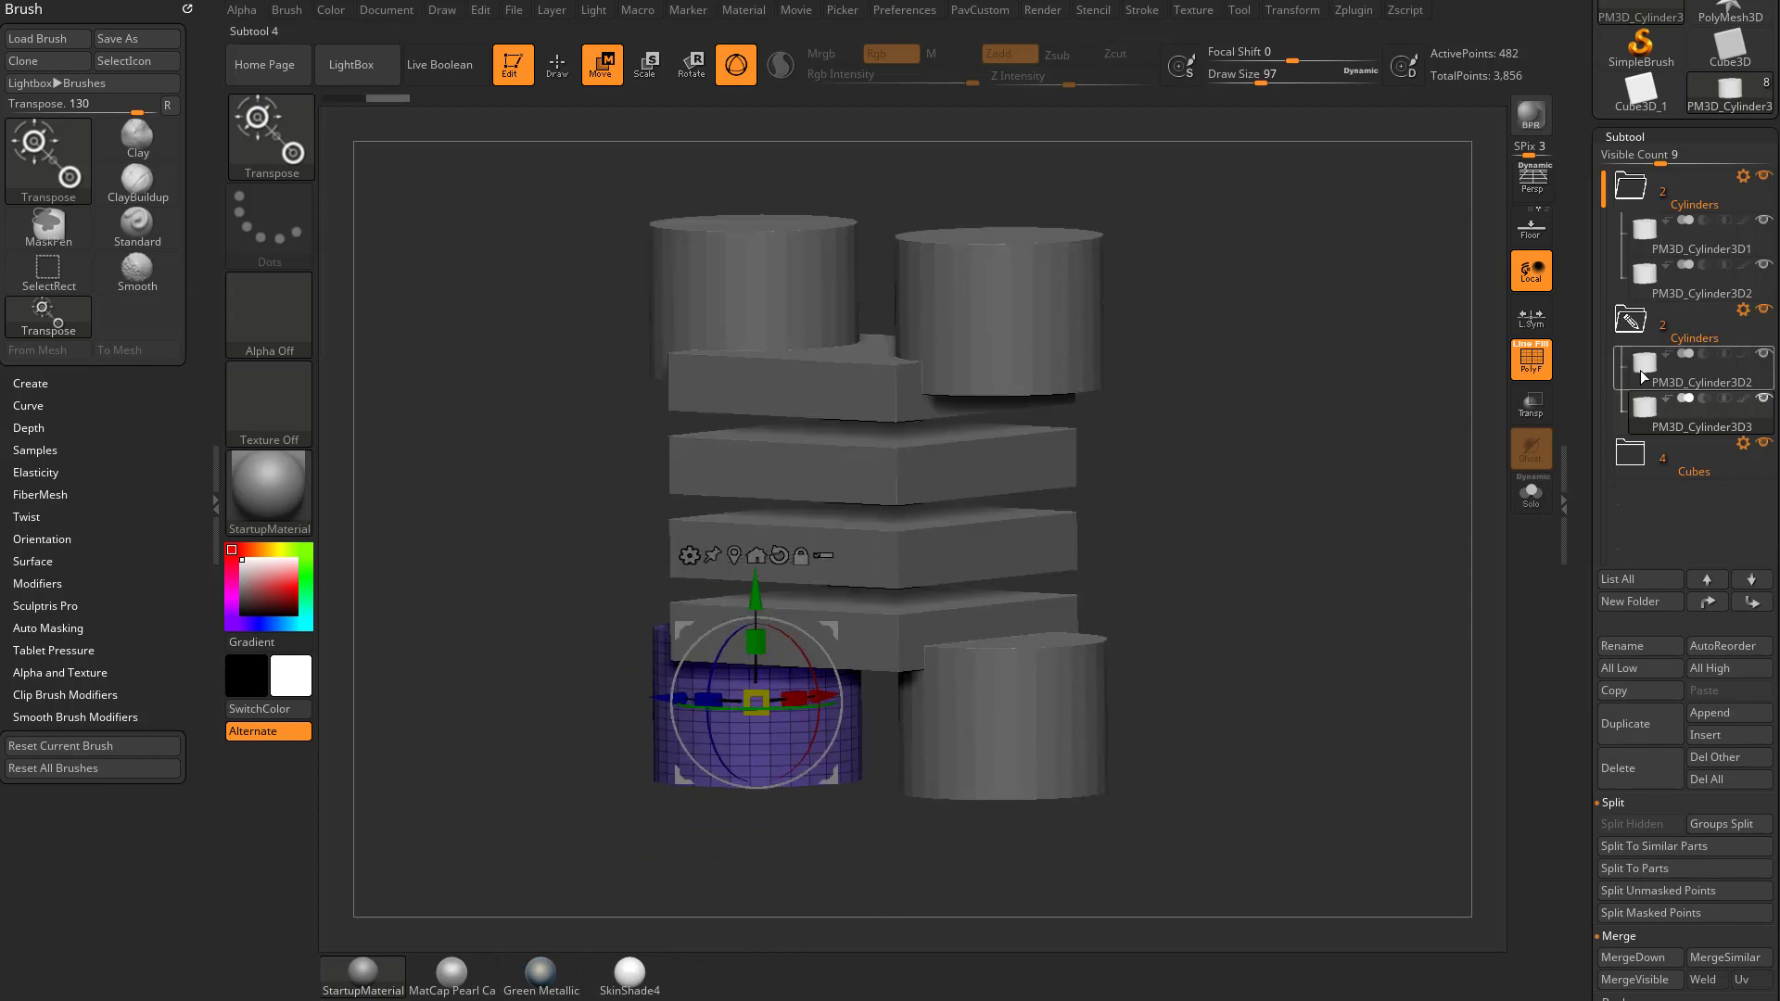
Rename the lower Cylinders folder to CylindersBottom and the upper one to CylindersTop
left_click(1696, 338)
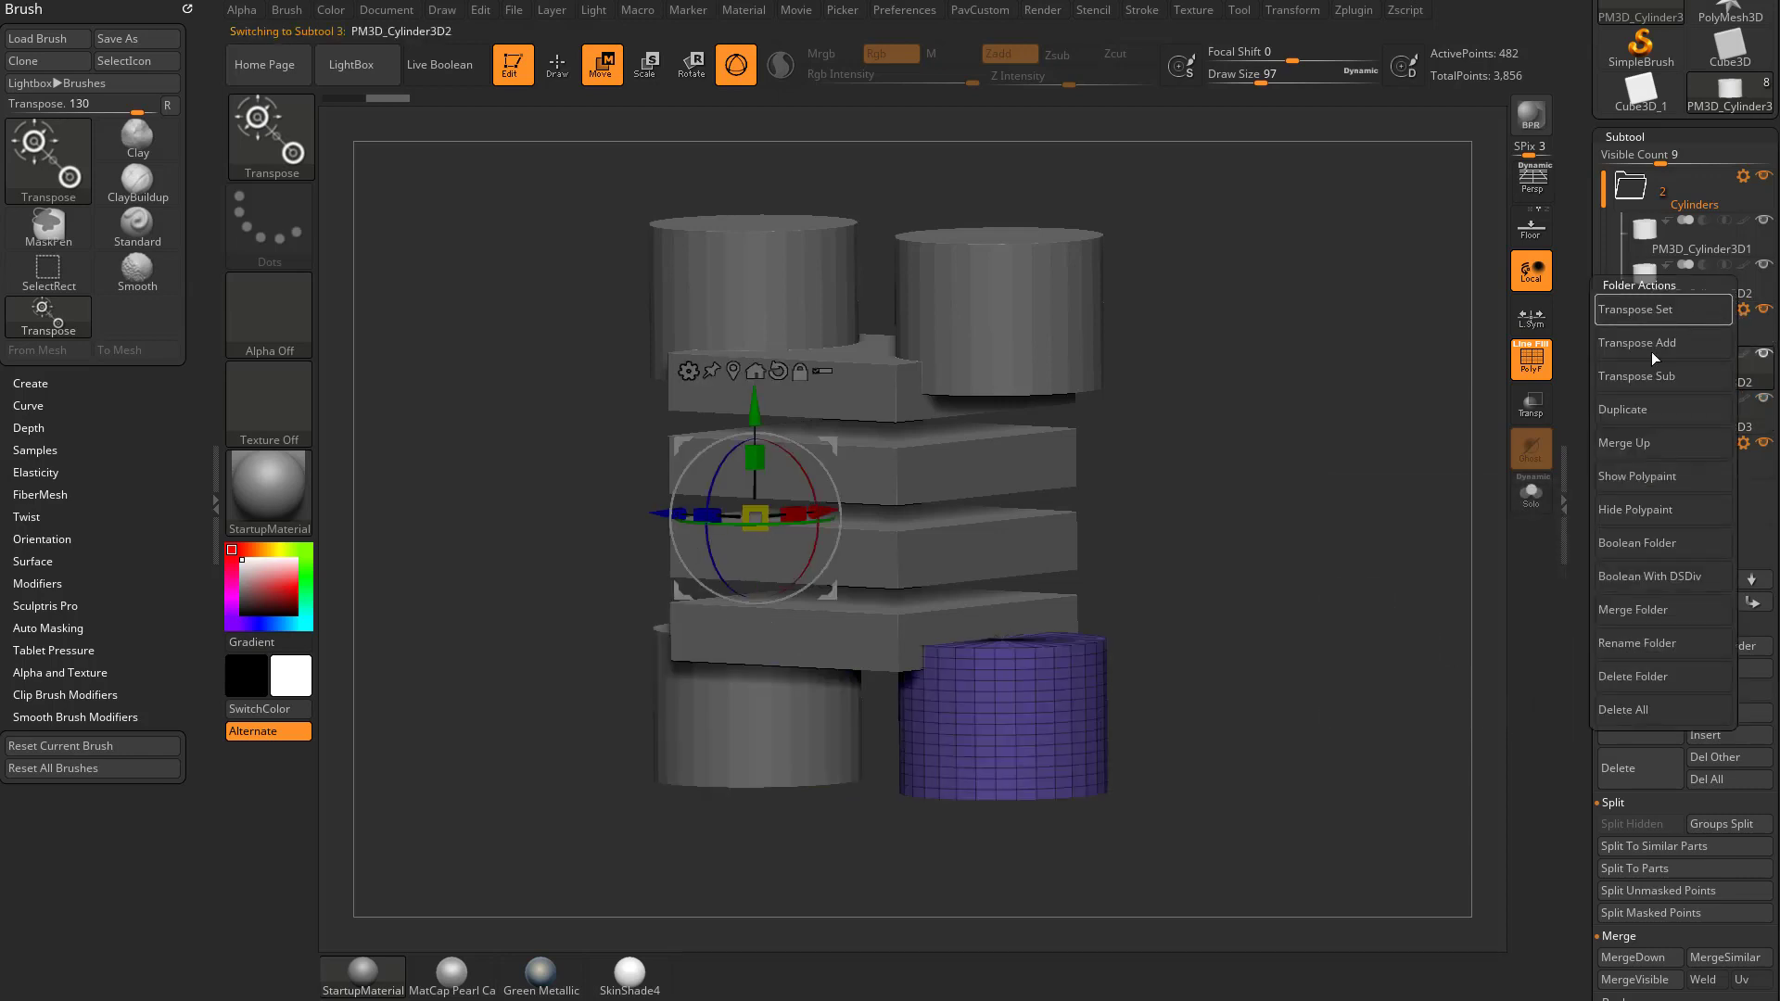
left_click(1635, 644)
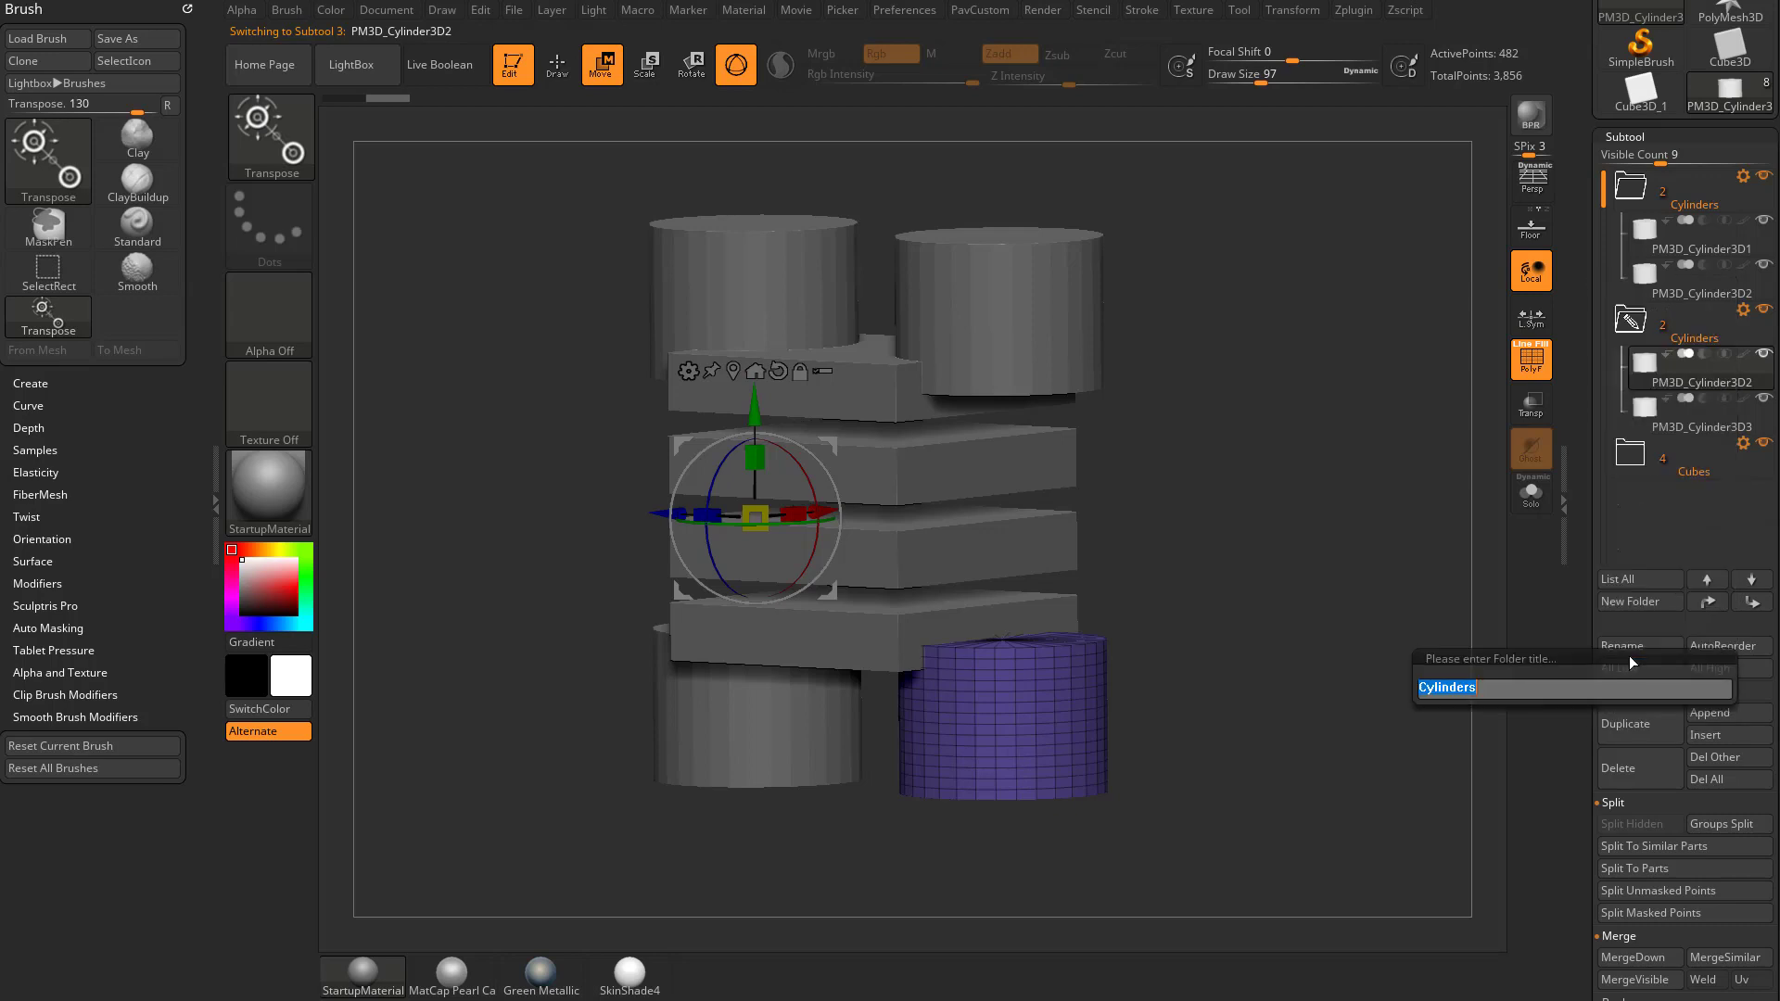
key("Backspace")
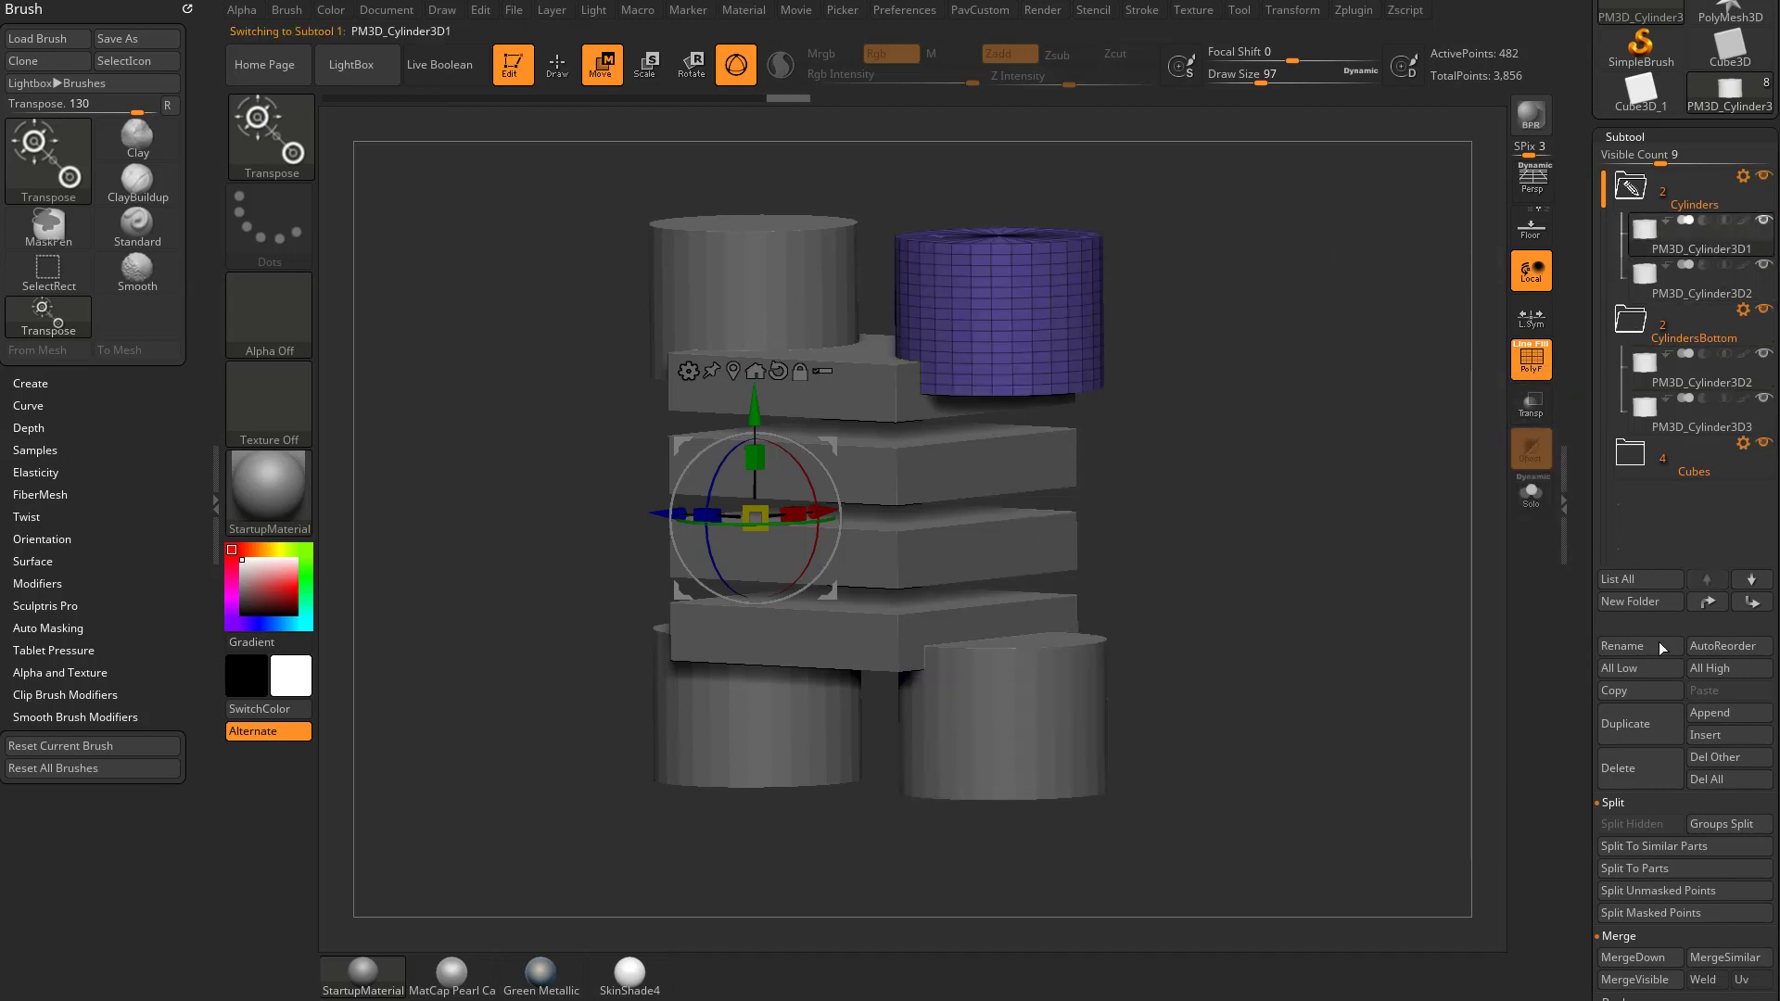
left_click(1635, 646)
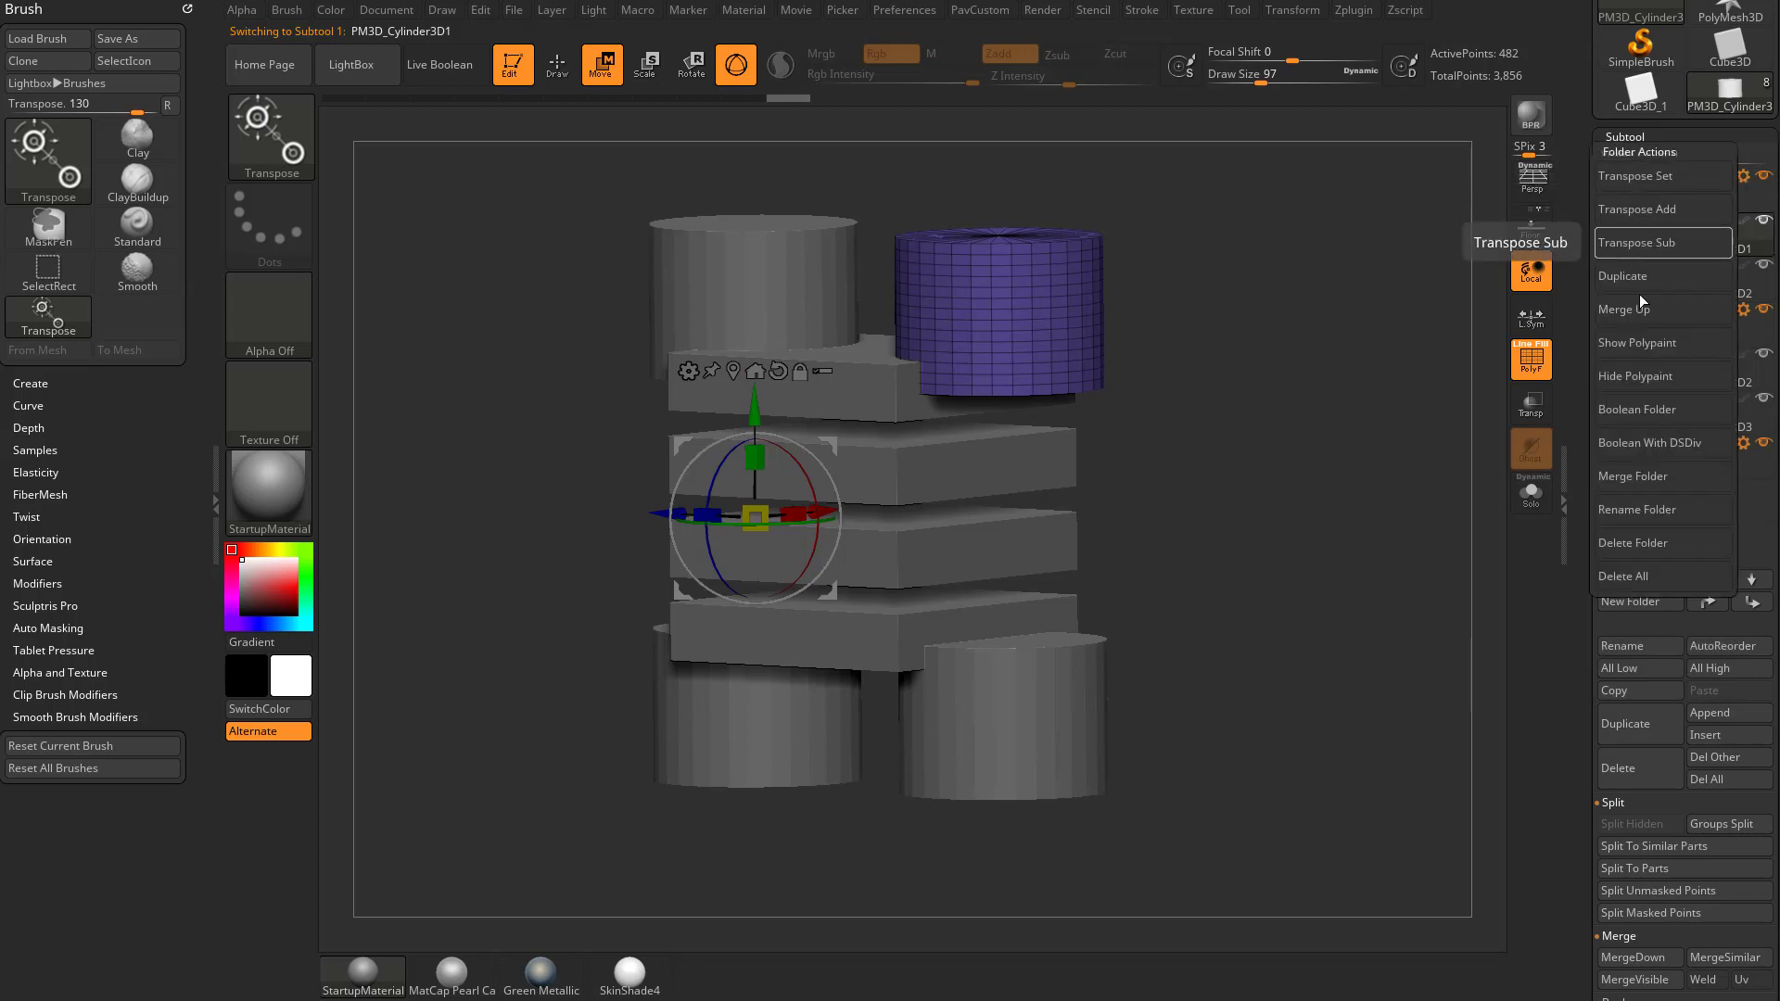
left_click(1638, 602)
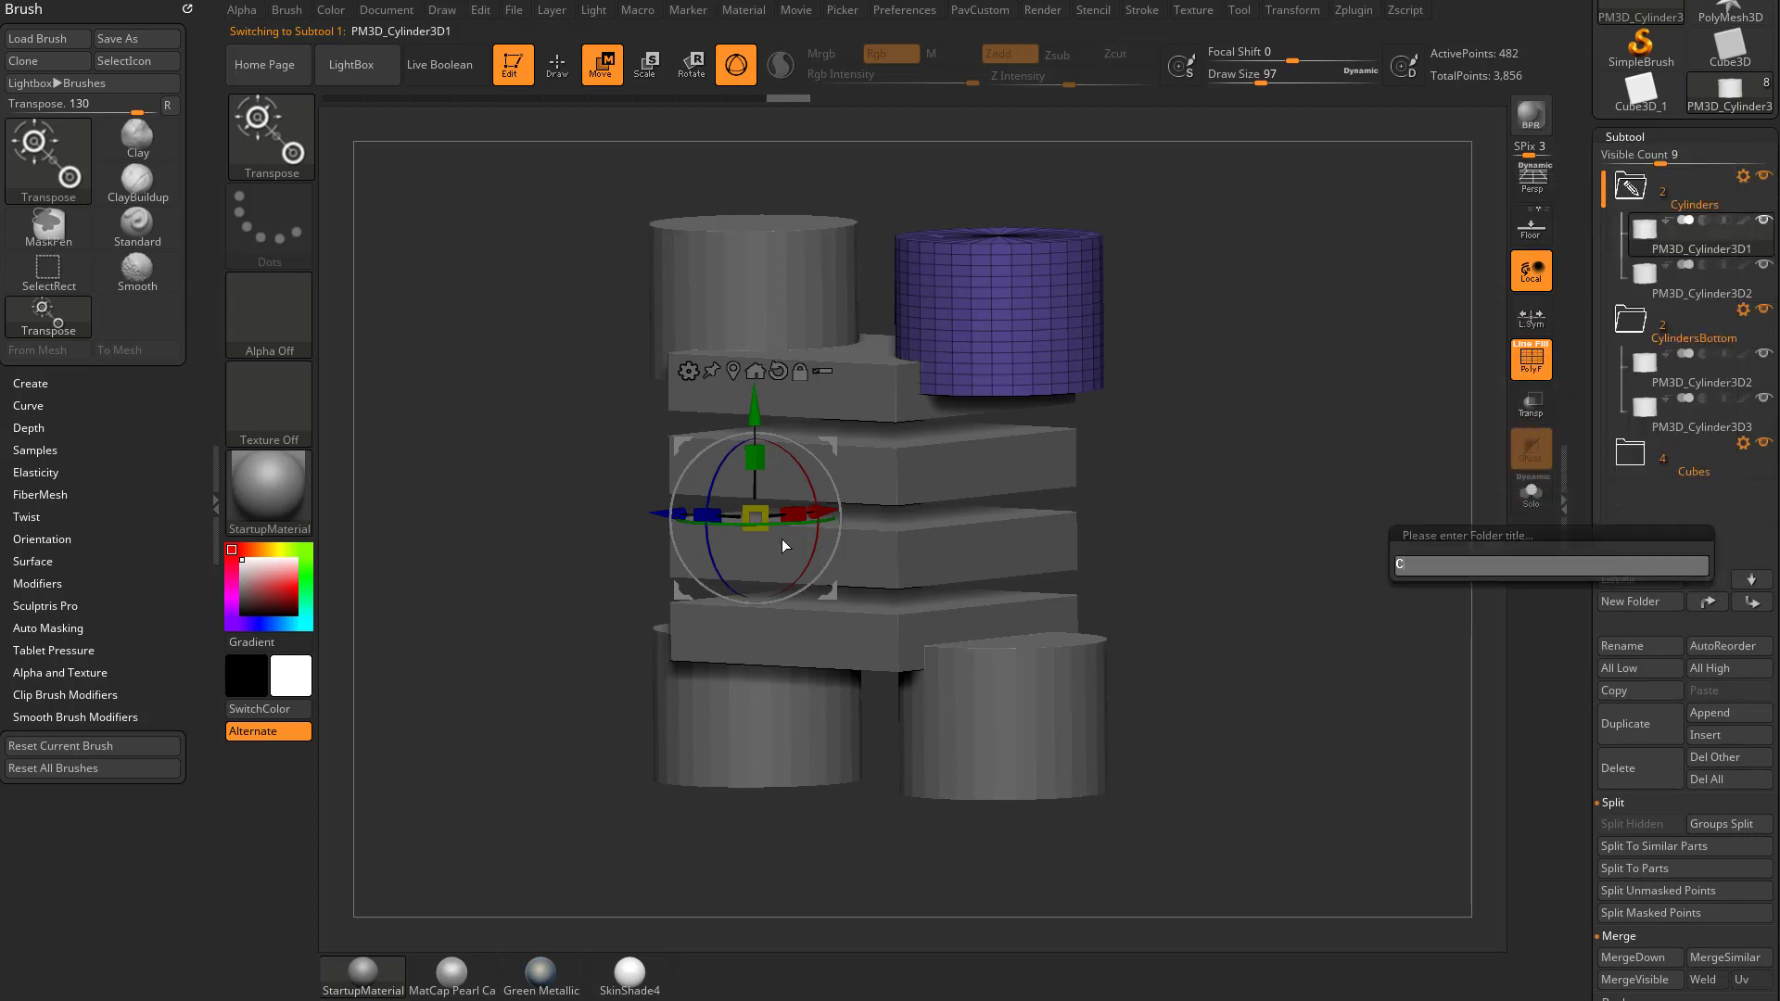
type("ylindersT")
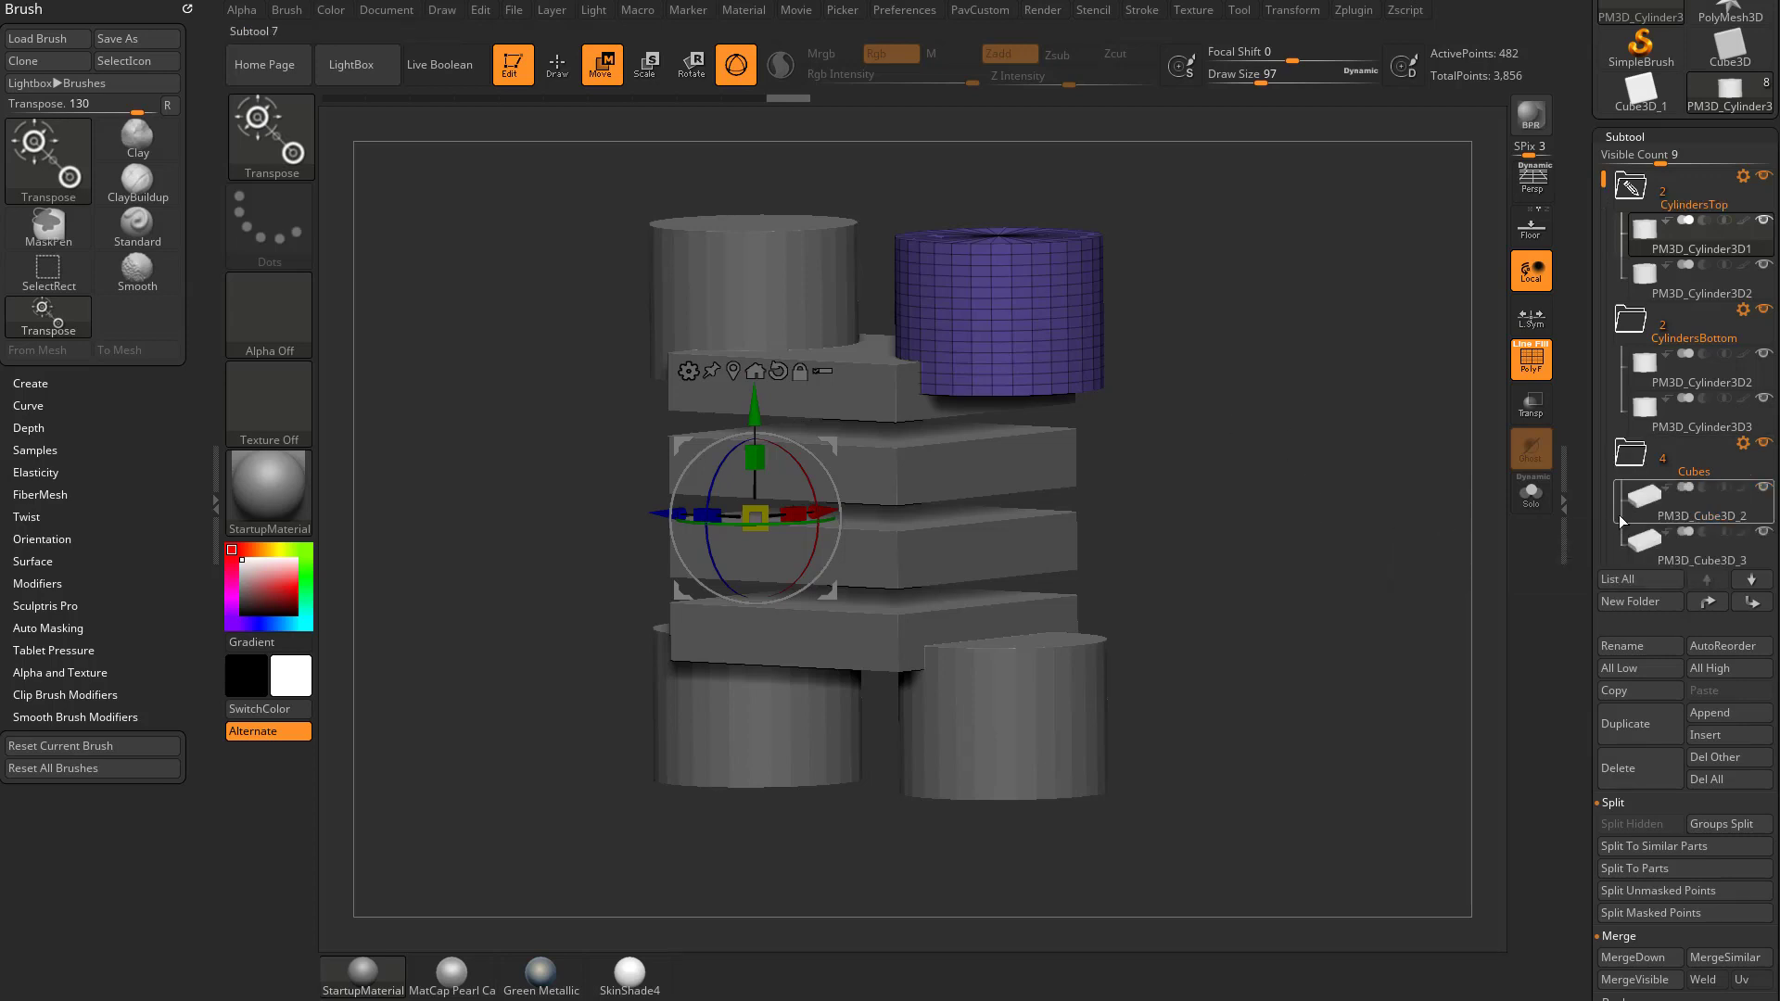
Move PM3D_Cube3D_3 and PM3D_Cube3D_2 out of the Cubes folder into a new folder prompt
scroll("down", 3)
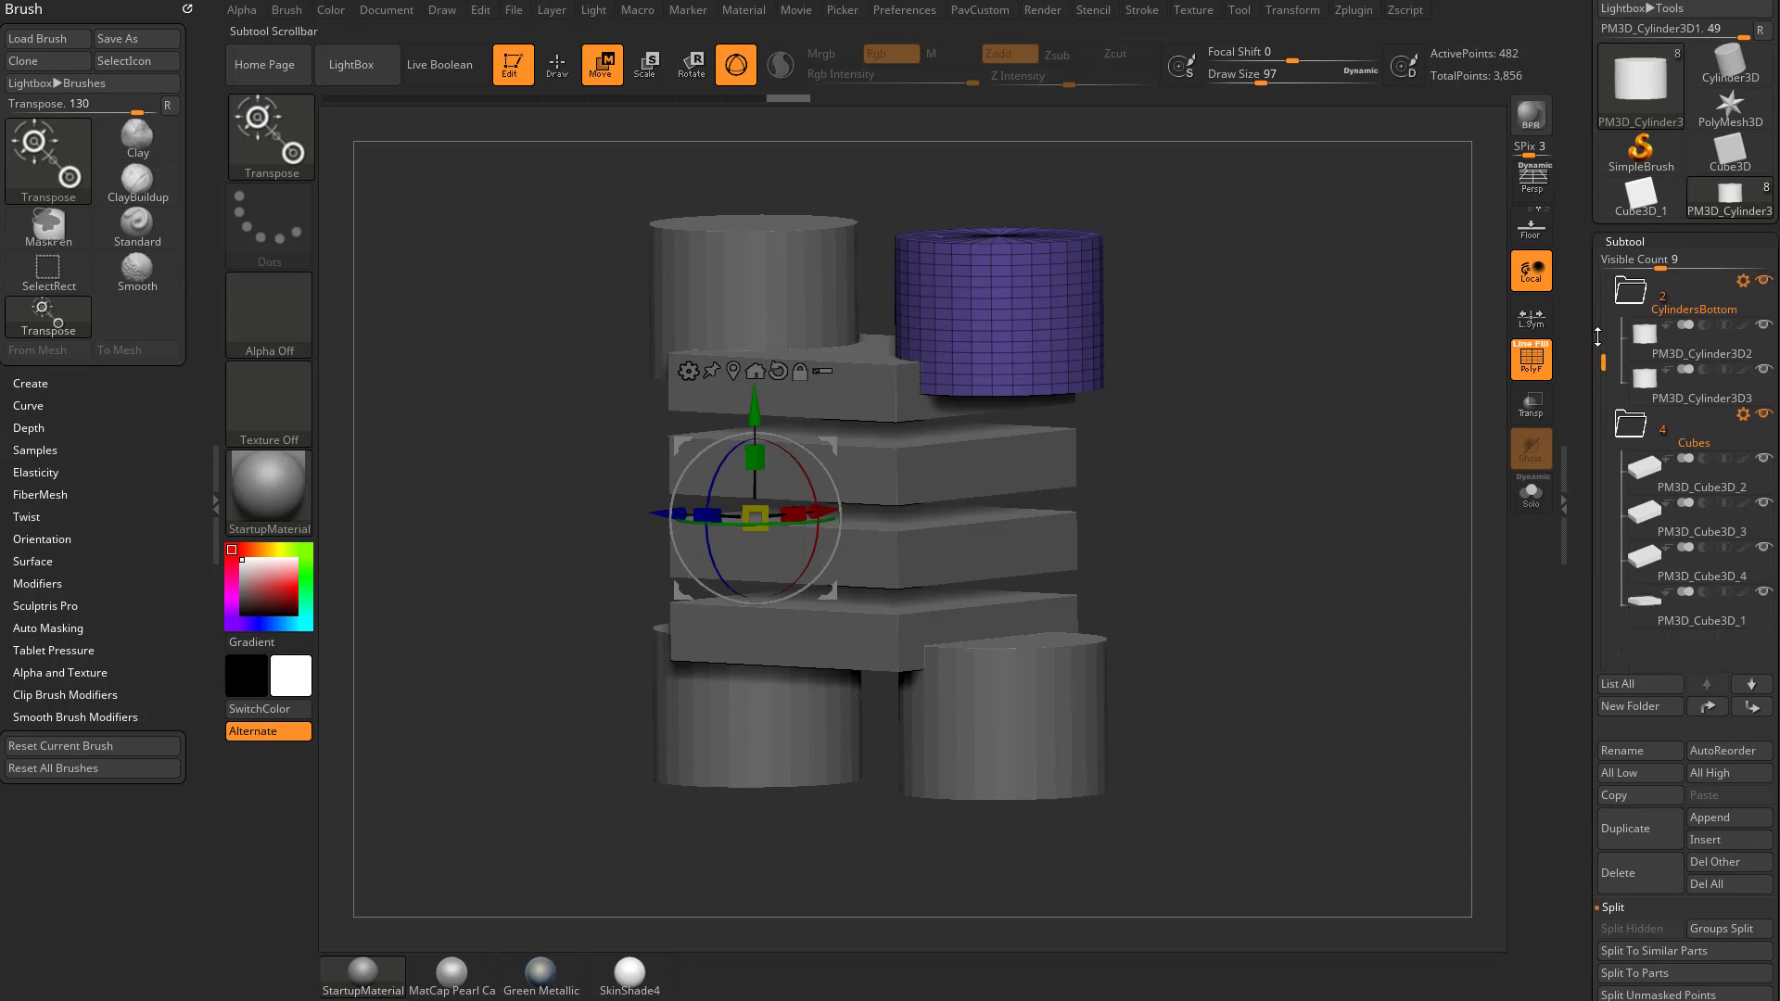
scroll("up", 3)
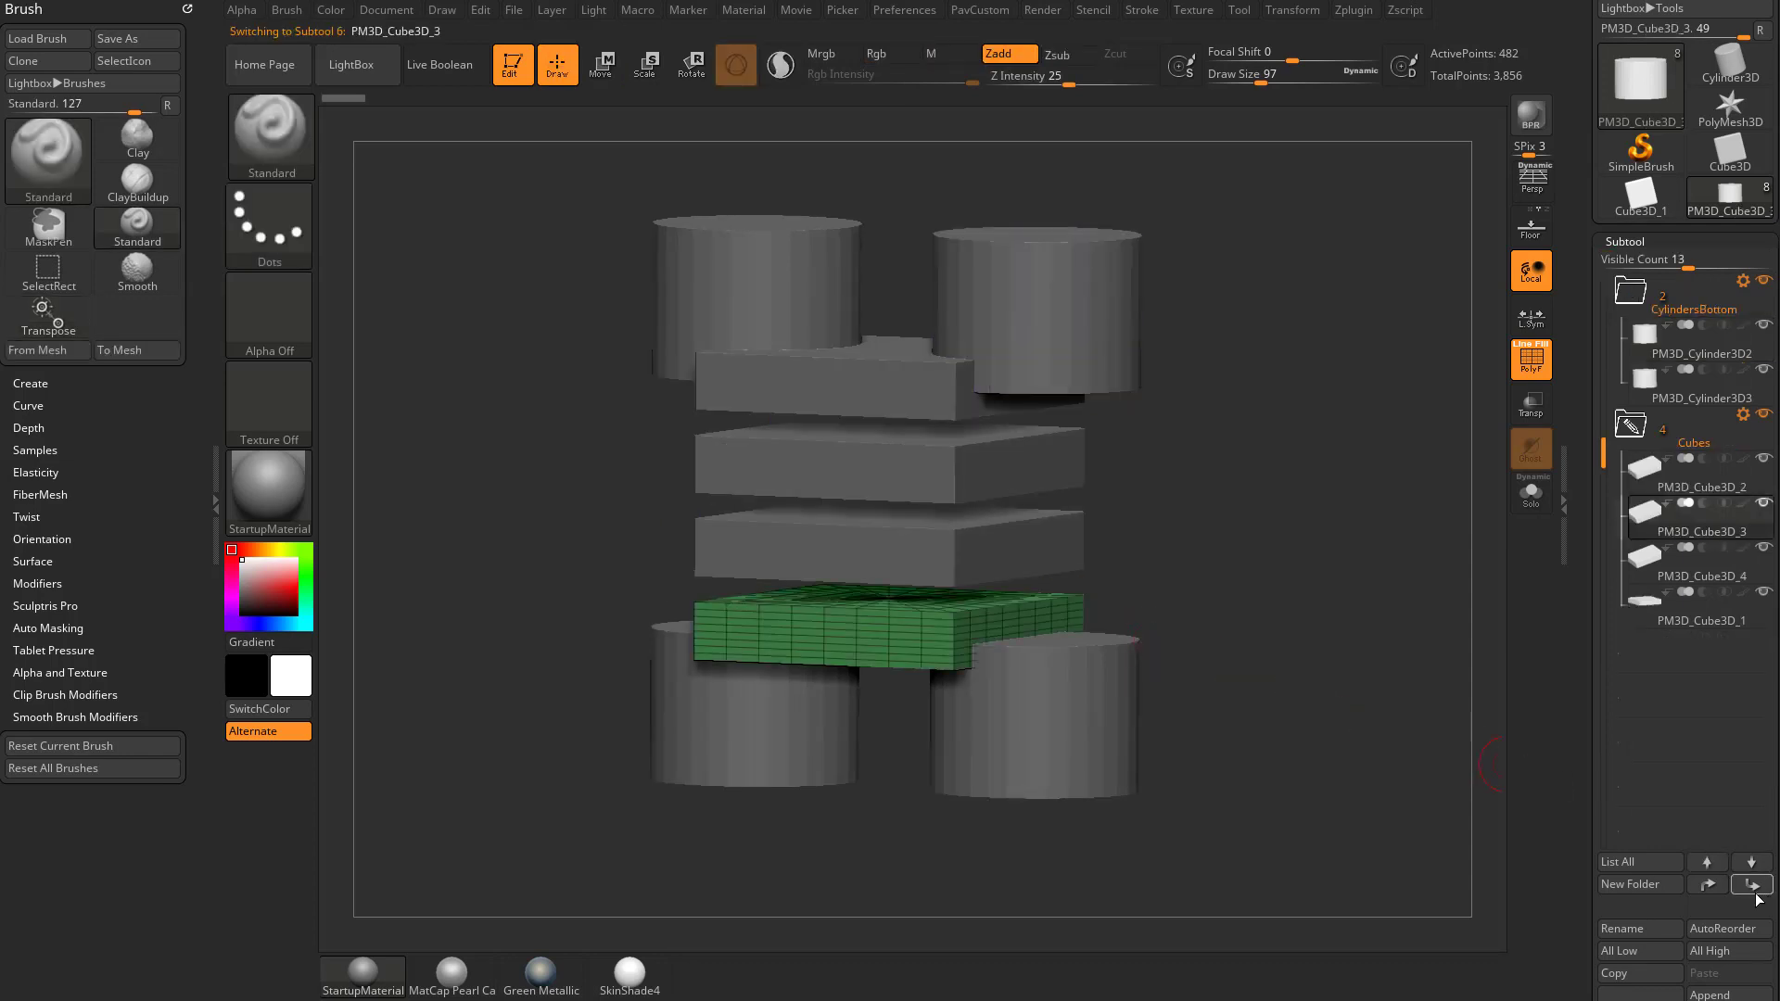
left_click(1751, 885)
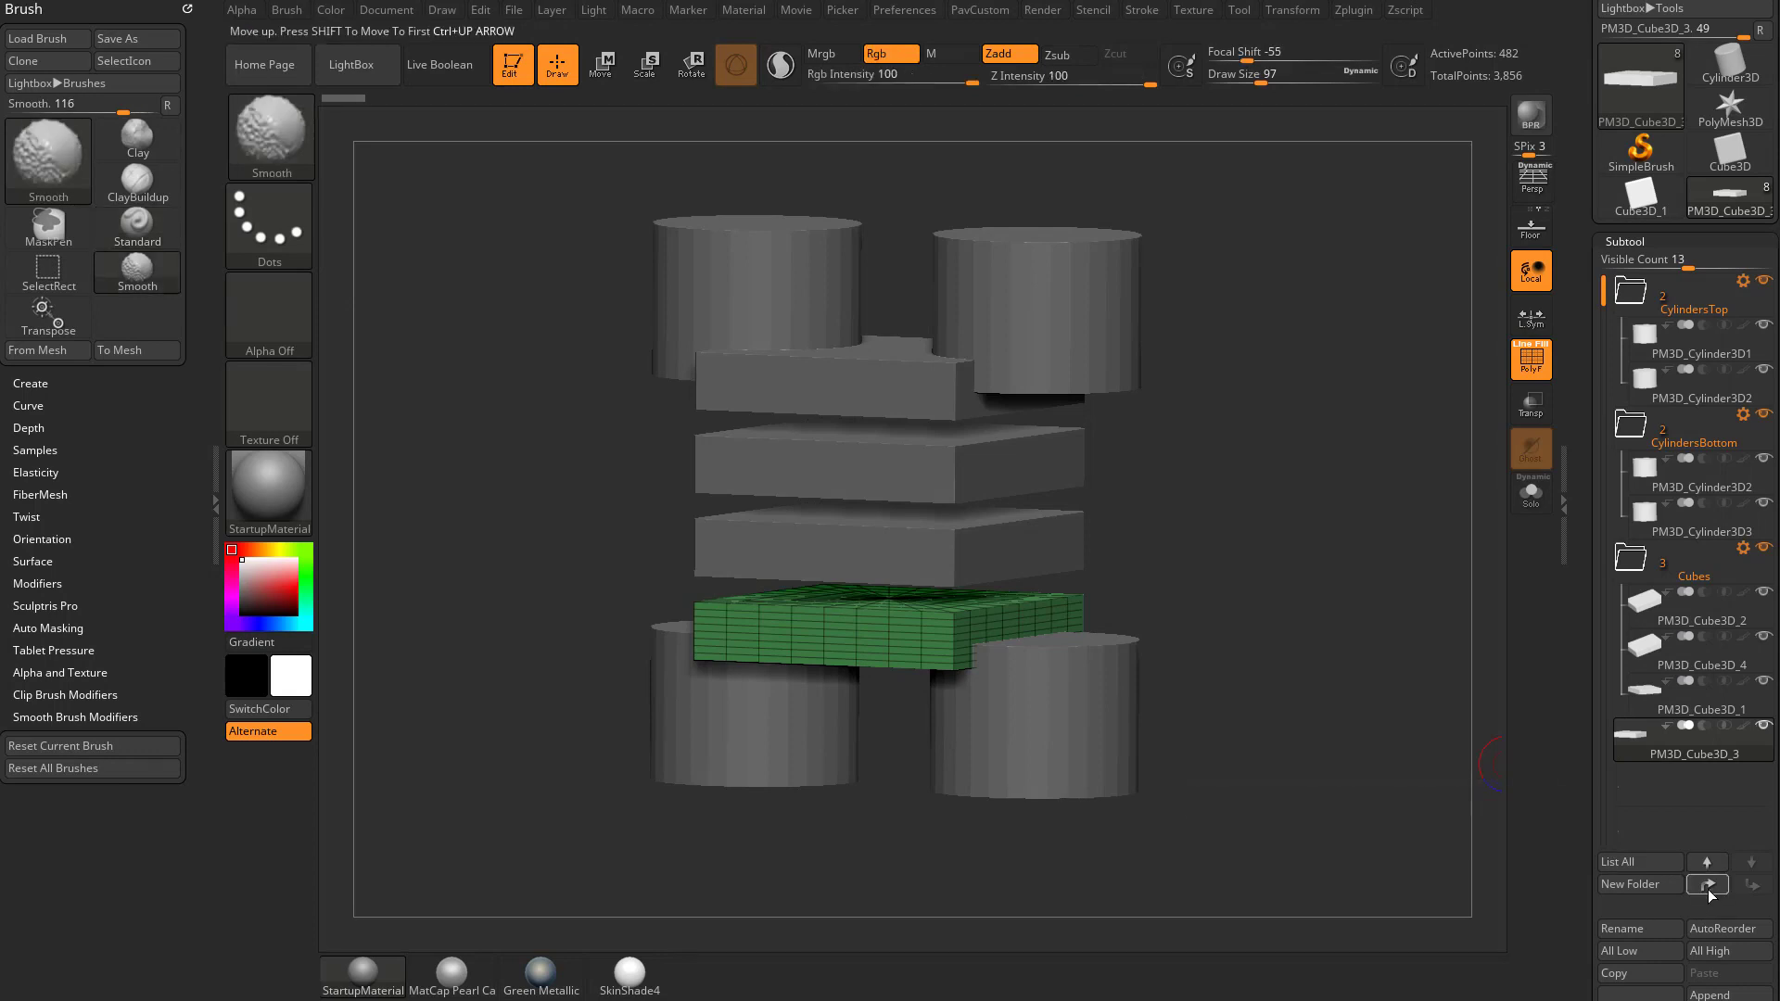
left_click(1752, 885)
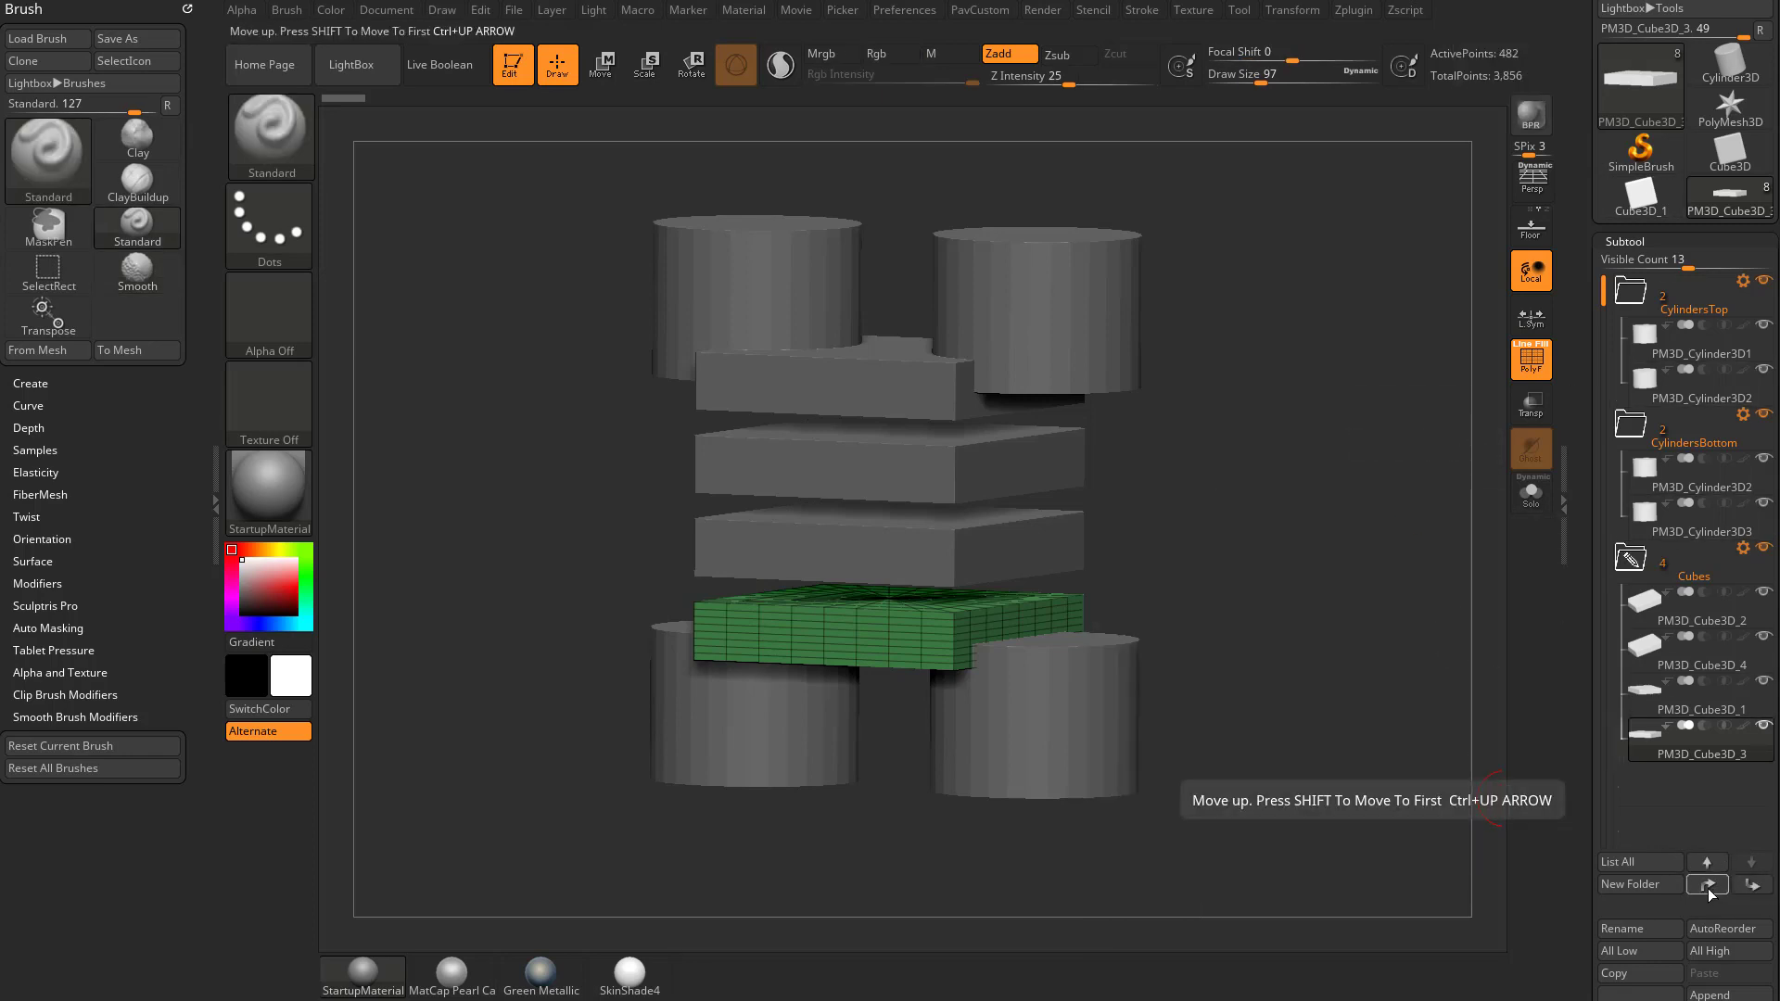
left_click(1708, 885)
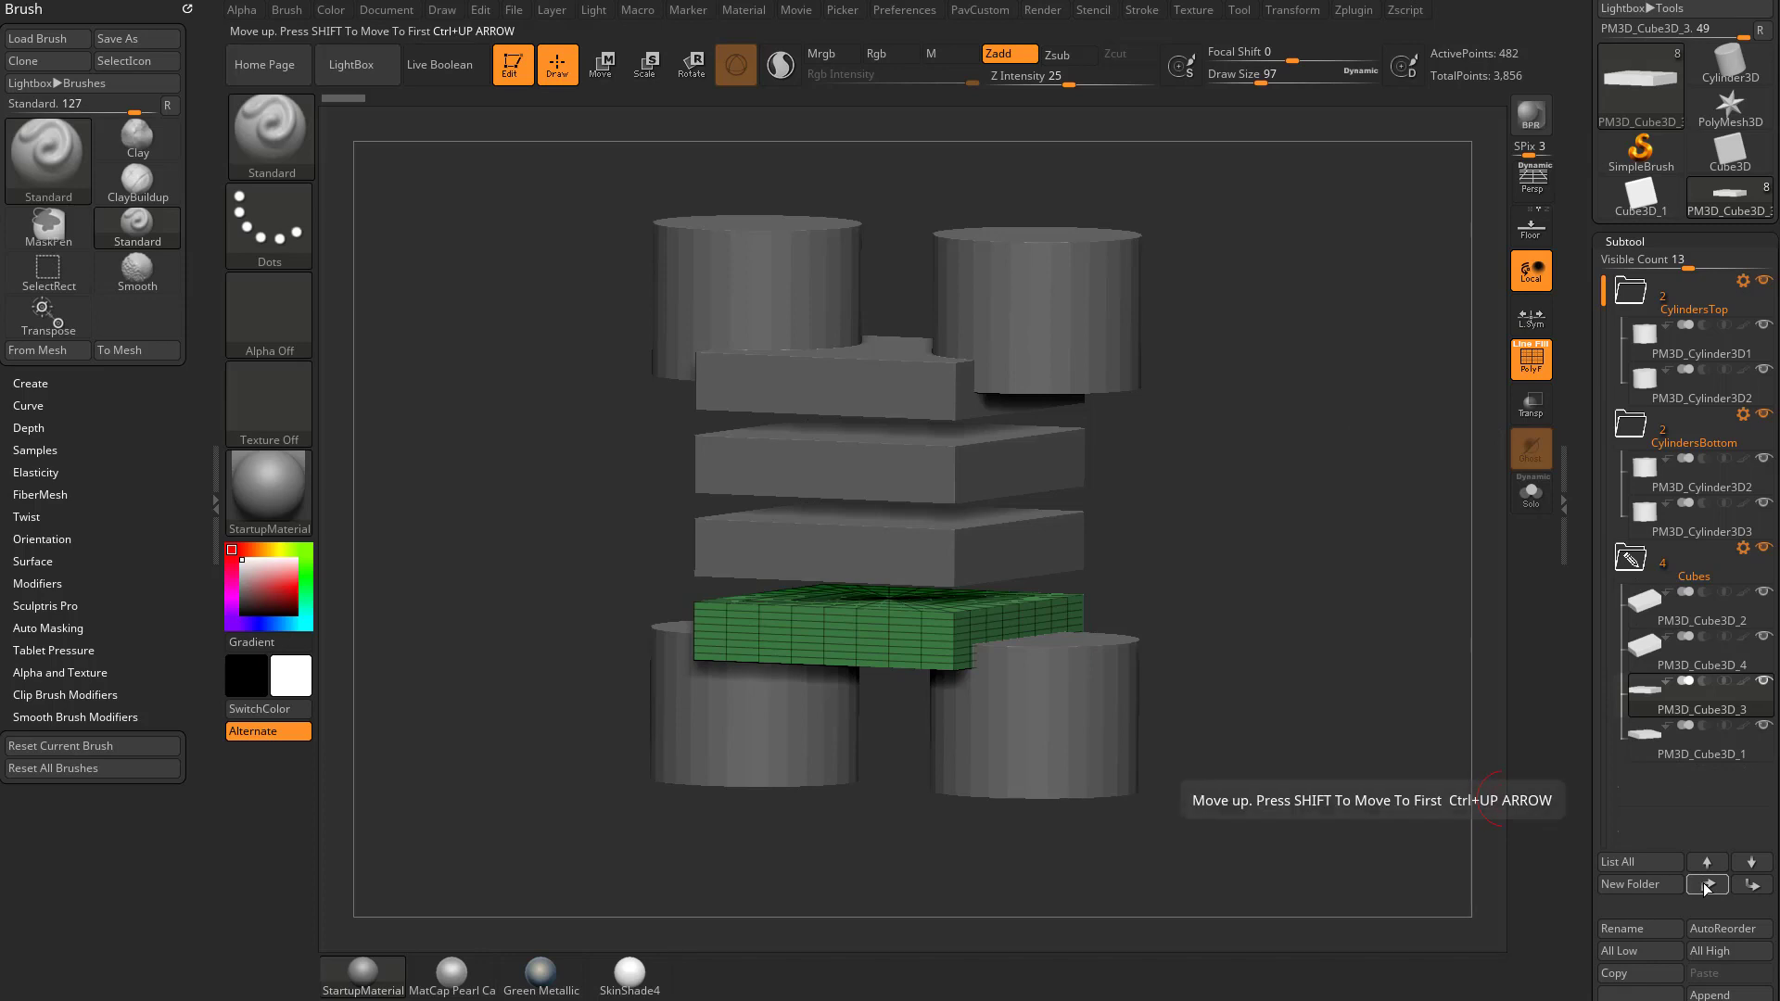
left_click(1751, 884)
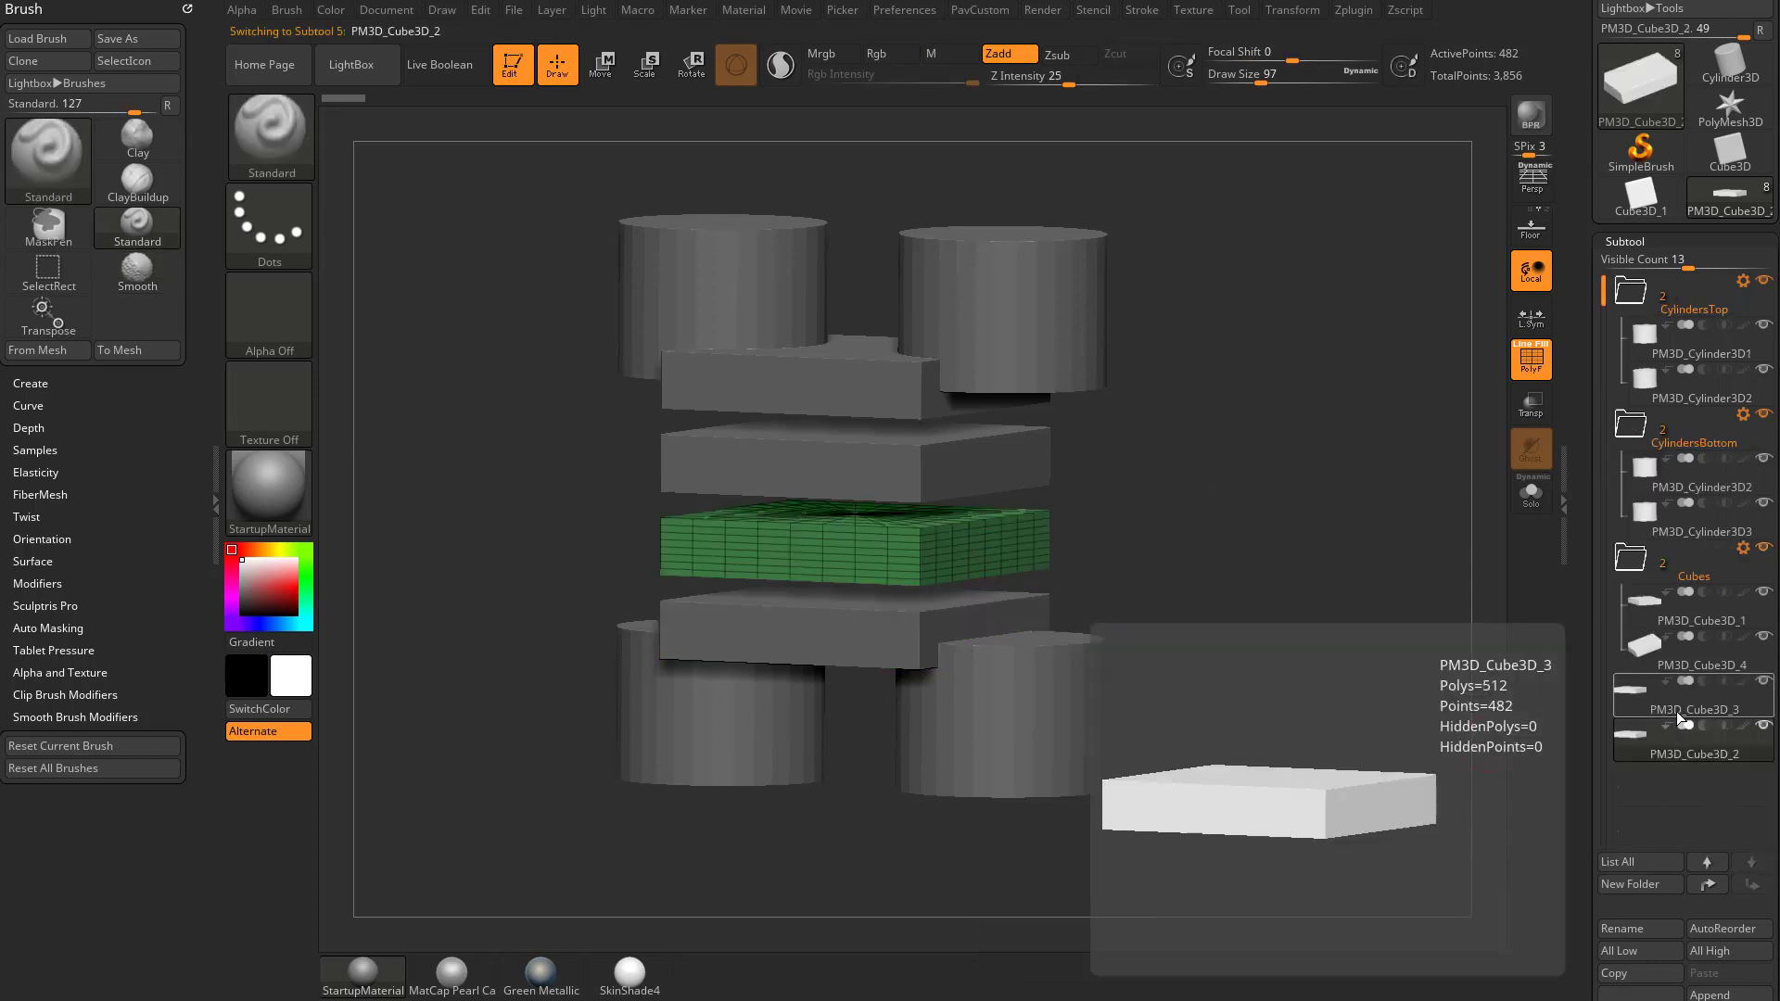
left_click(1639, 884)
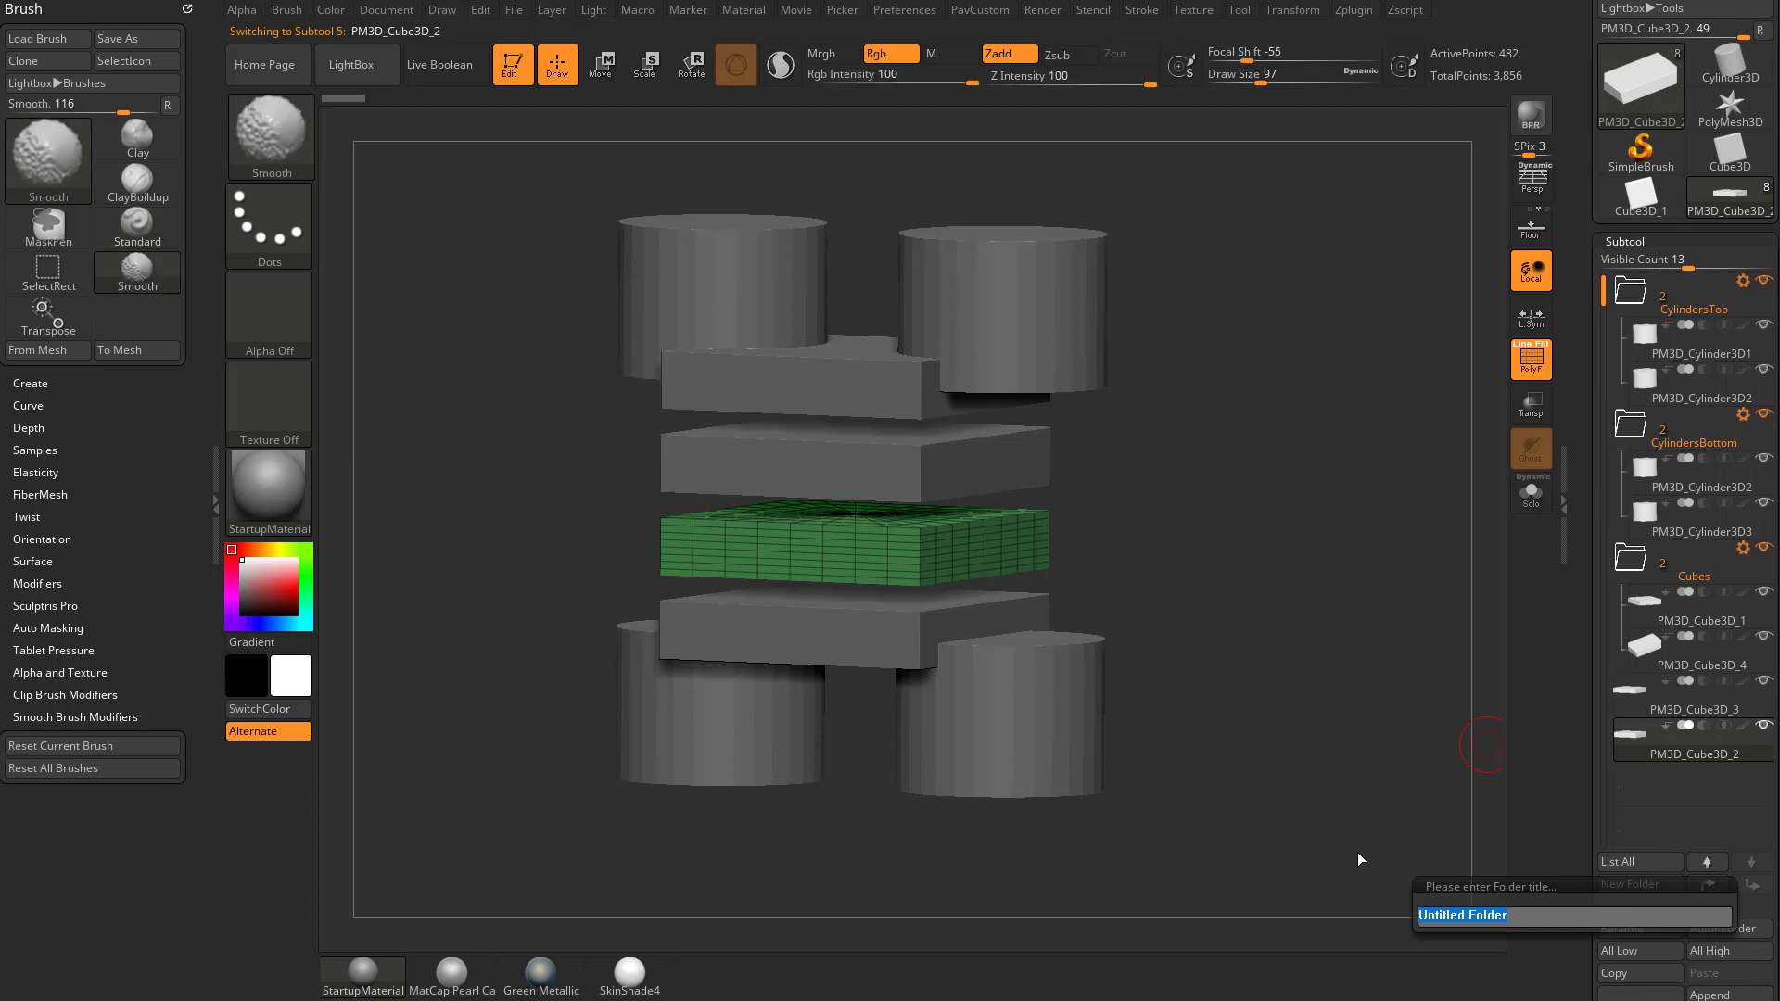